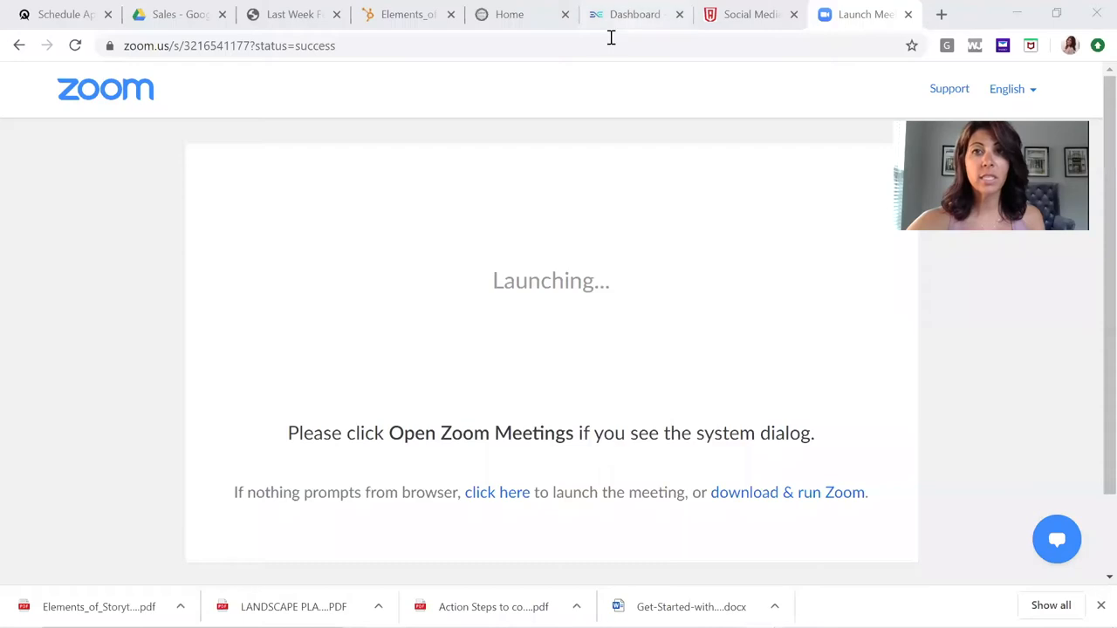
- Switch to the Exitus Elite Dashboard tab showing member and income totals
left_click(634, 14)
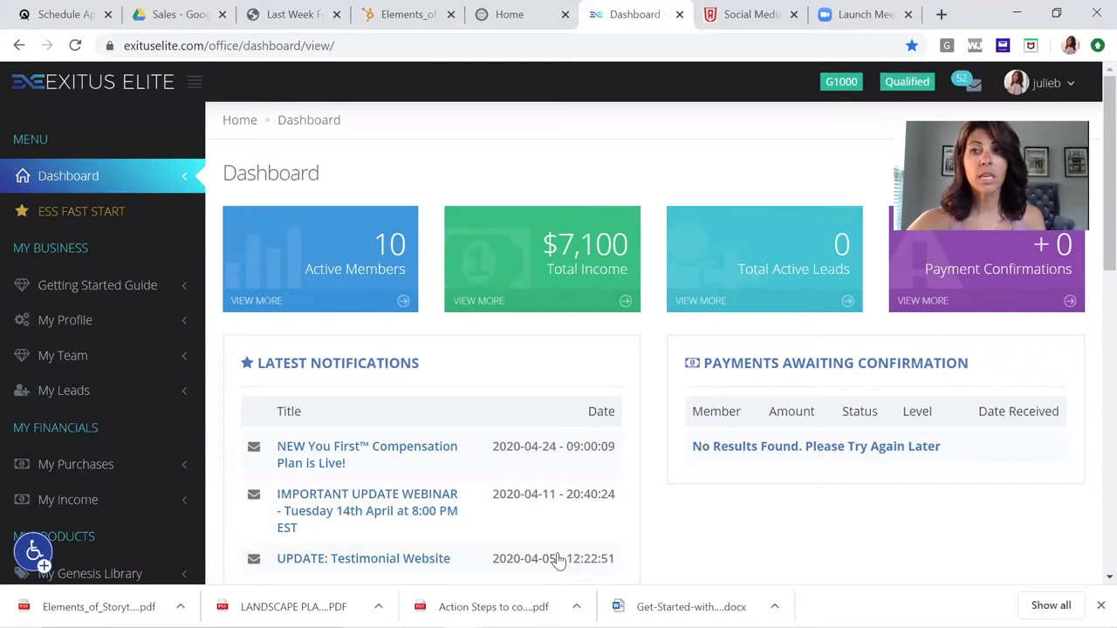
left_click(1045, 82)
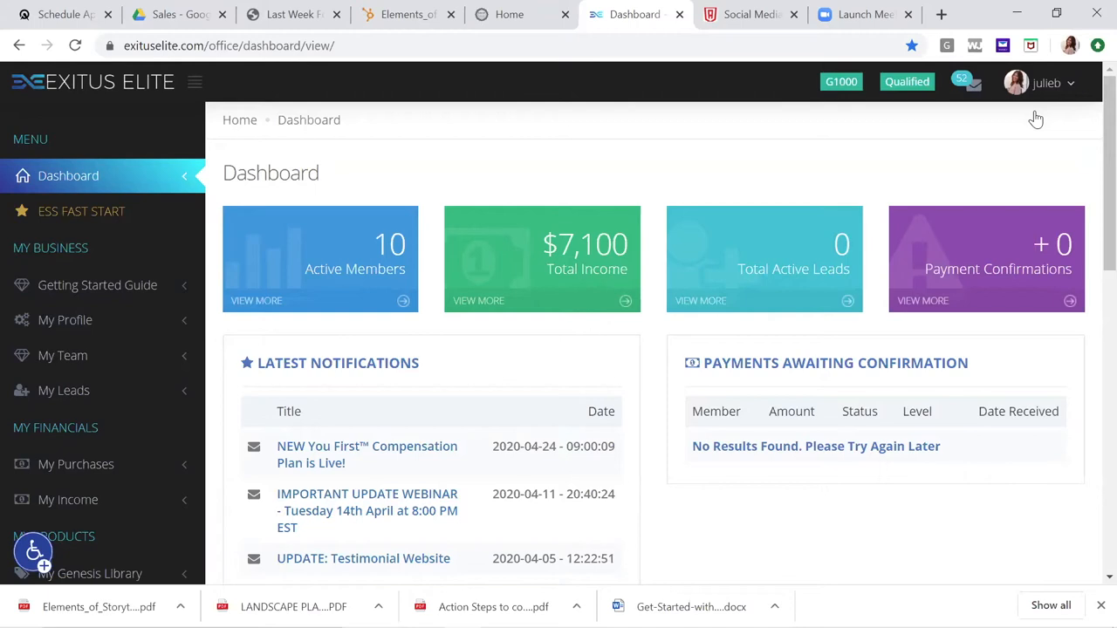
mouse_move(498, 268)
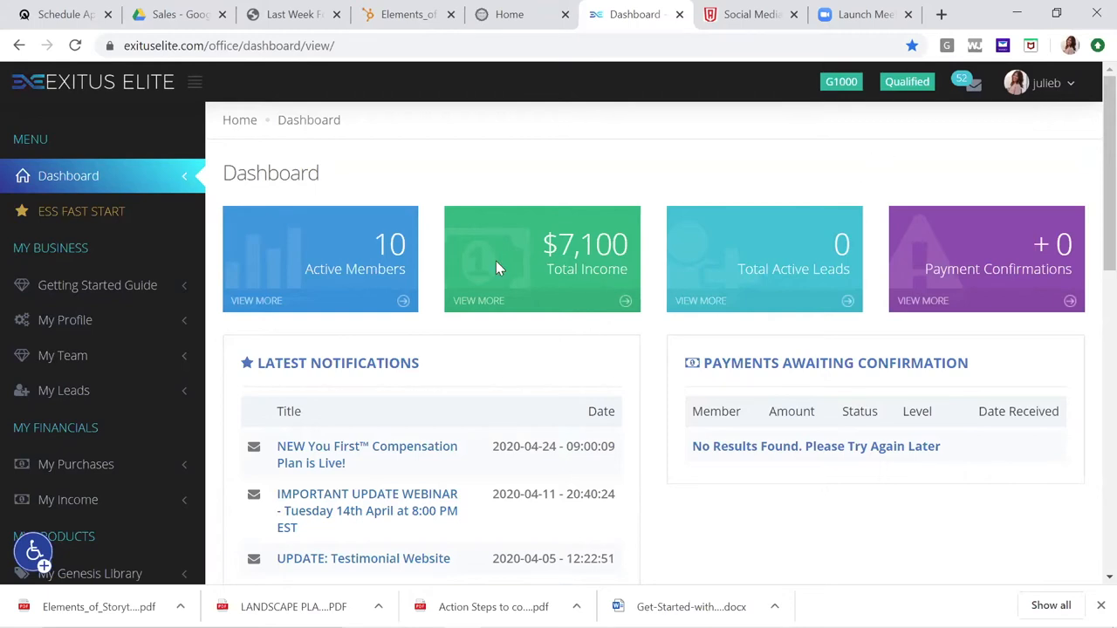
scroll("down", 3)
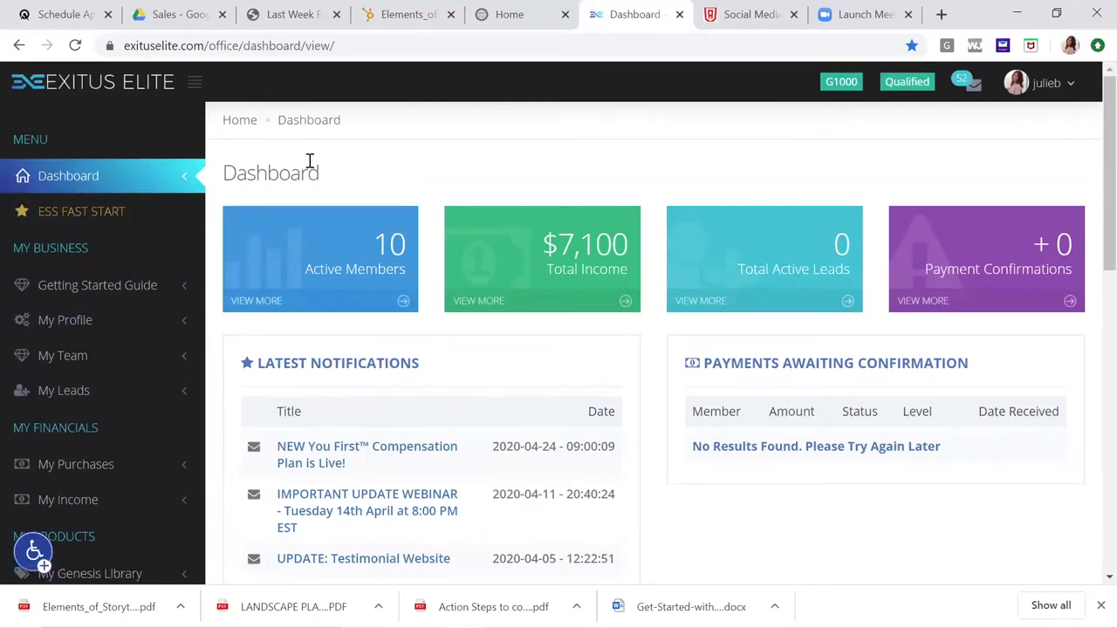
mouse_move(288, 253)
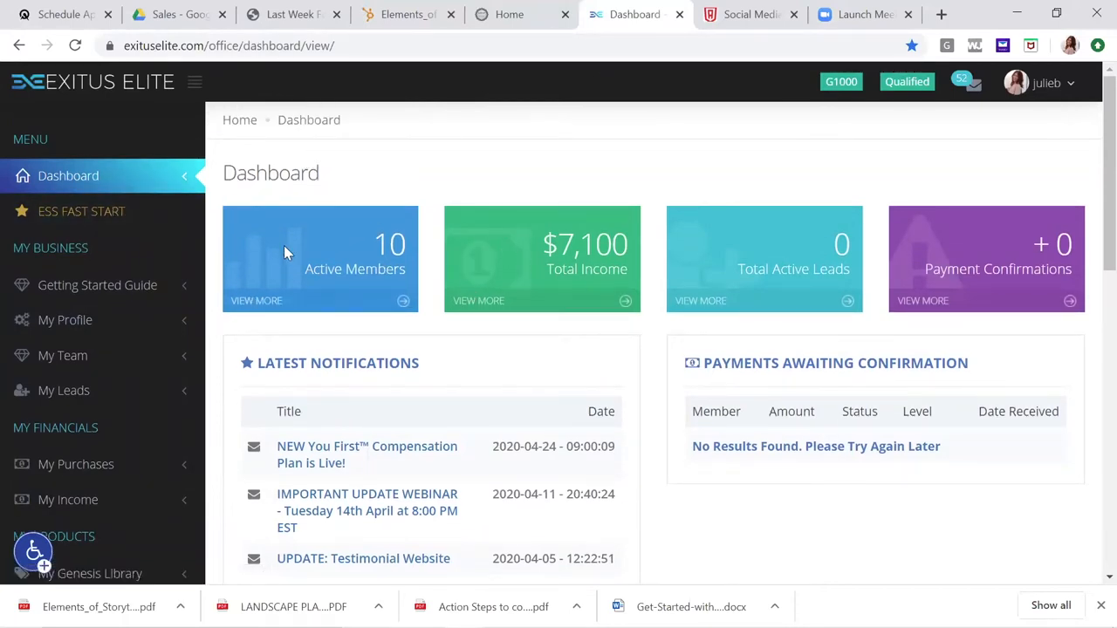
mouse_move(375, 240)
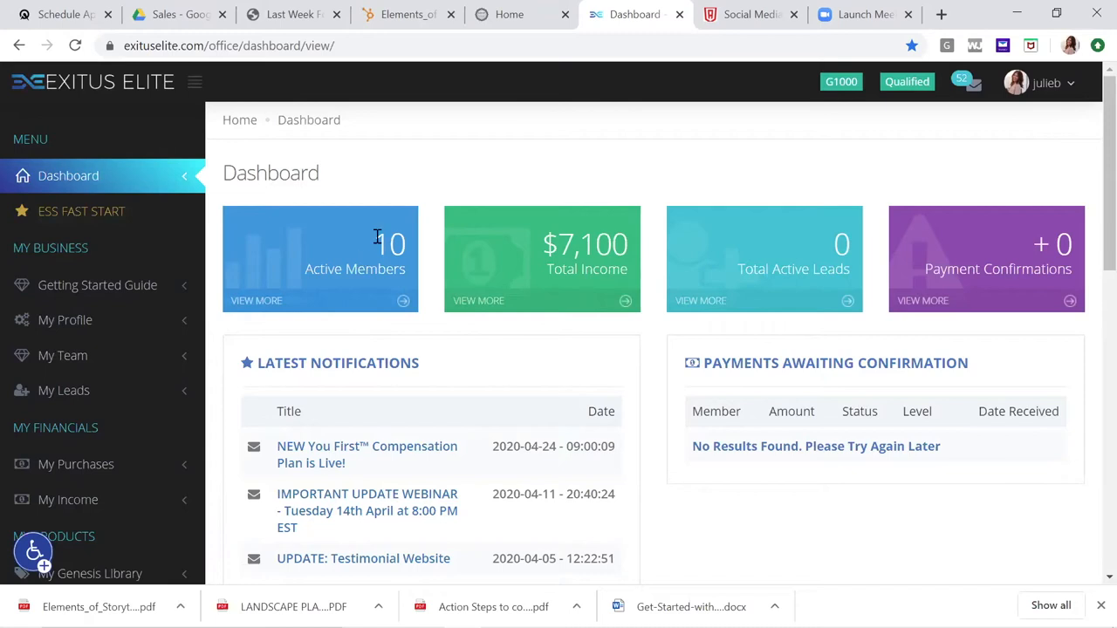
mouse_move(270, 355)
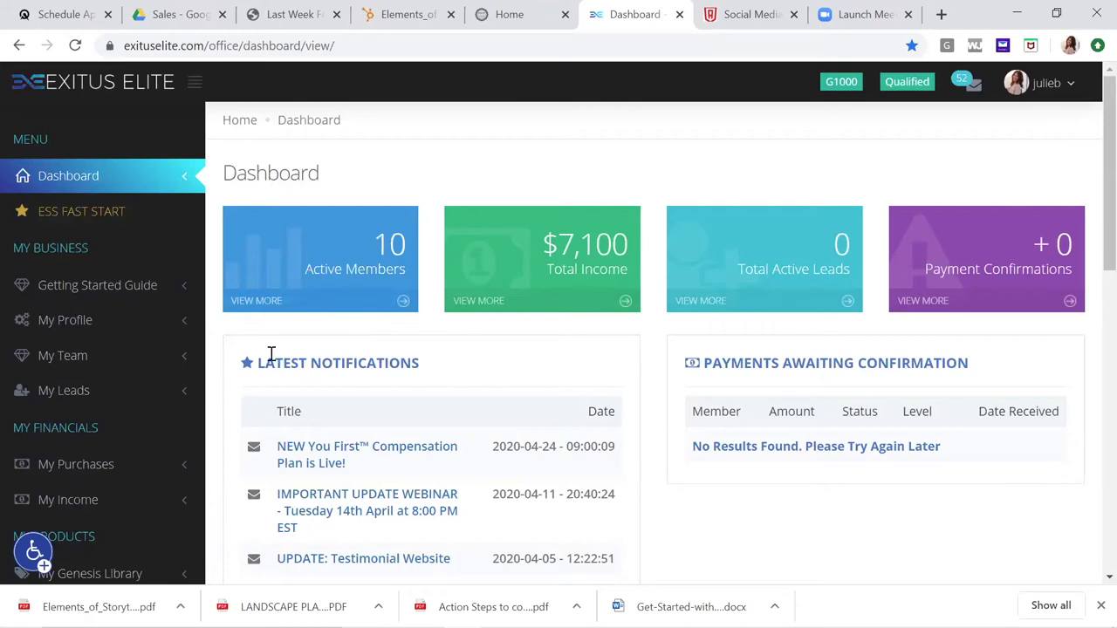
mouse_move(433, 185)
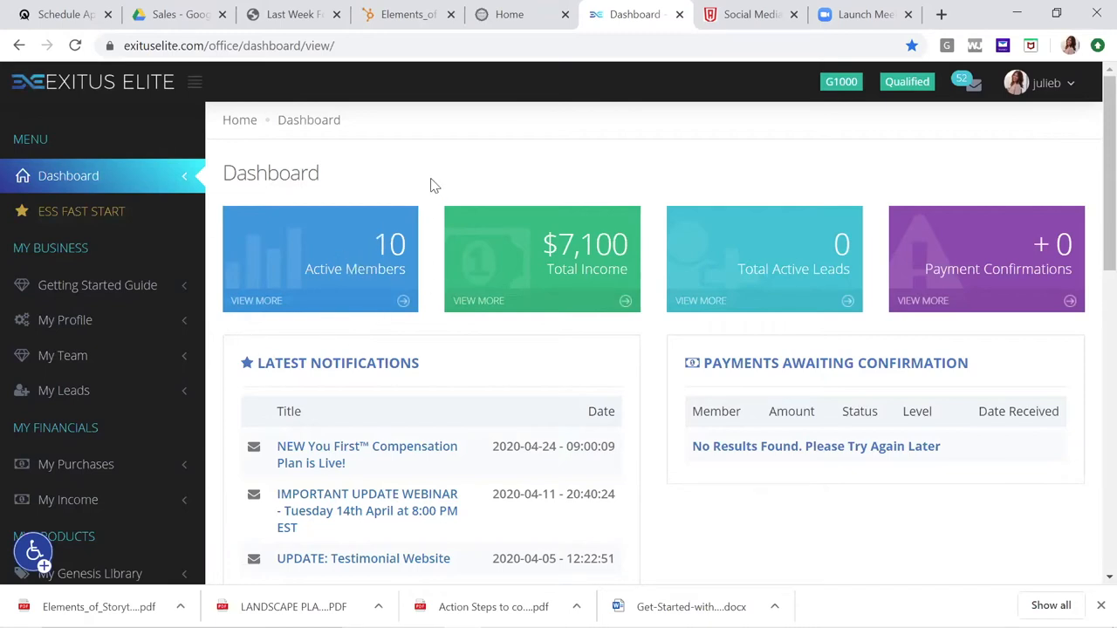
mouse_move(501, 161)
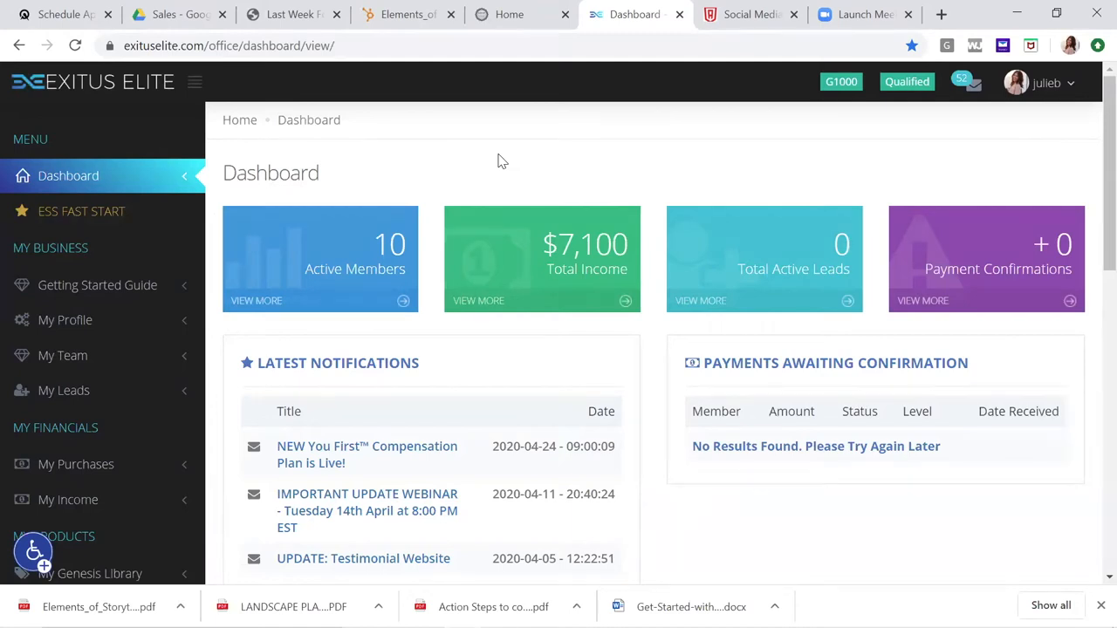
mouse_move(536, 191)
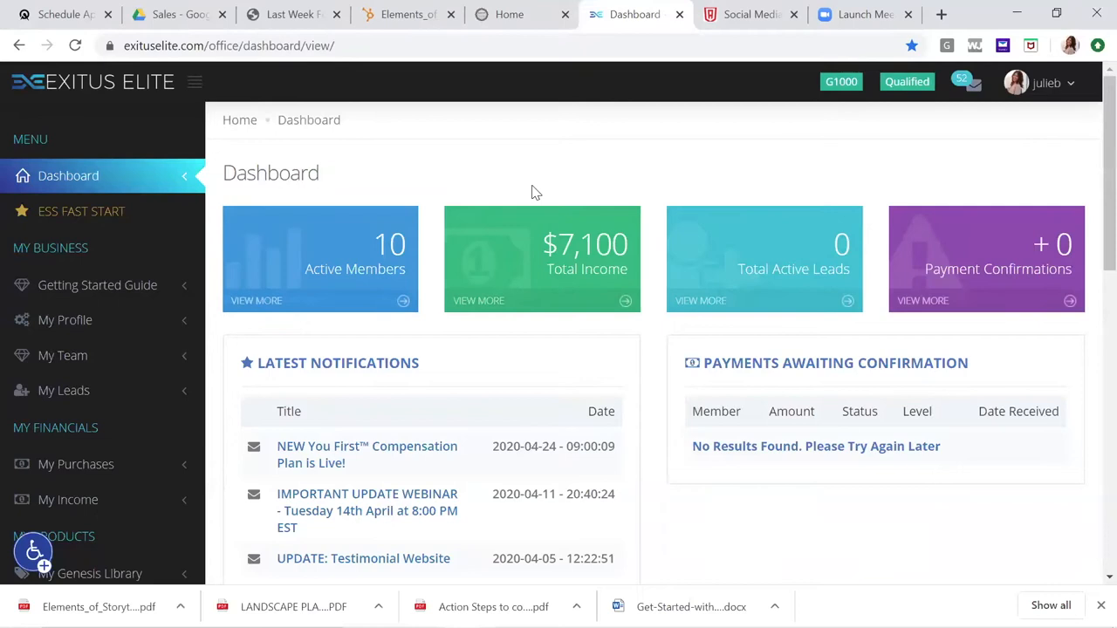
mouse_move(383, 304)
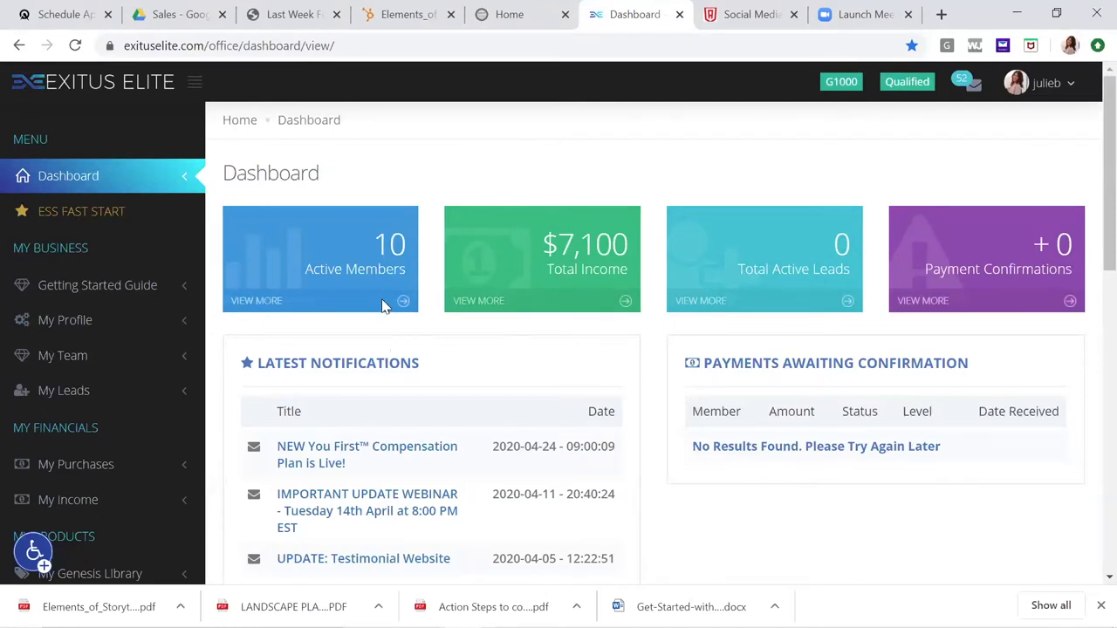
mouse_move(557, 286)
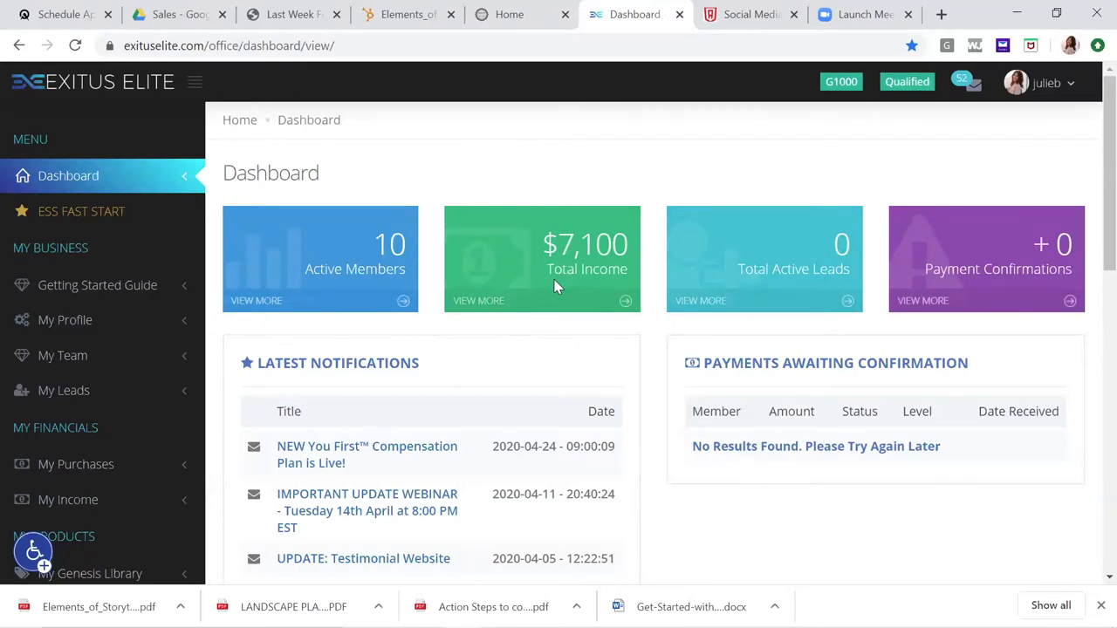
mouse_move(914, 495)
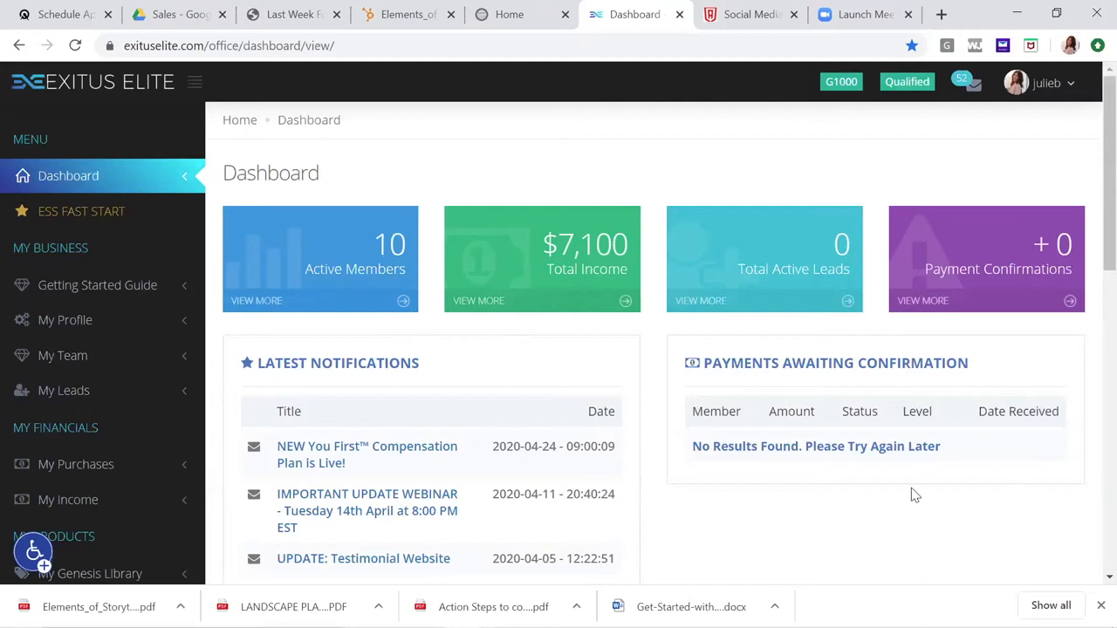
mouse_move(899, 475)
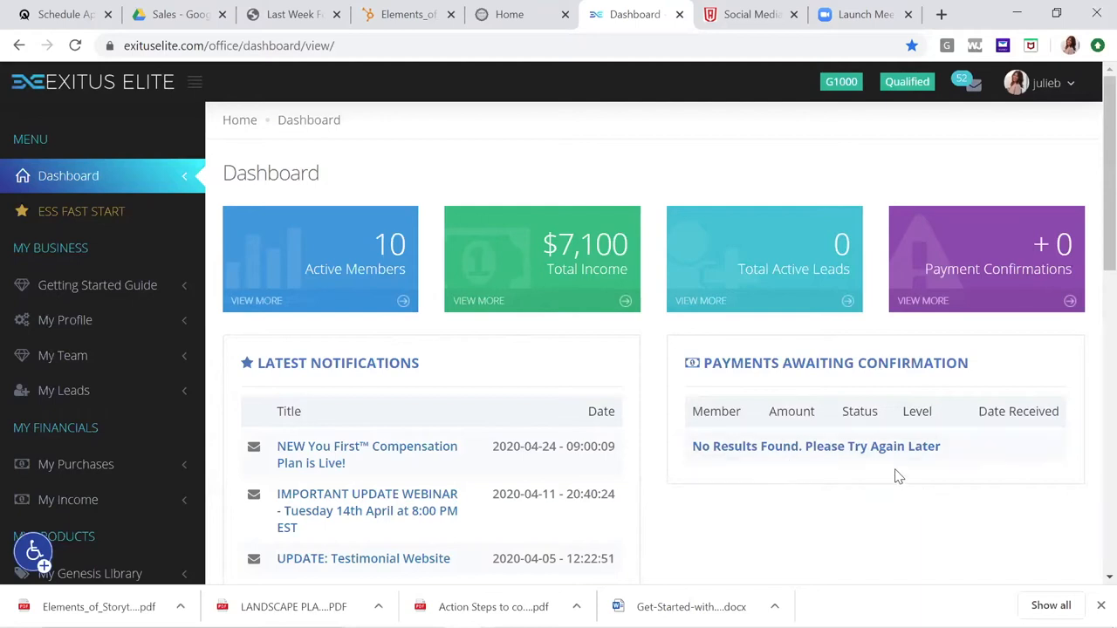
mouse_move(653, 503)
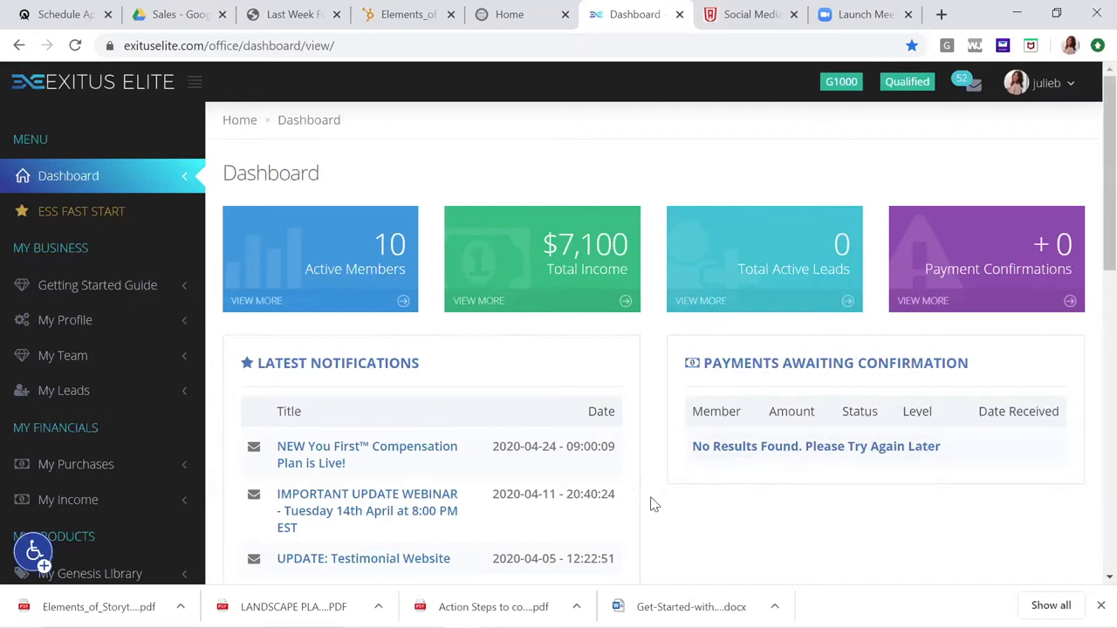
mouse_move(281, 314)
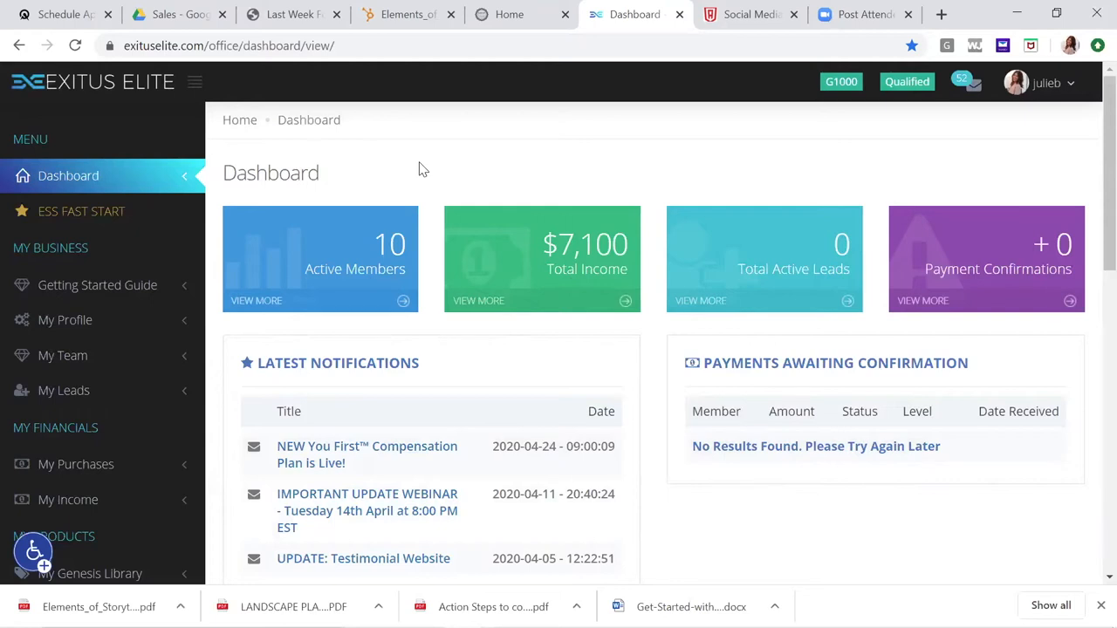
mouse_move(131, 260)
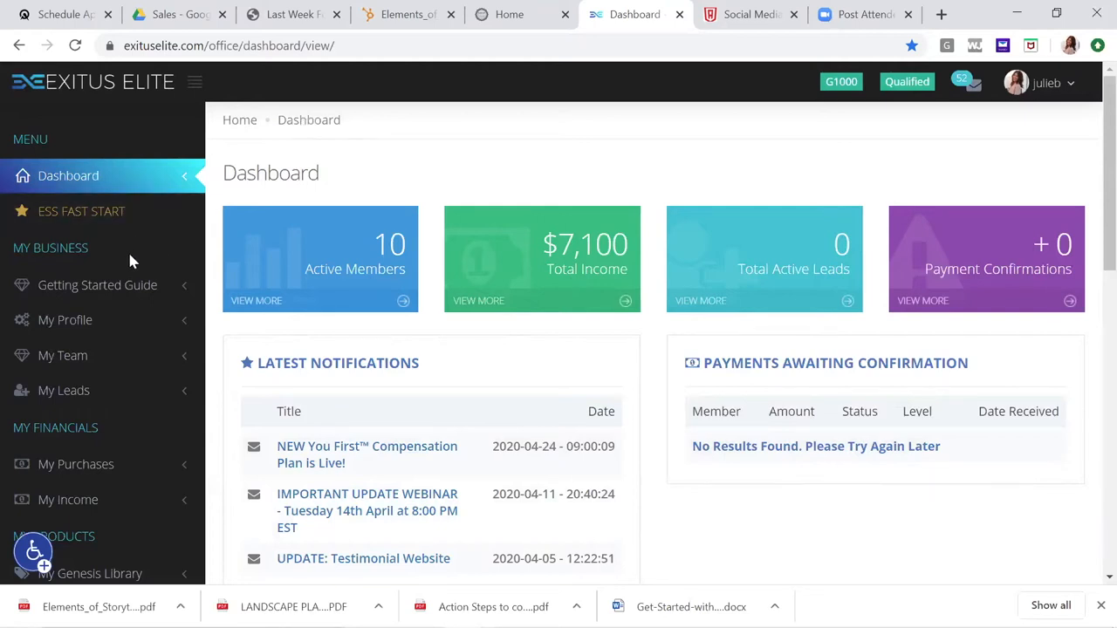
- Expand Marketing Suite in the sidebar and choose Lead Capture Pages
scroll("down", 3)
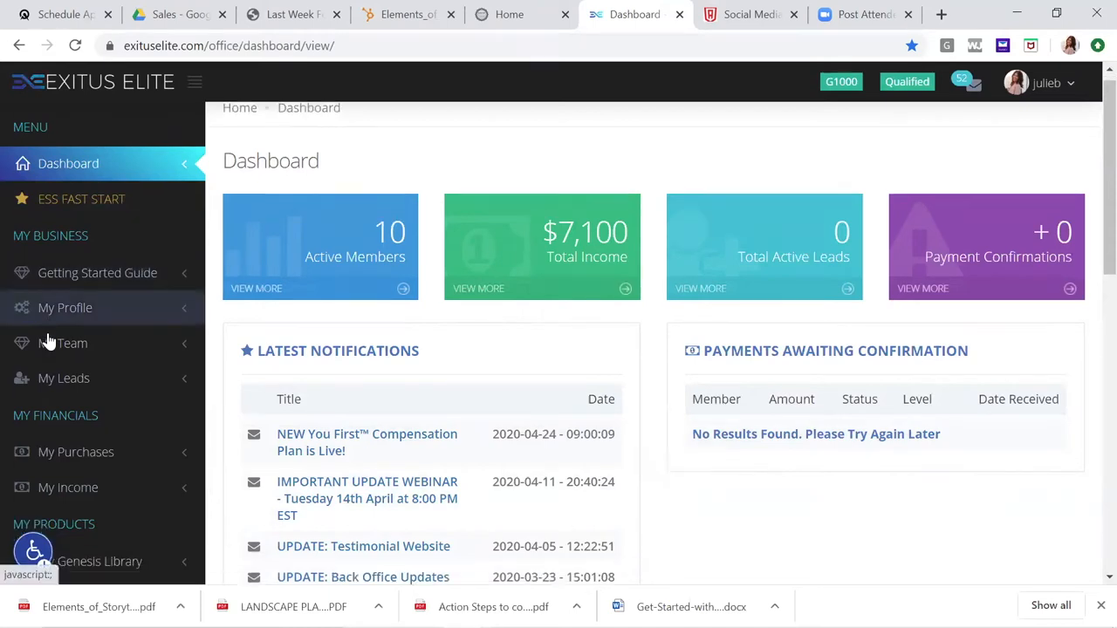
scroll("down", 3)
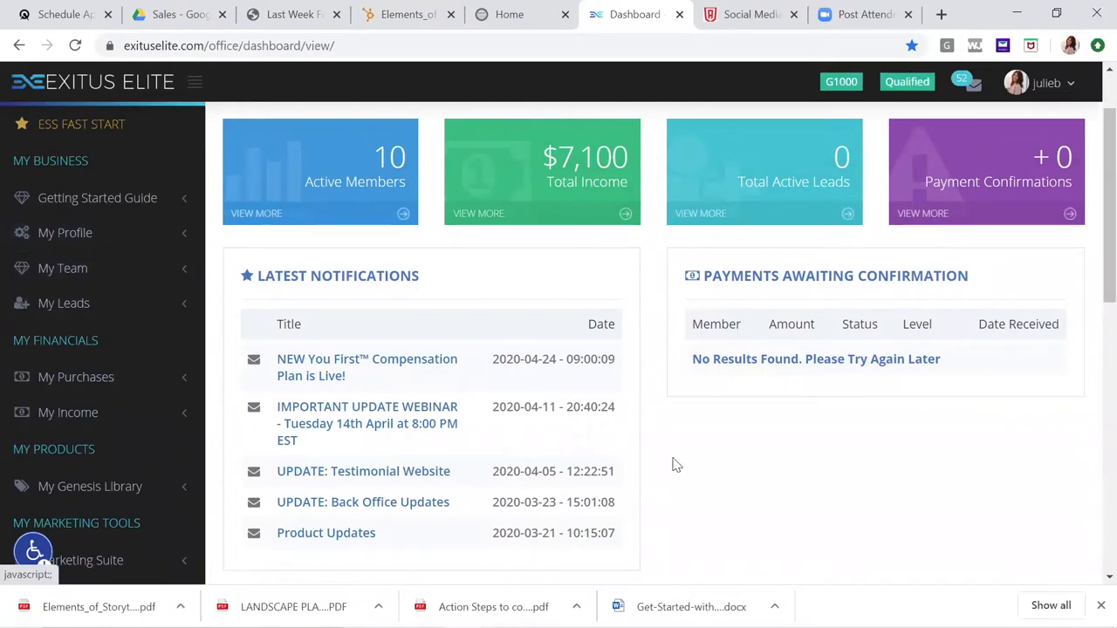
scroll("down", 3)
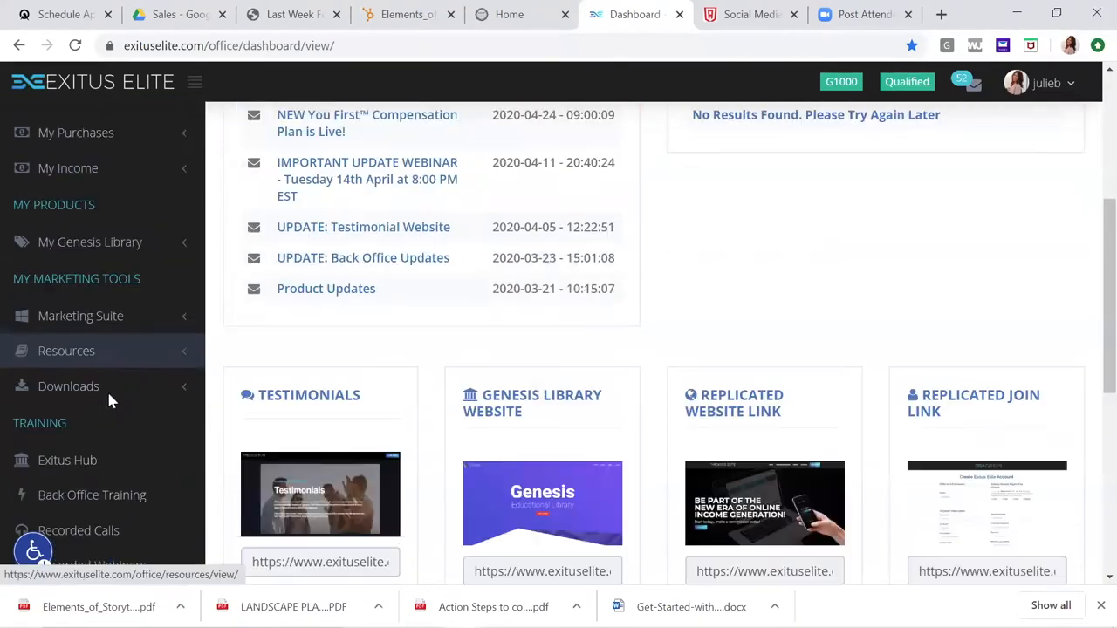
scroll("down", 3)
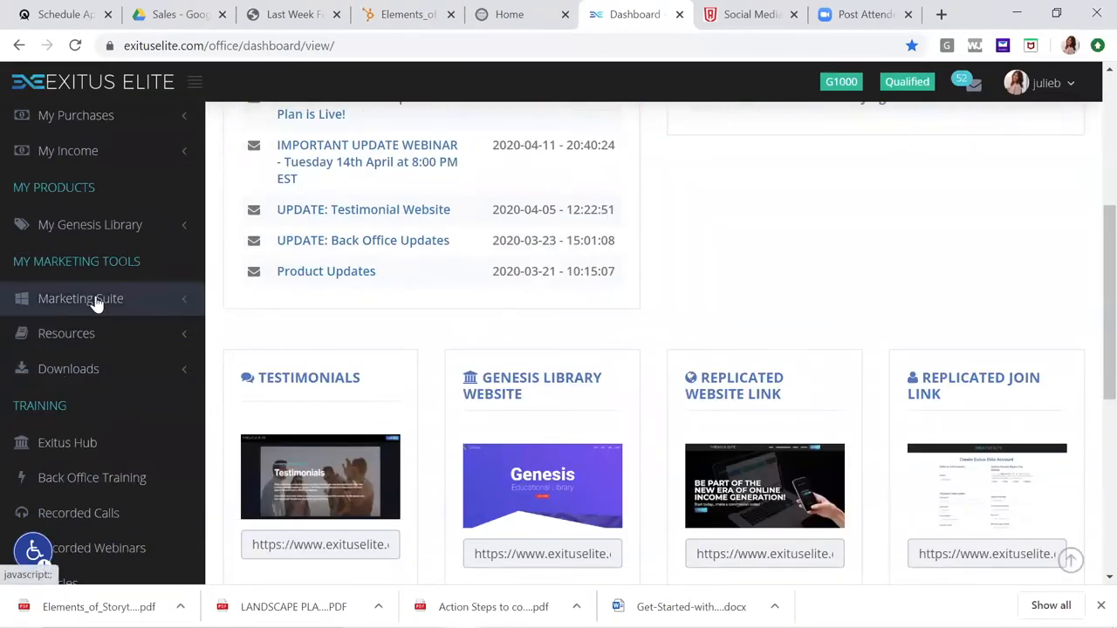
left_click(80, 299)
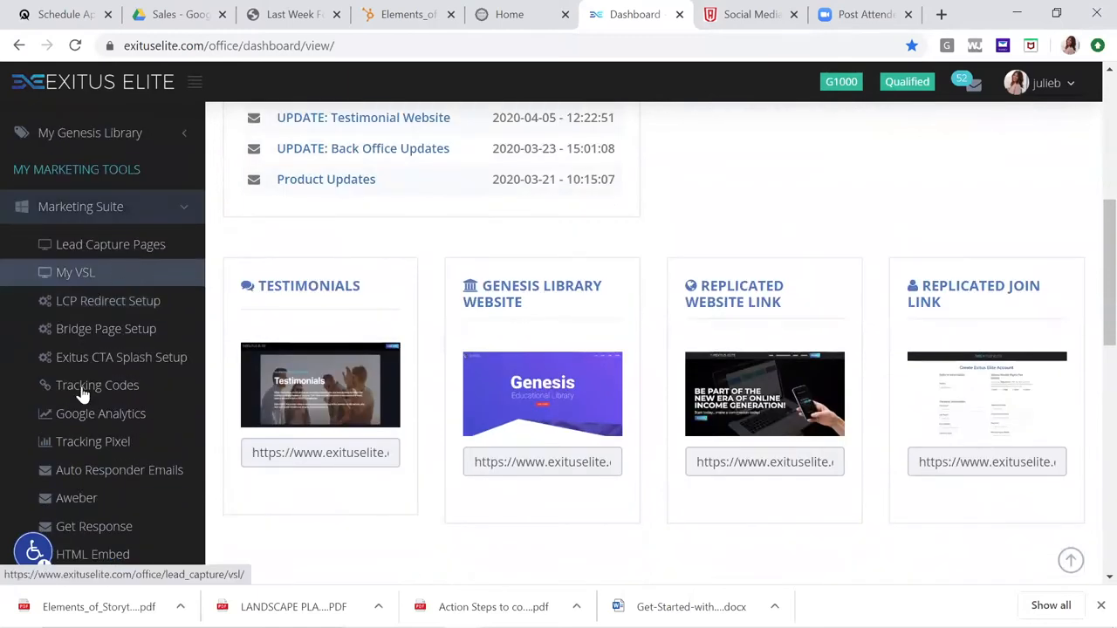
mouse_move(107, 319)
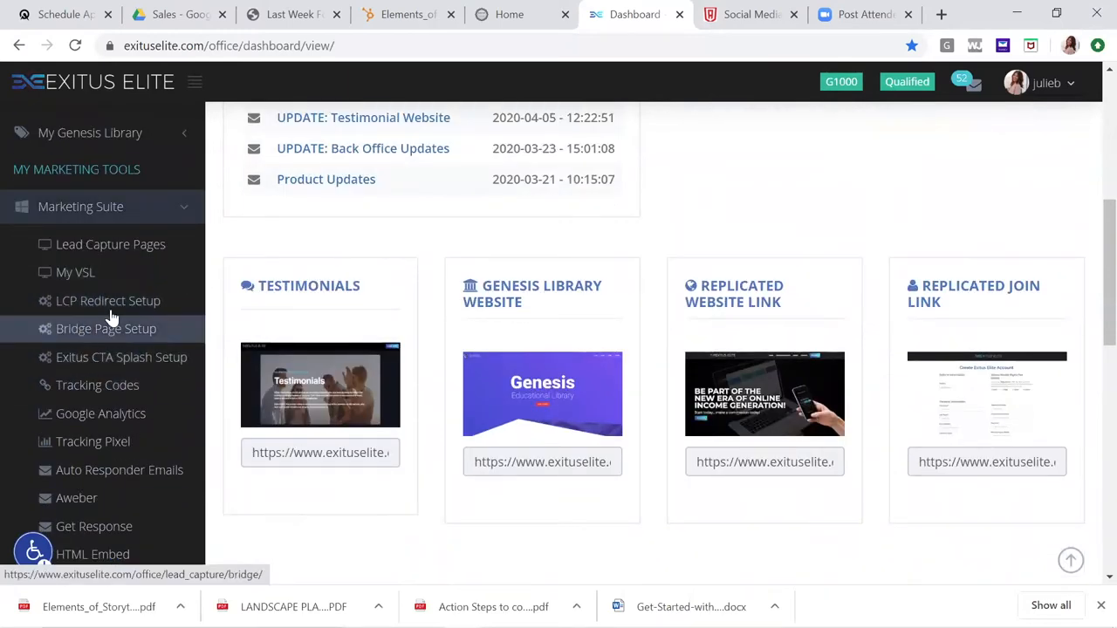
left_click(111, 243)
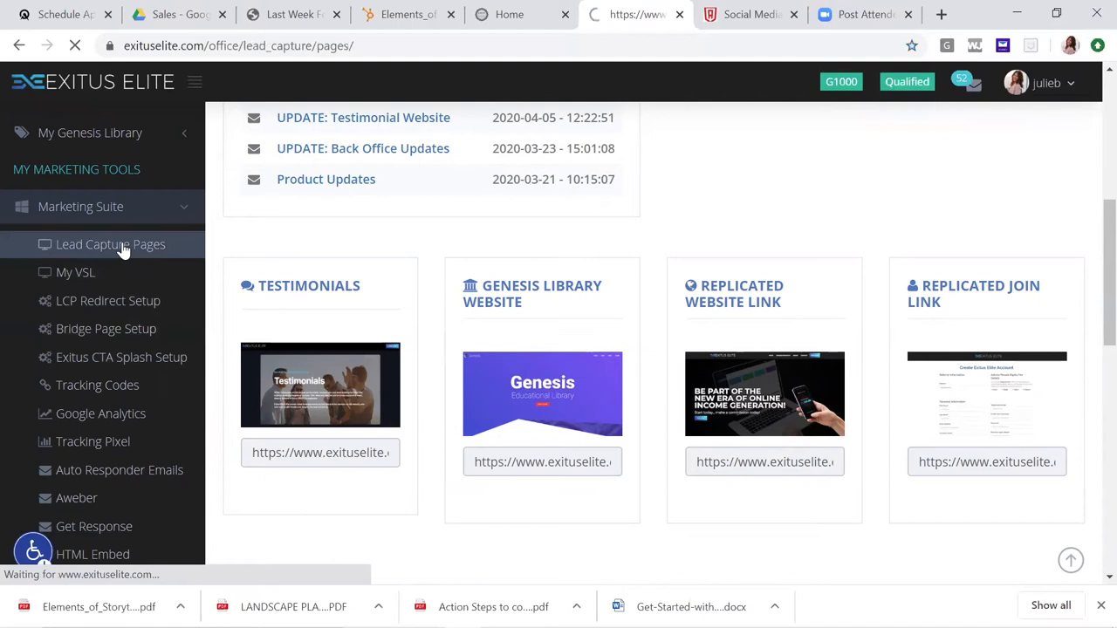
- Scroll the lead capture pages list and preview the Pays You page in a new tab
left_click(110, 244)
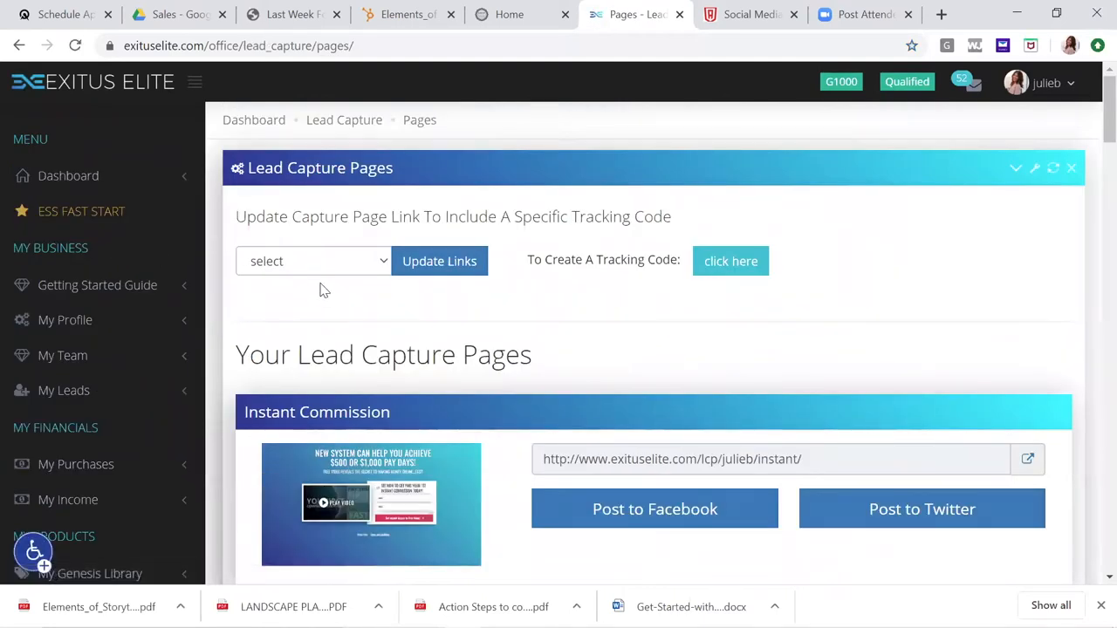
scroll("down", 3)
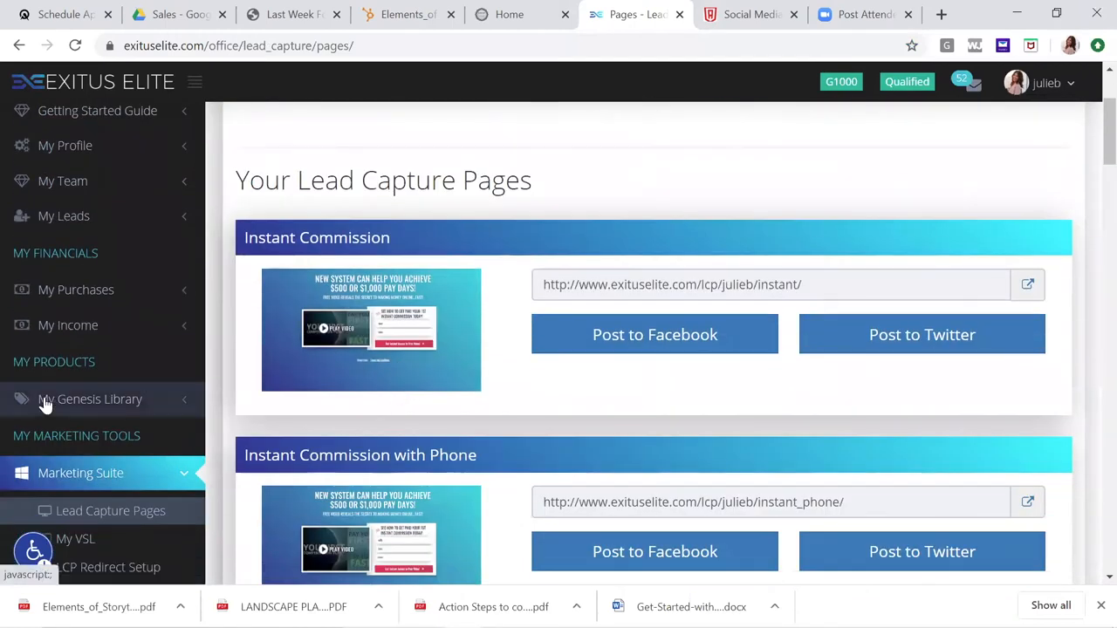
mouse_move(133, 458)
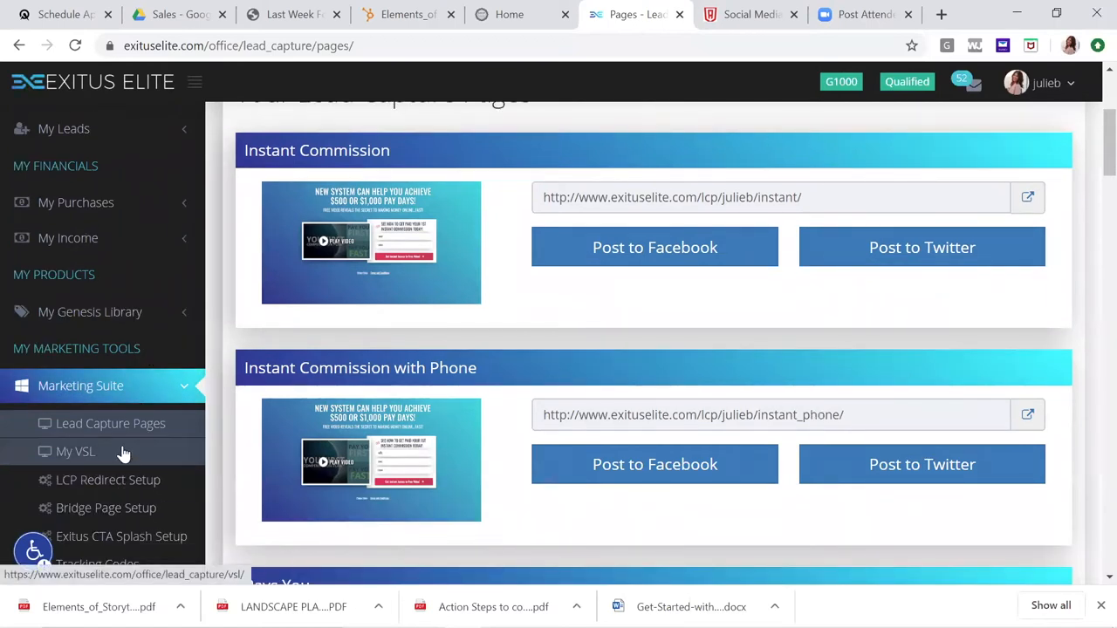
mouse_move(126, 445)
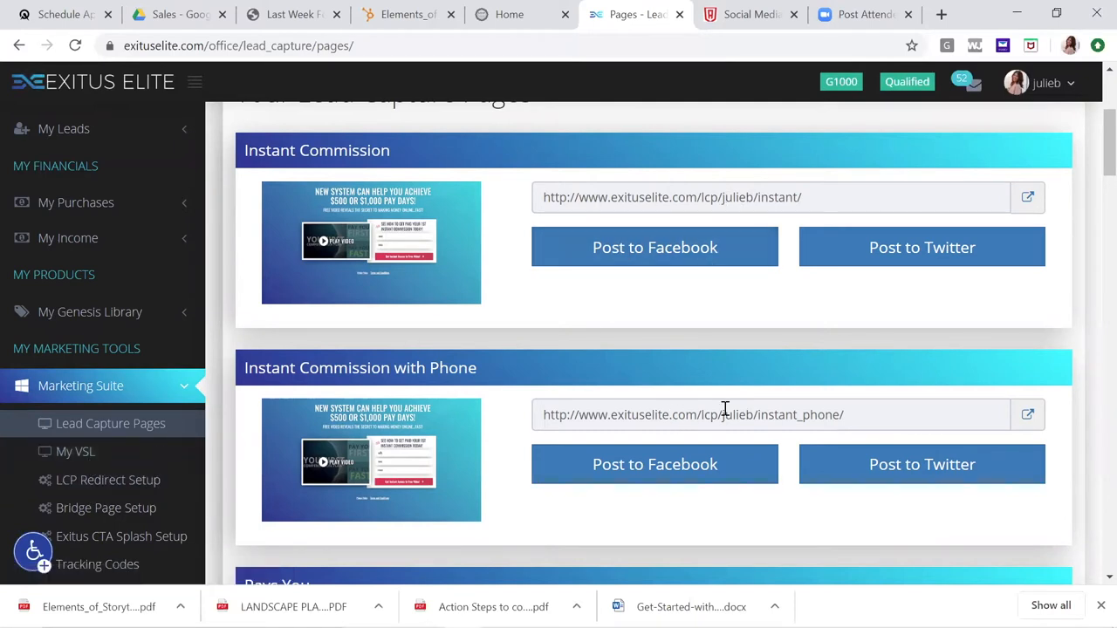
scroll("down", 3)
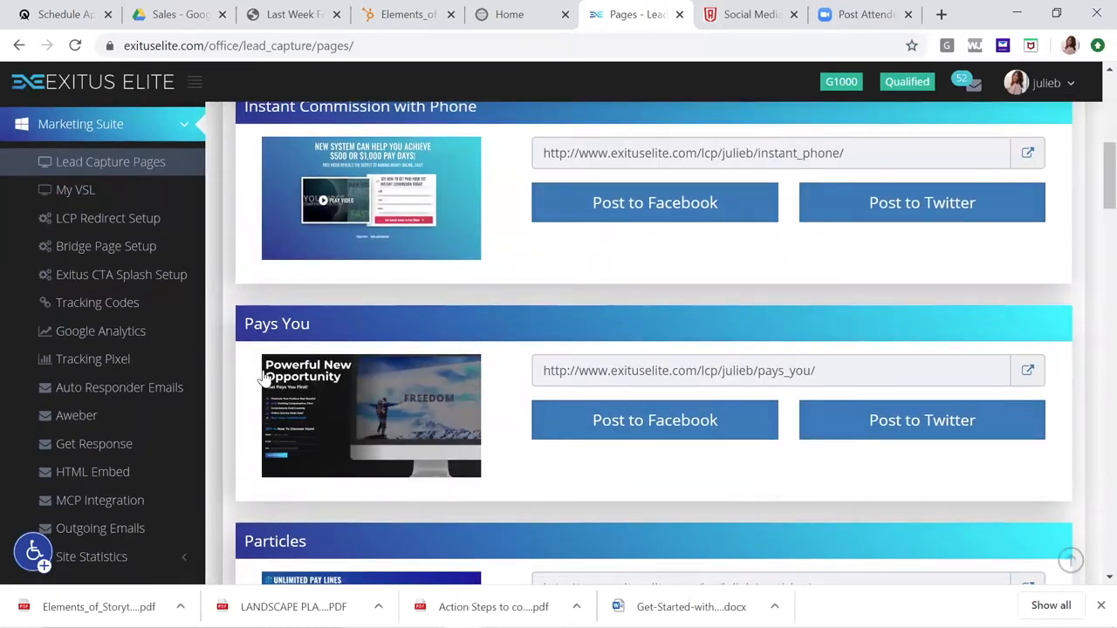
left_click(1028, 370)
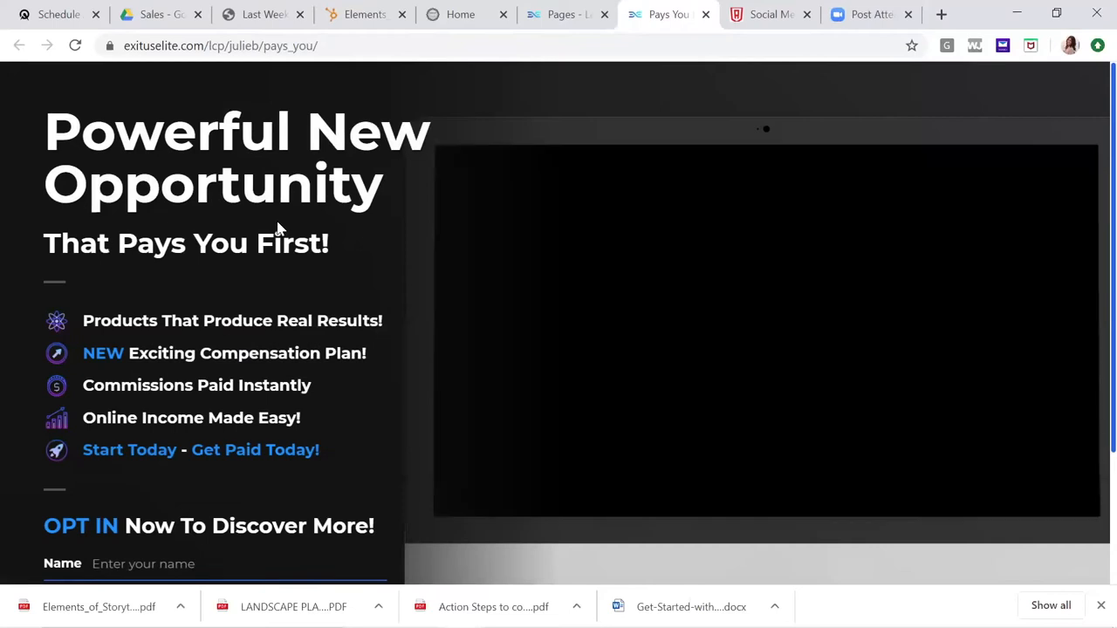
- Scroll through the Pays You page's opt-in form and back up
scroll("down", 3)
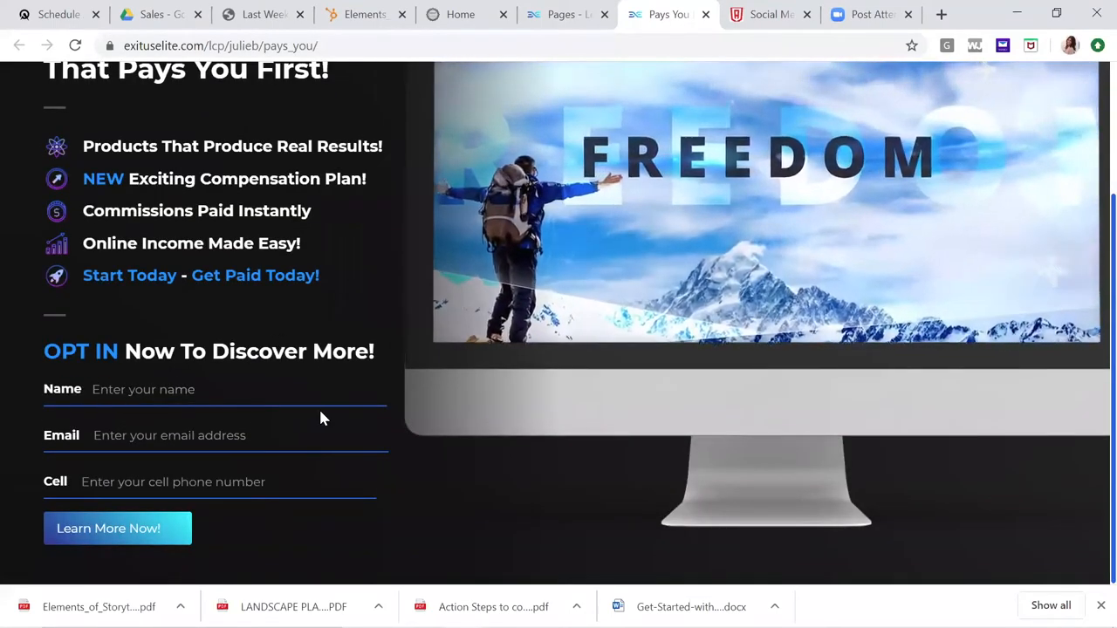
scroll("up", 3)
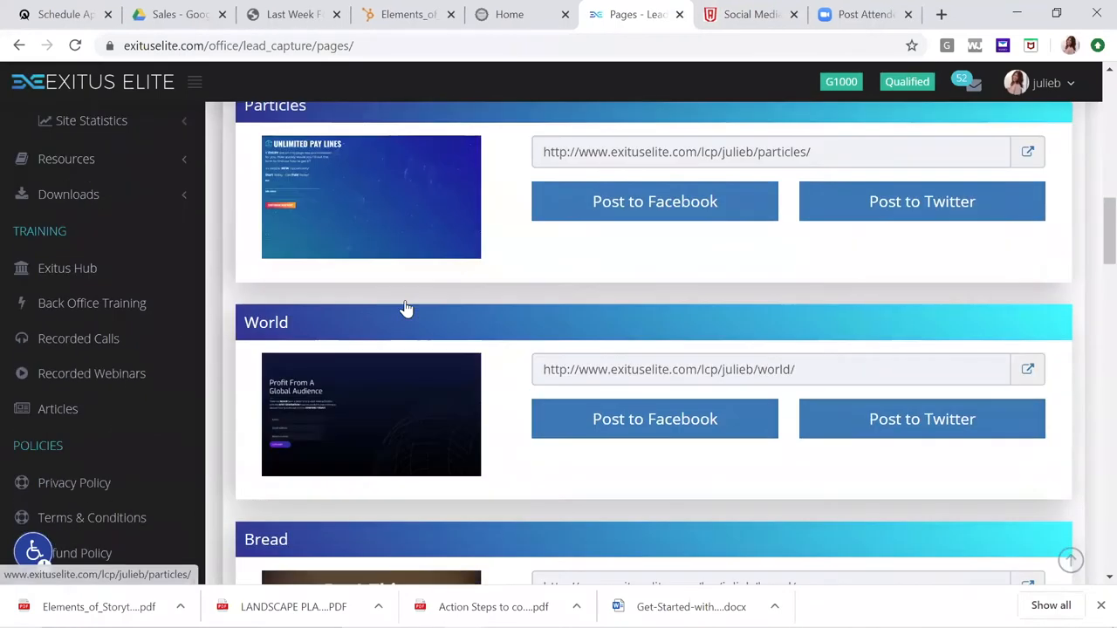
- Scroll to the Dream entry and preview it in a new tab
scroll("down", 3)
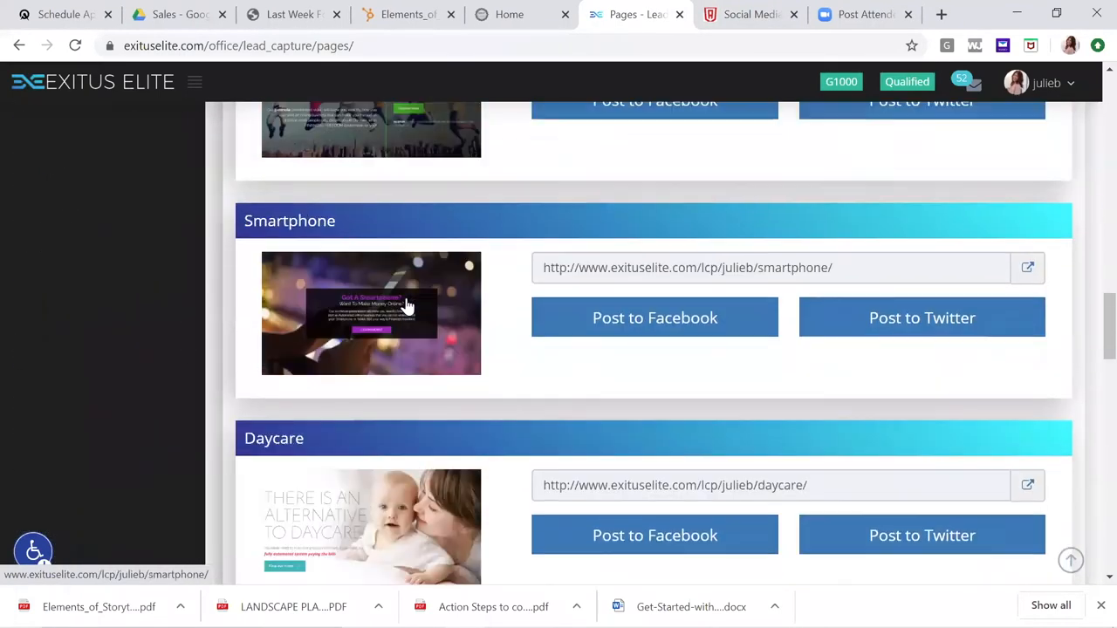
scroll("down", 3)
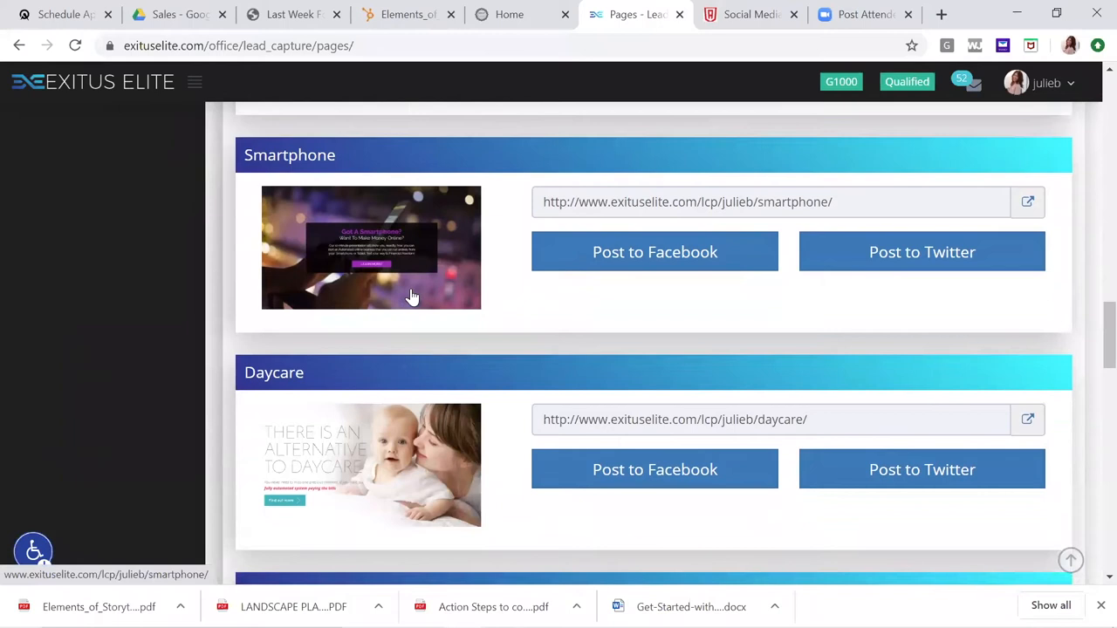
scroll("down", 3)
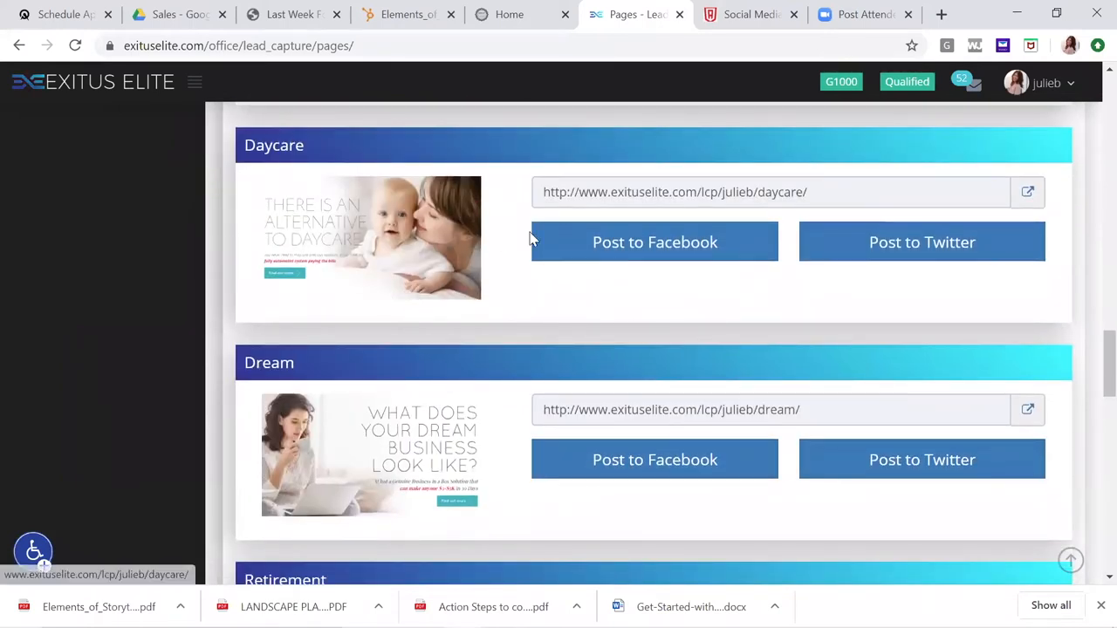
scroll("down", 3)
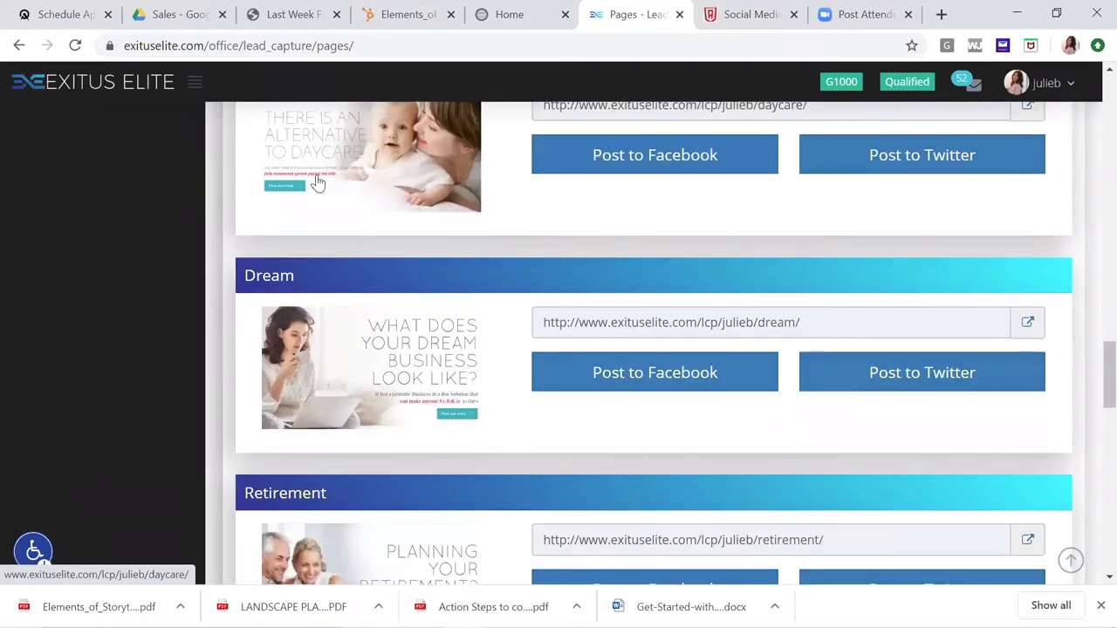
left_click(1028, 322)
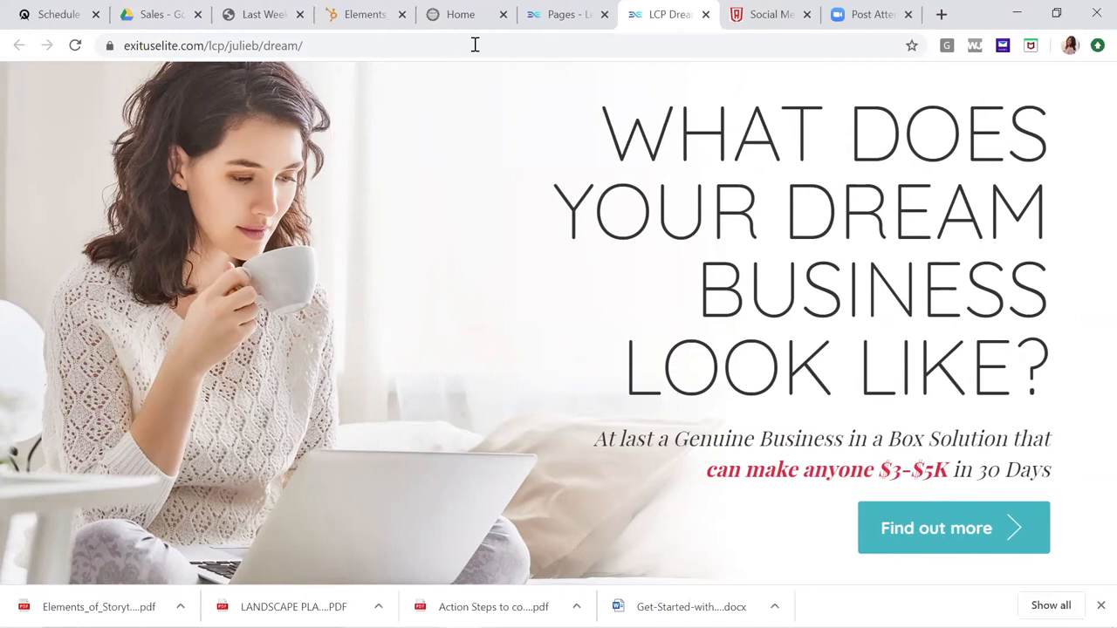
mouse_move(563, 14)
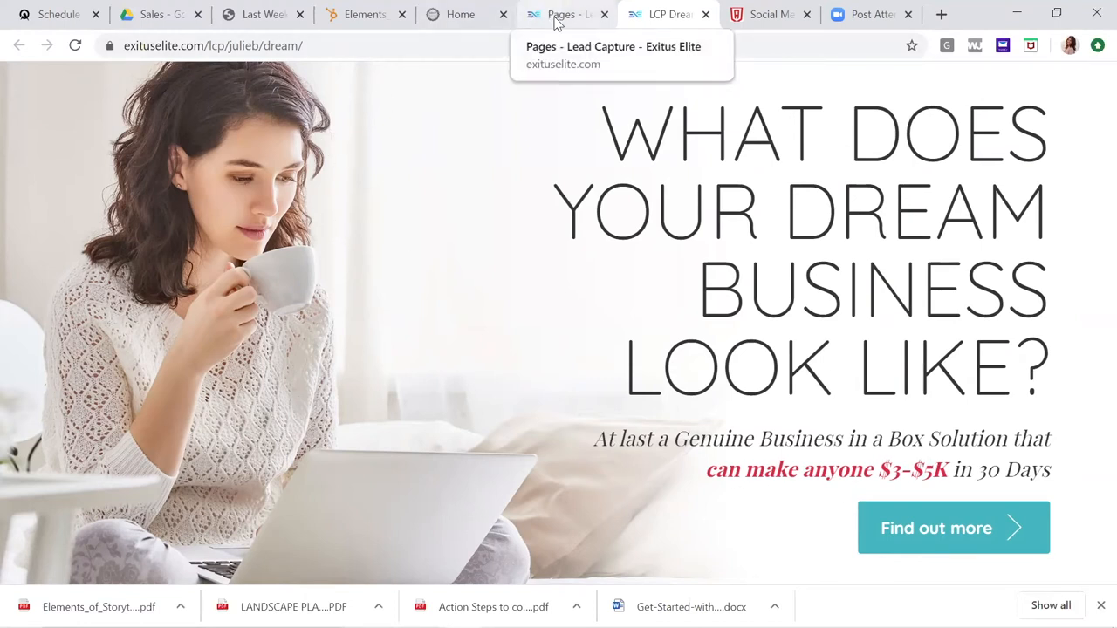
- Return to the Pages - Lead Capture tab and scroll further down the list
left_click(561, 15)
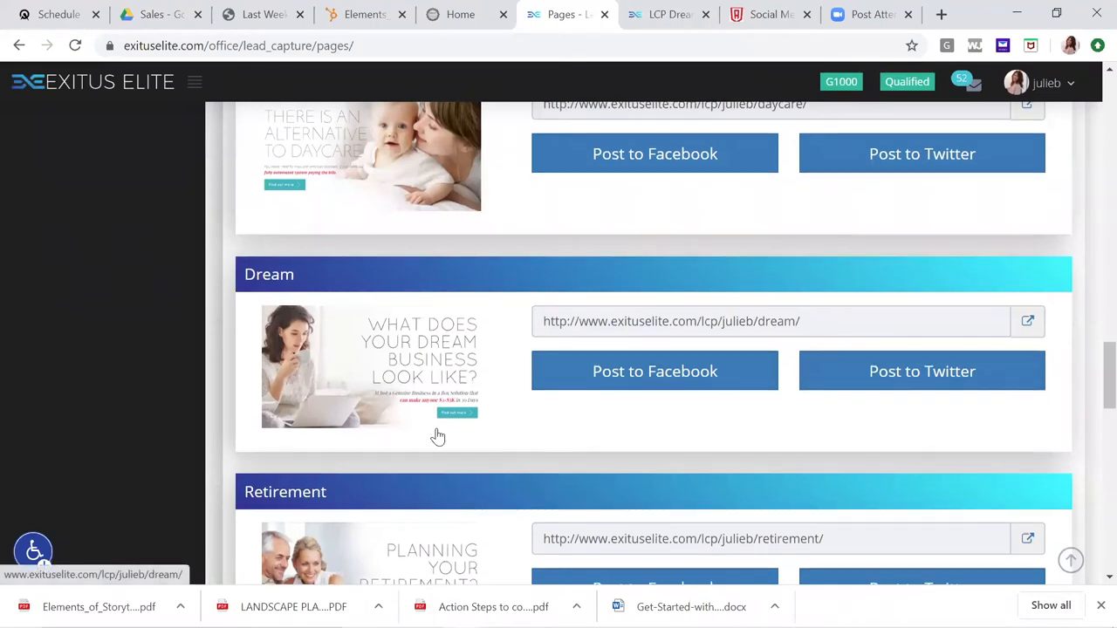
scroll("down", 3)
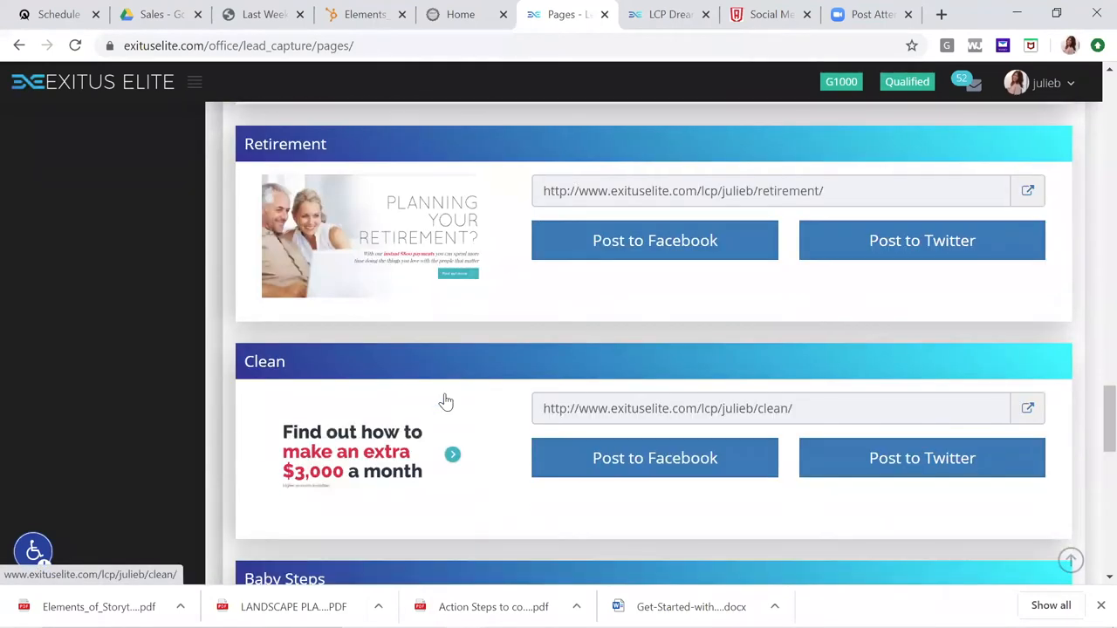
scroll("down", 3)
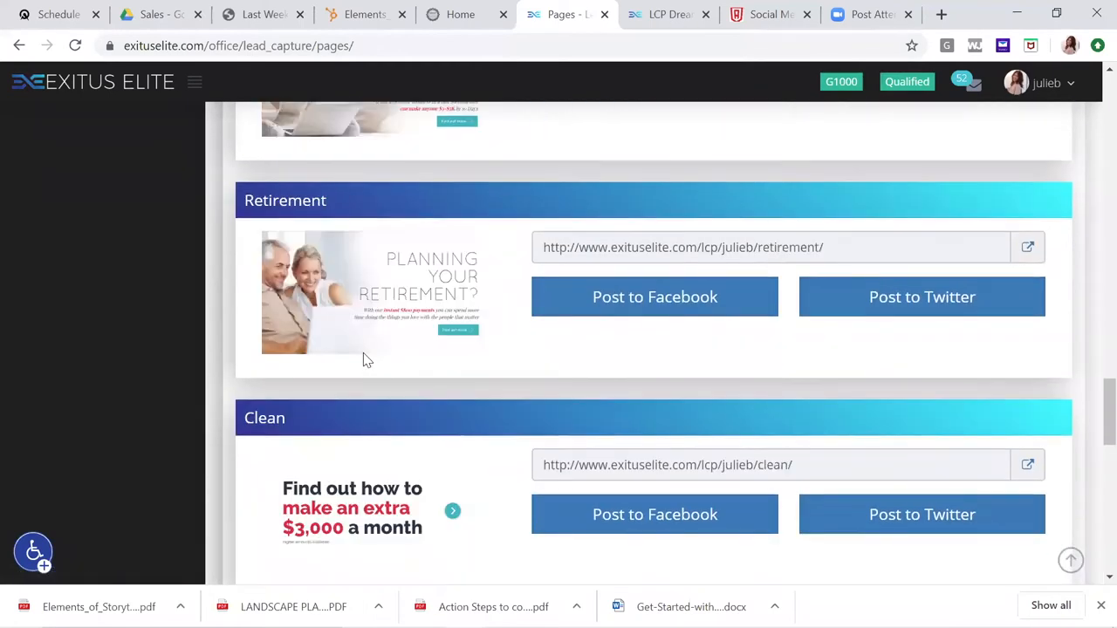
scroll("down", 3)
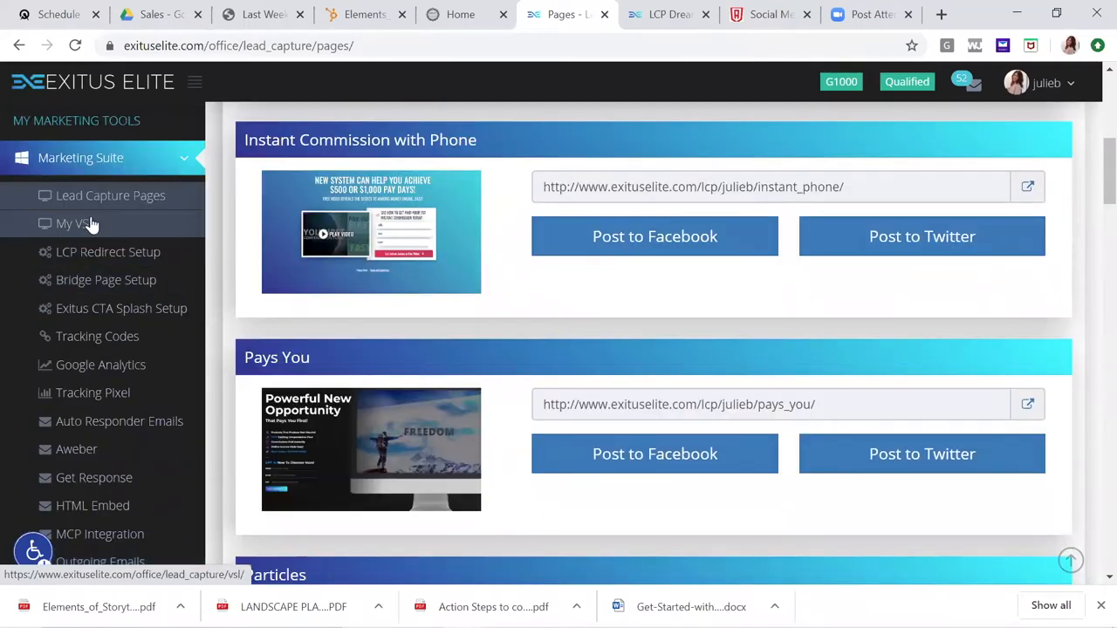
- Open My VSL and scroll the VSL page to the Visit My Website and Contact Me buttons
left_click(70, 223)
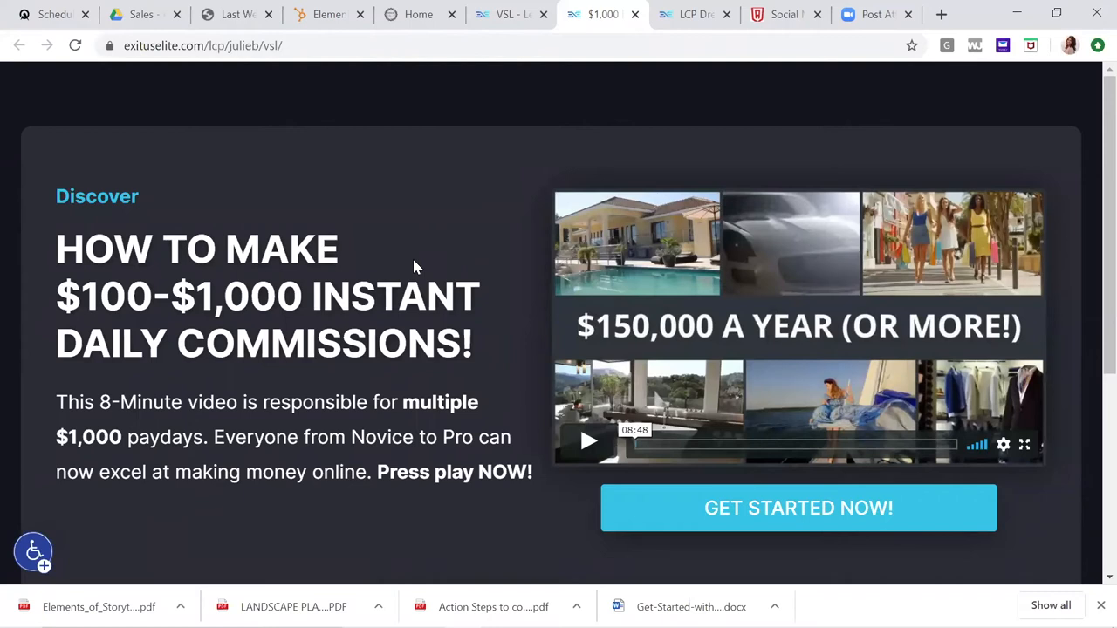
mouse_move(456, 256)
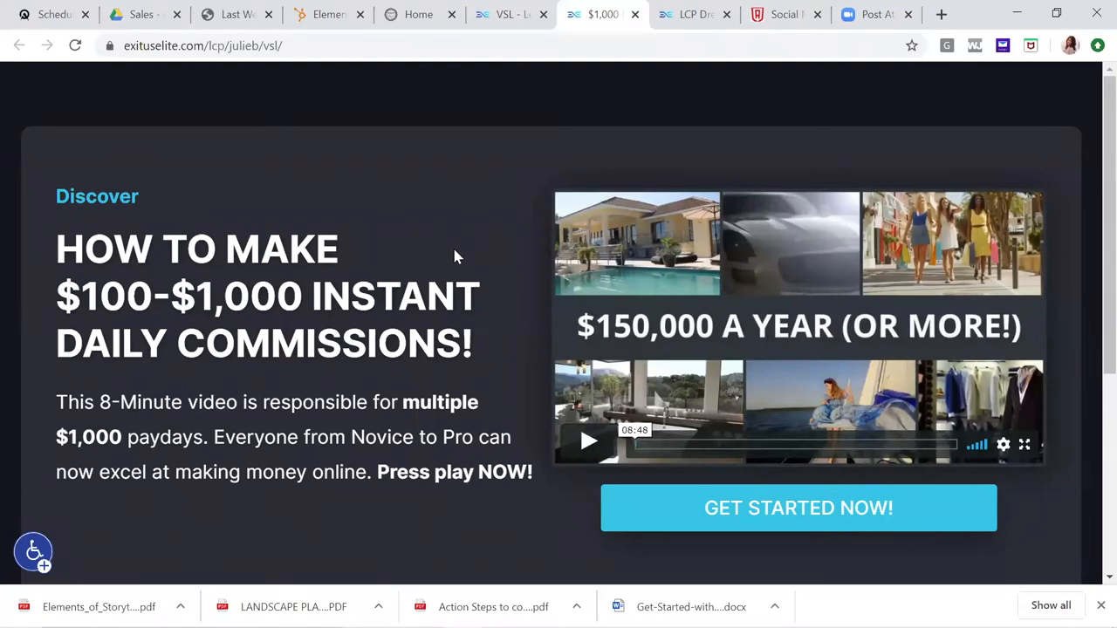
scroll("down", 3)
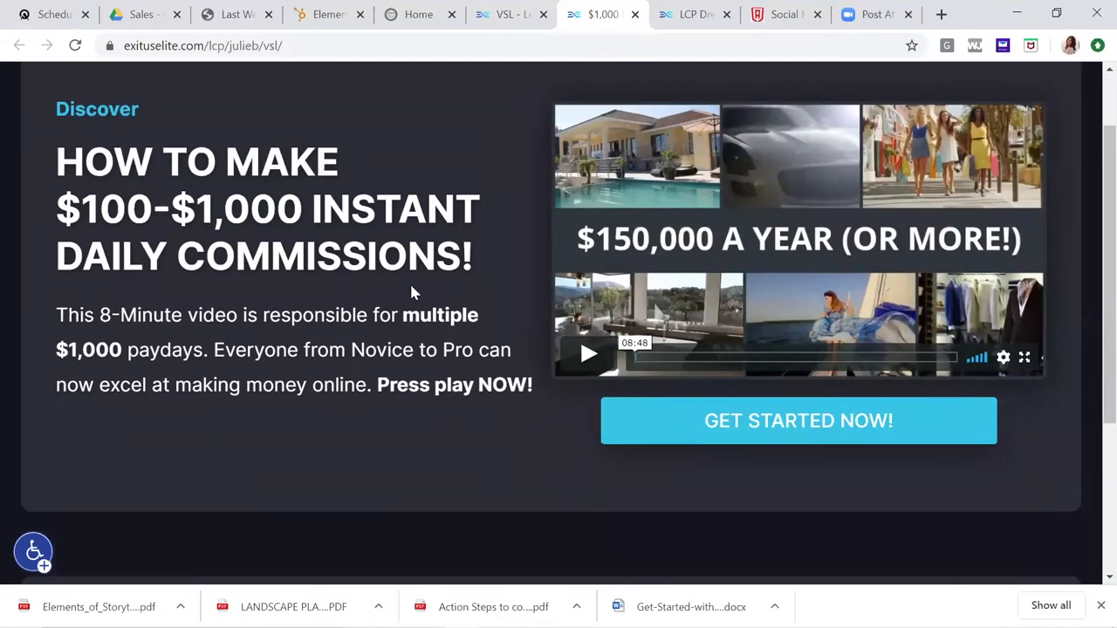
mouse_move(405, 237)
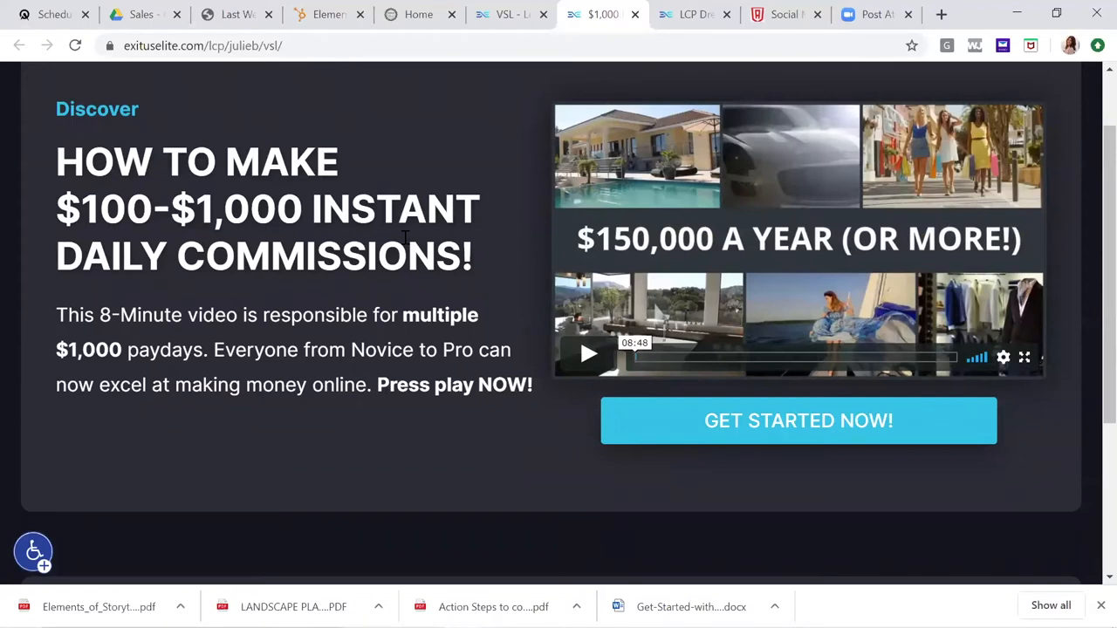
mouse_move(382, 225)
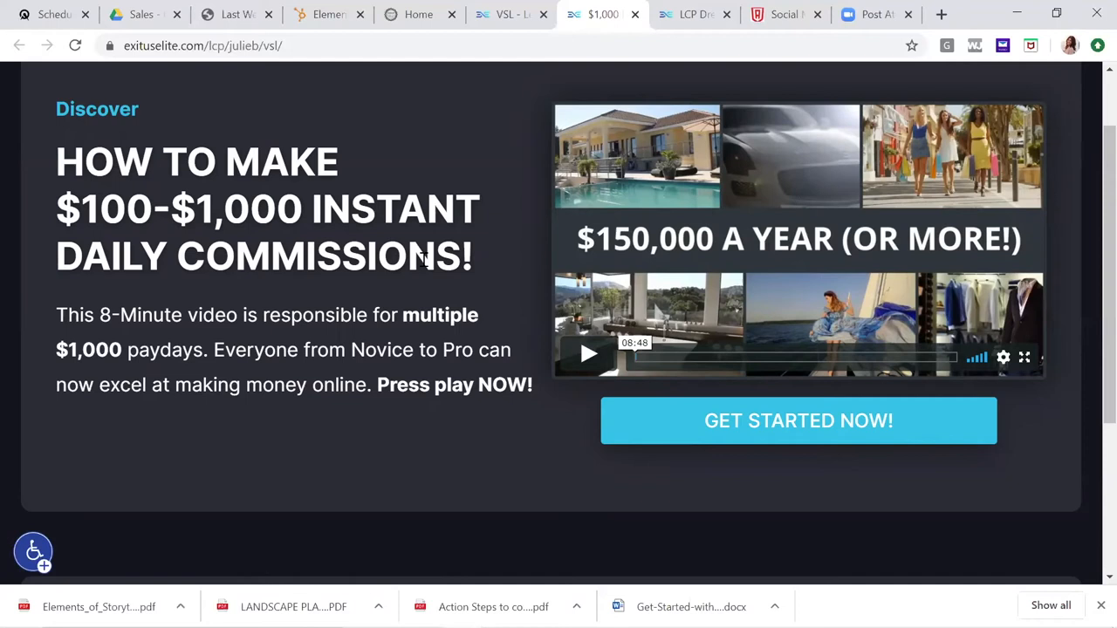
mouse_move(476, 294)
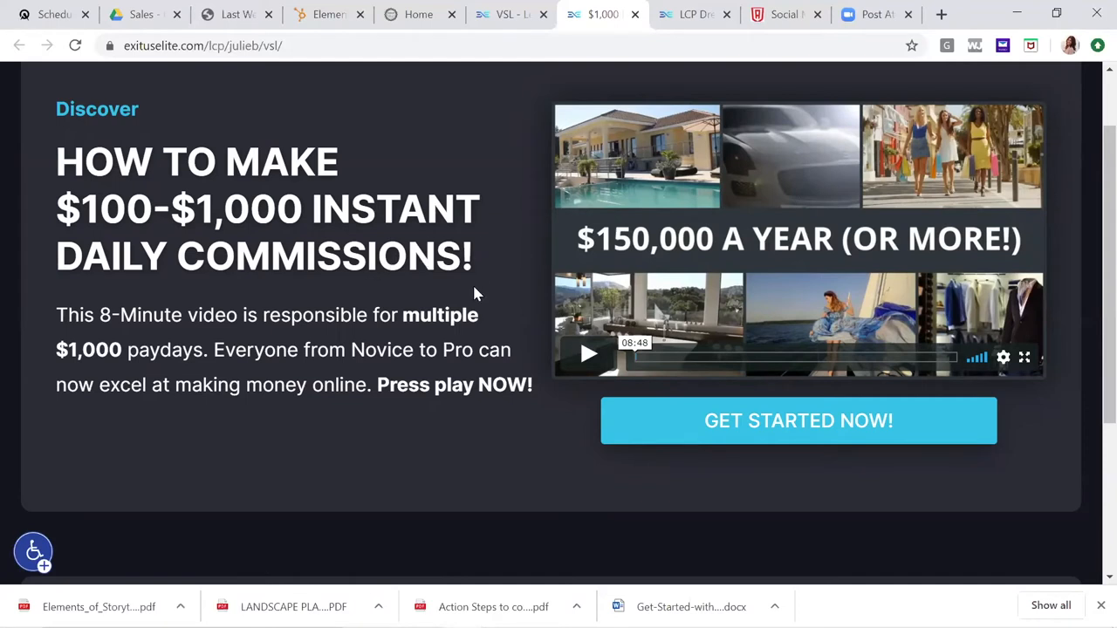
scroll("down", 3)
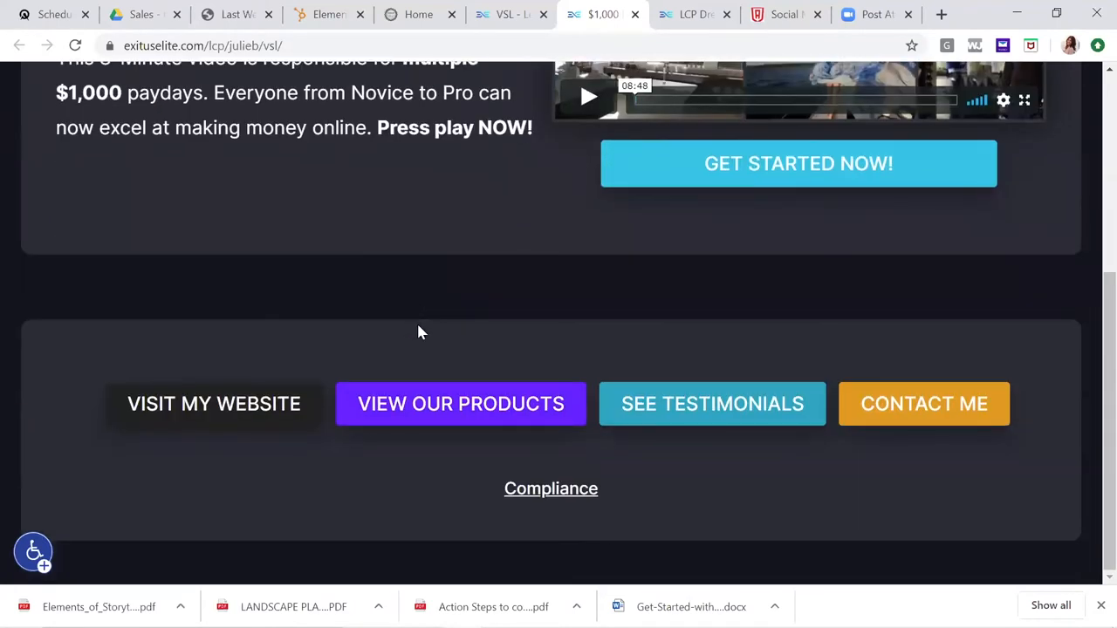
scroll("up", 3)
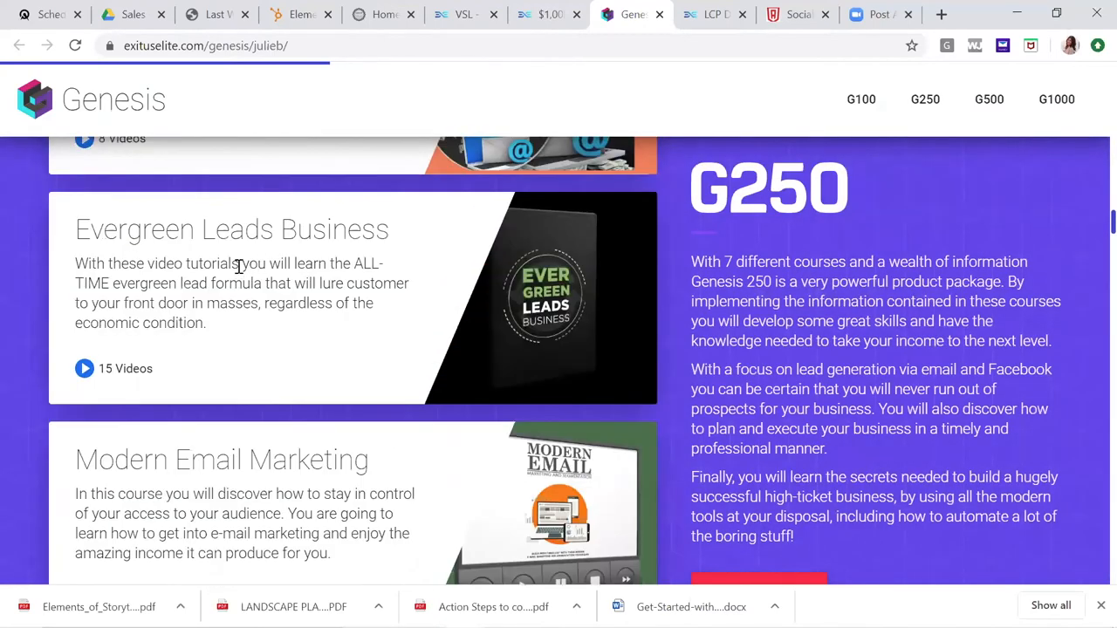
- Scroll the Genesis page past the G500 and G1000 packages to The Legends
scroll("down", 3)
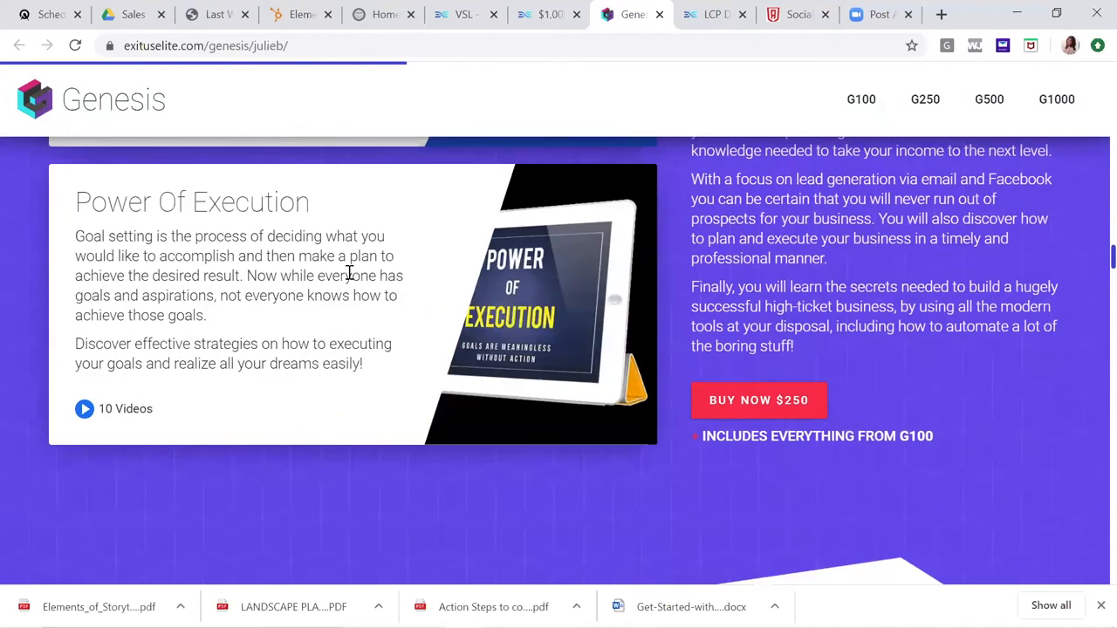
left_click(988, 98)
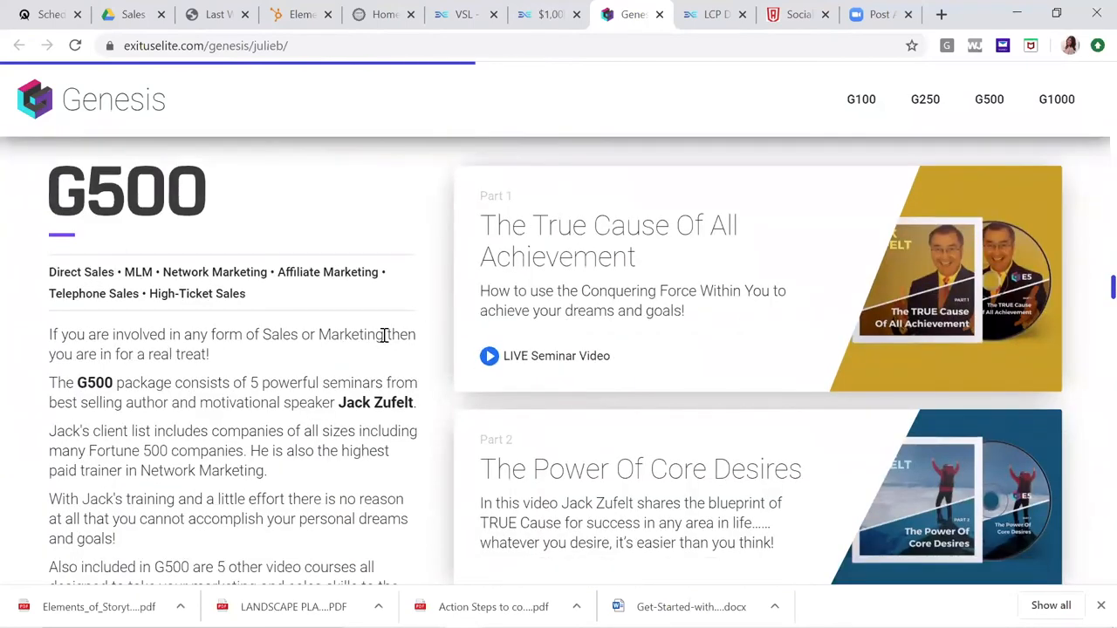
mouse_move(211, 294)
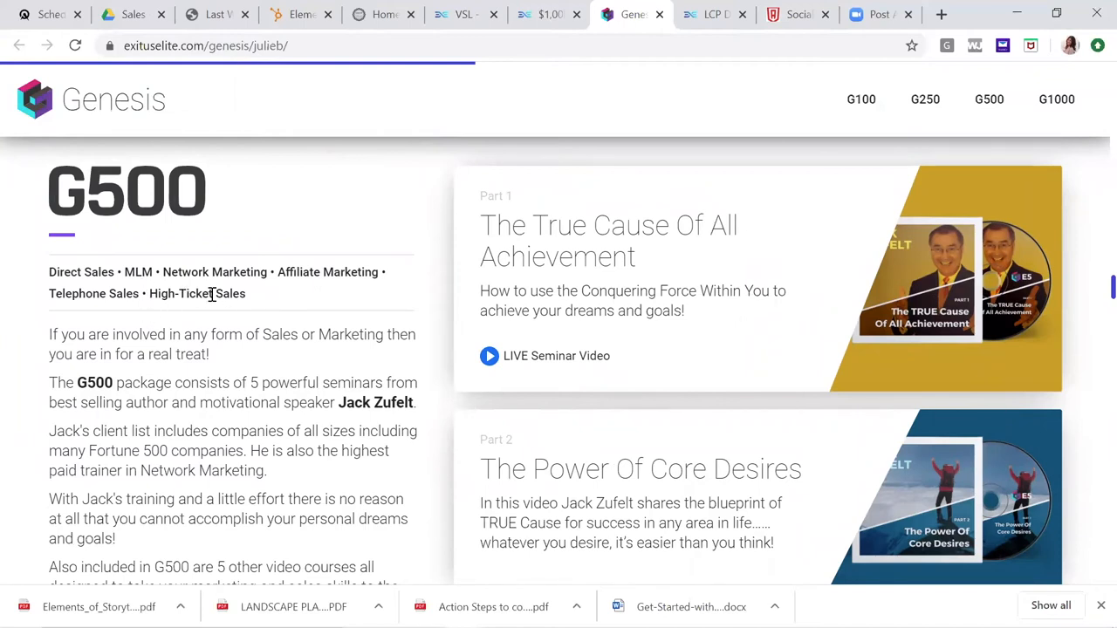
mouse_move(137, 294)
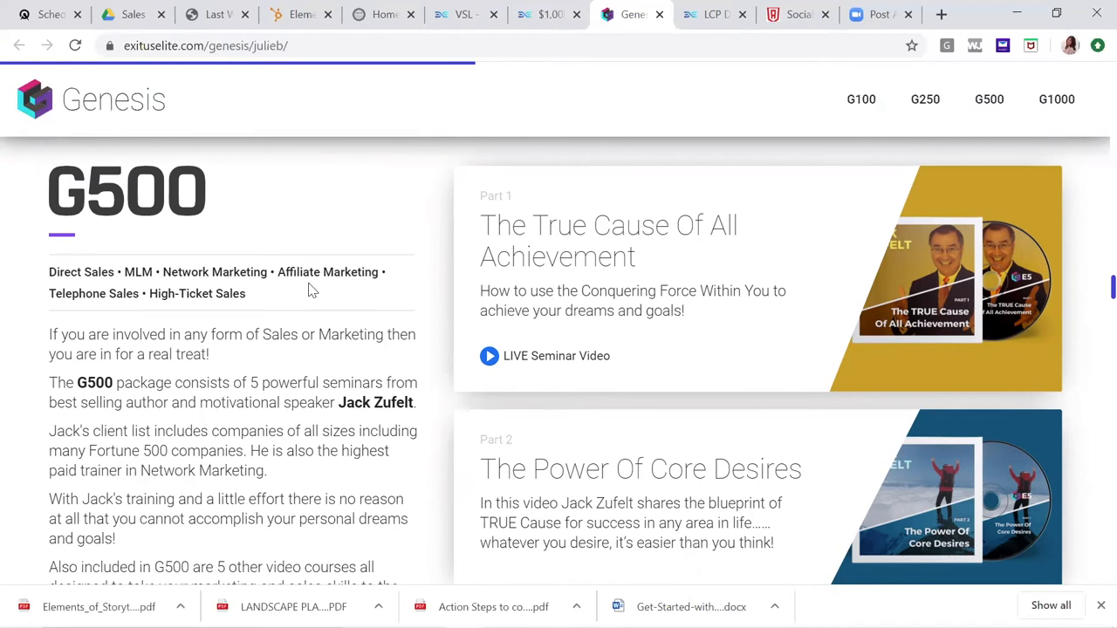
mouse_move(253, 264)
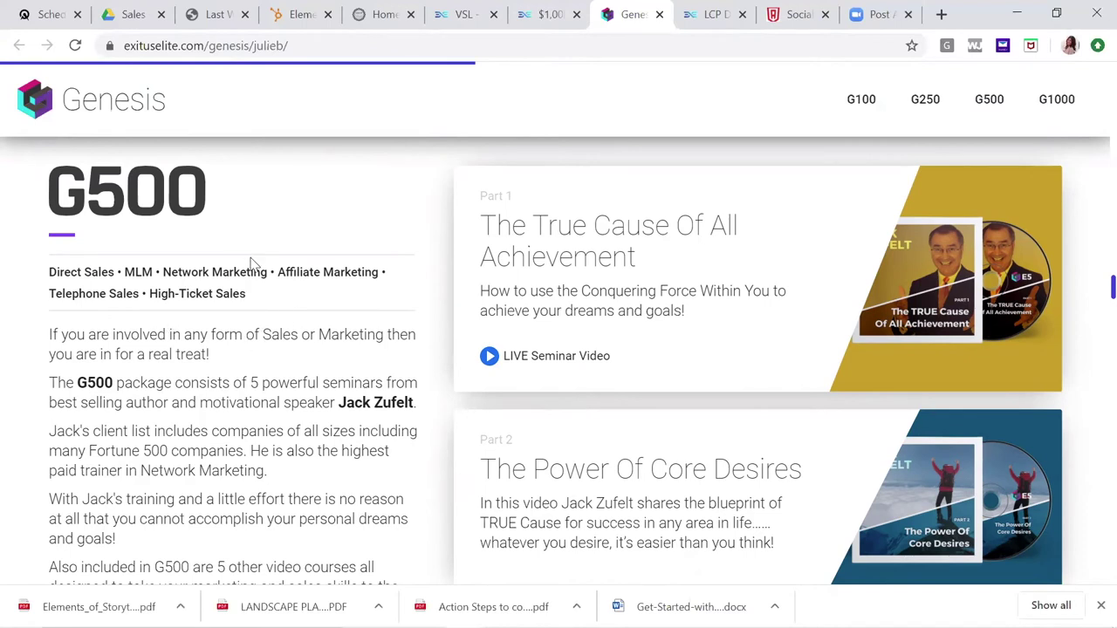
scroll("down", 3)
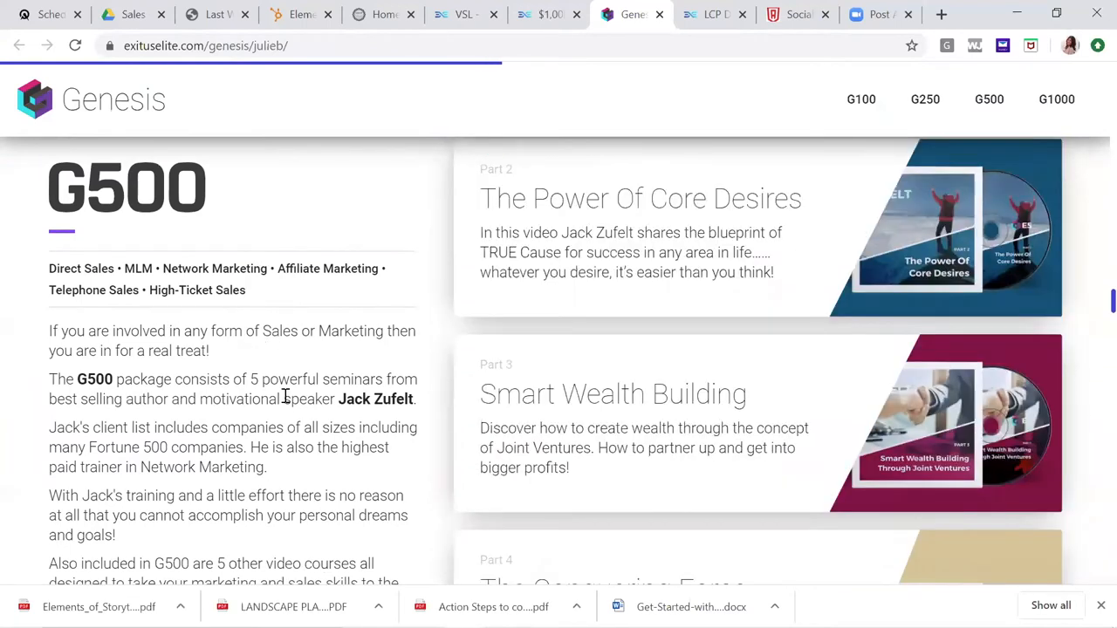
scroll("down", 3)
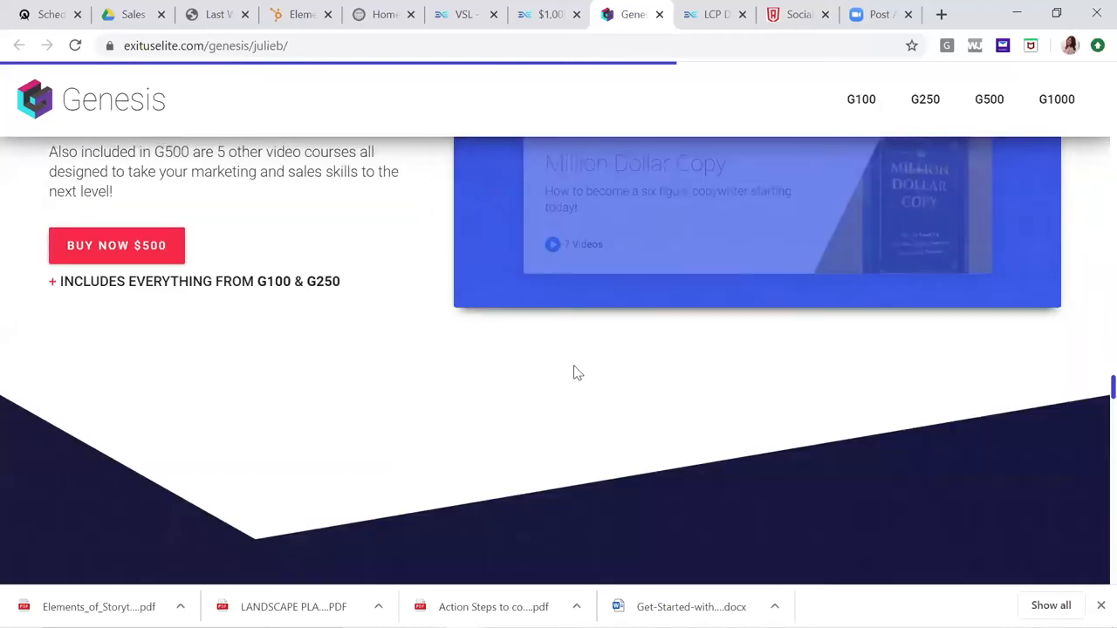
scroll("down", 3)
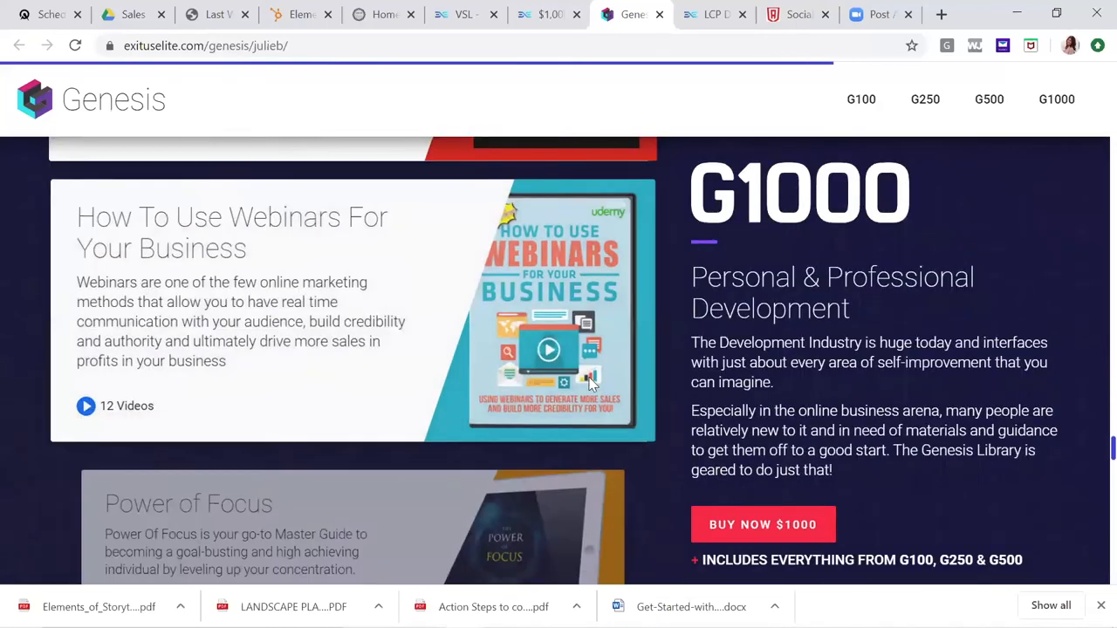
scroll("down", 3)
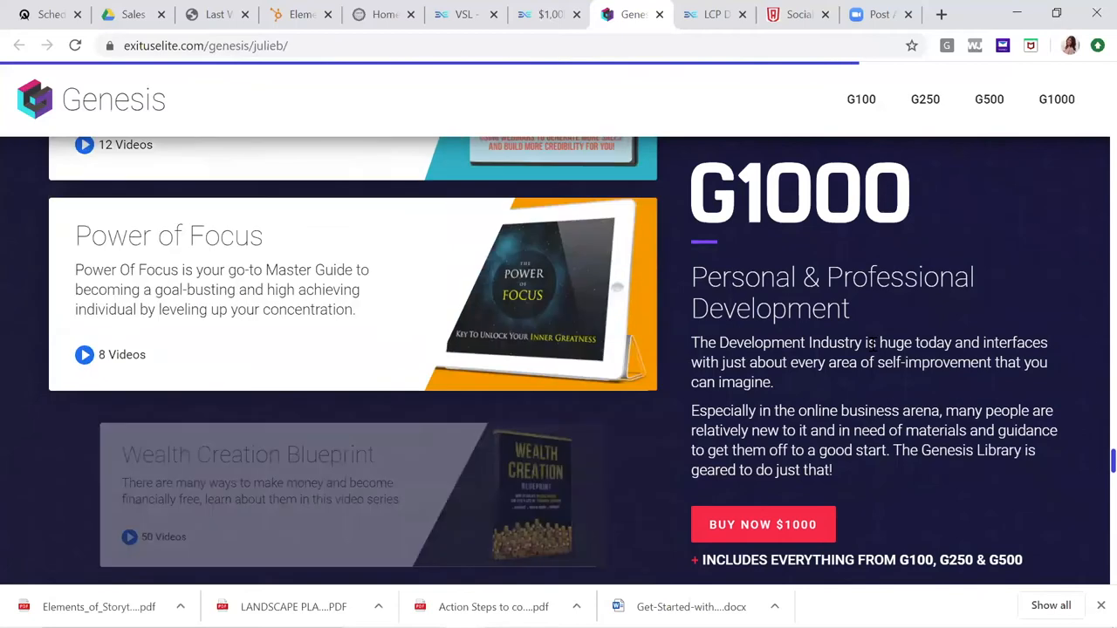
scroll("down", 3)
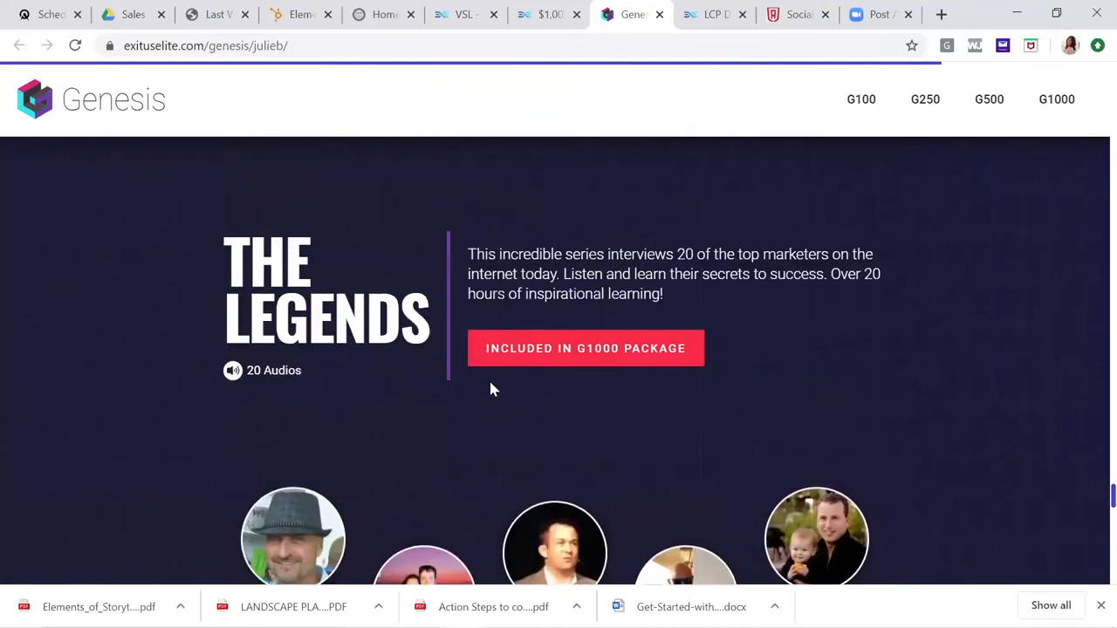
- Scroll The Legends speaker grid to the page bottom, then jump back to the Educational Library header
scroll("down", 3)
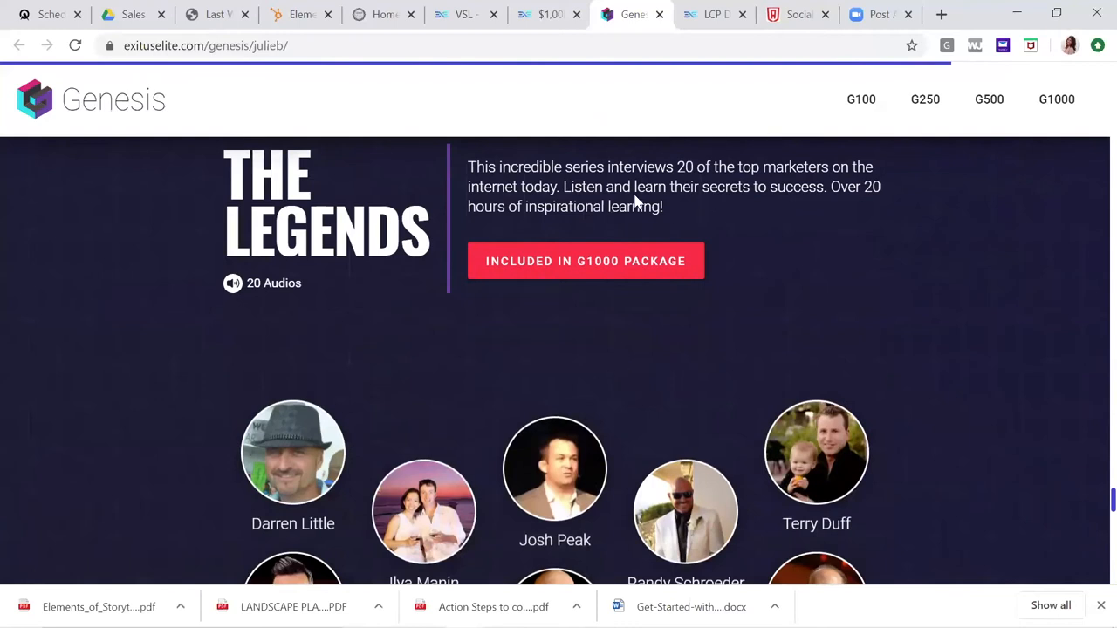
scroll("down", 3)
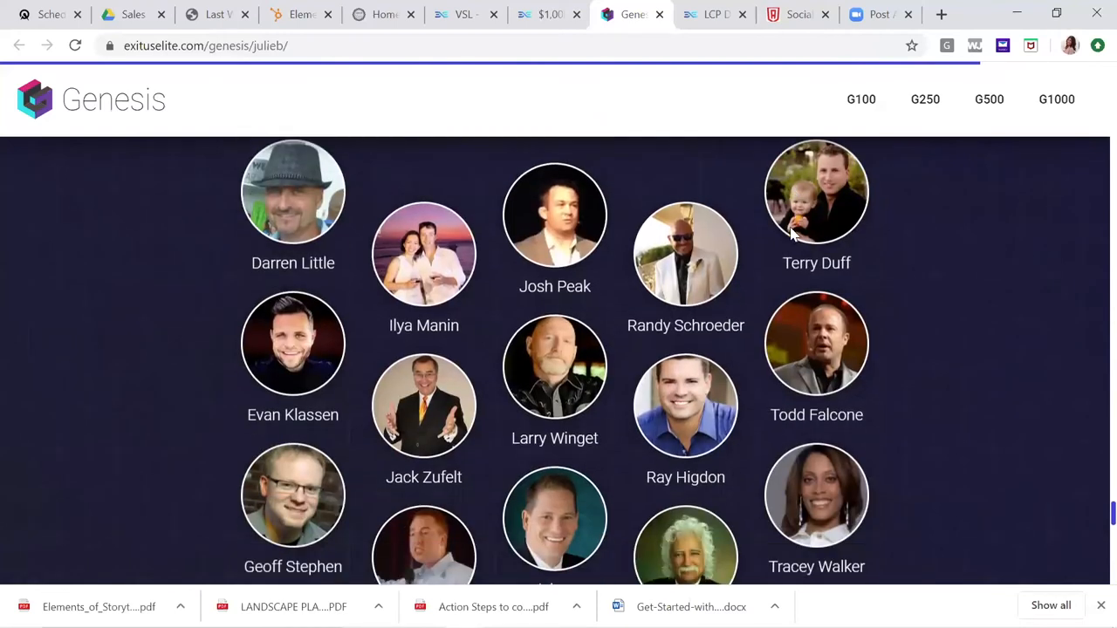
scroll("down", 3)
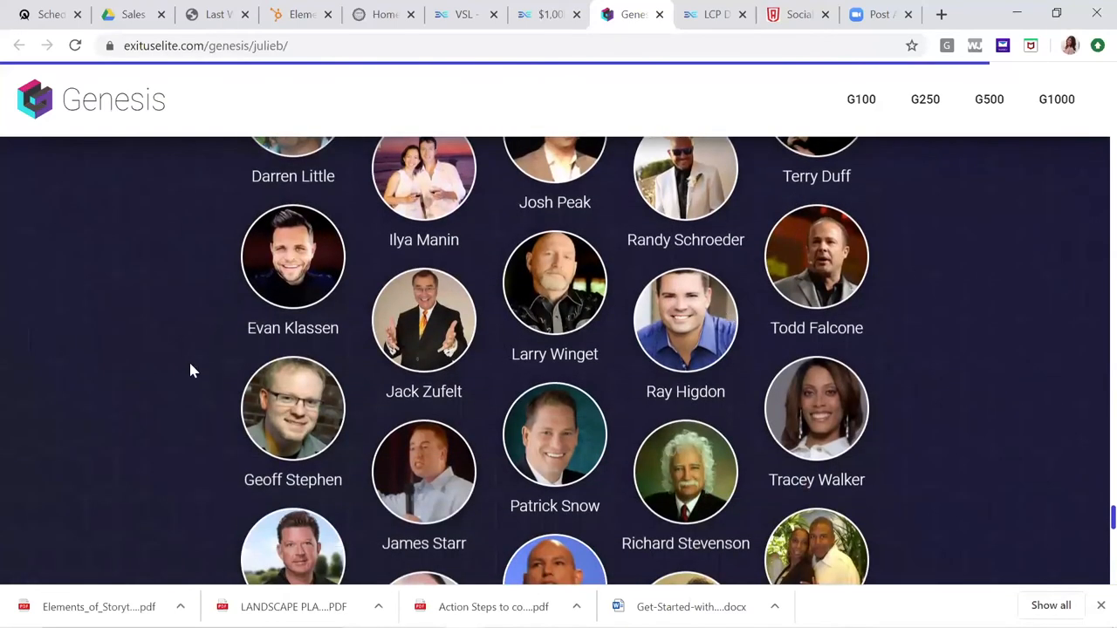
scroll("down", 3)
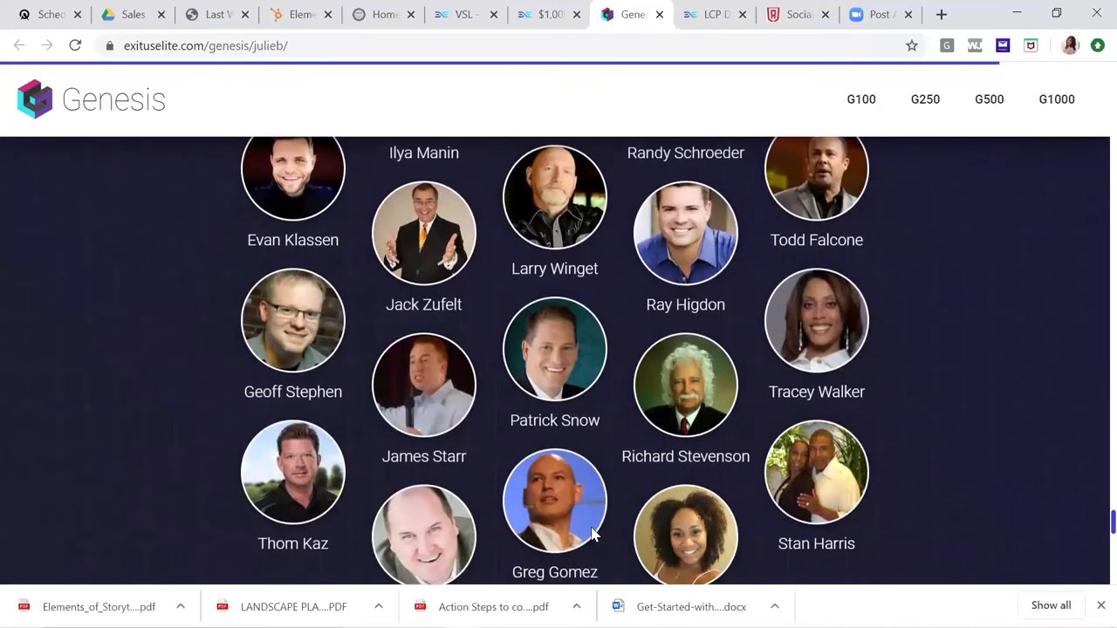
scroll("down", 3)
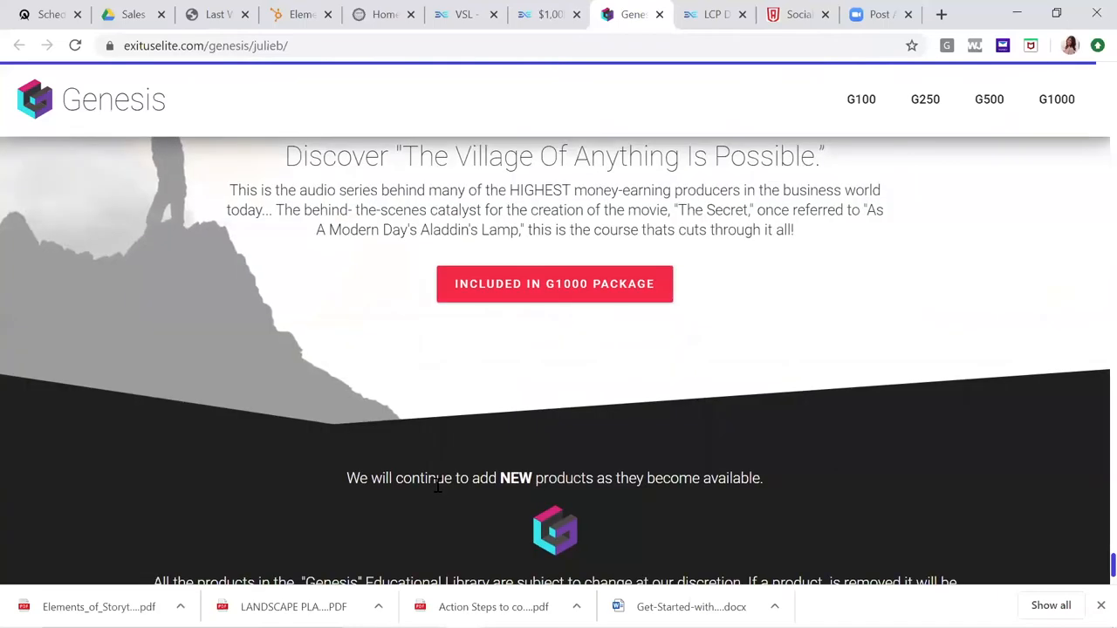
left_click(988, 98)
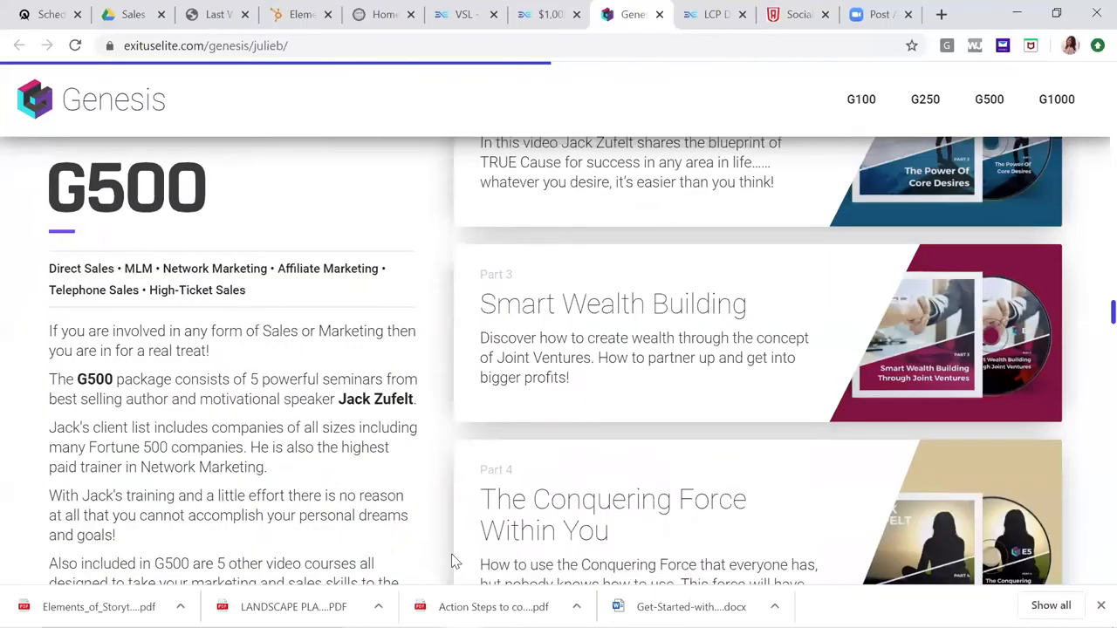
scroll("up", 3)
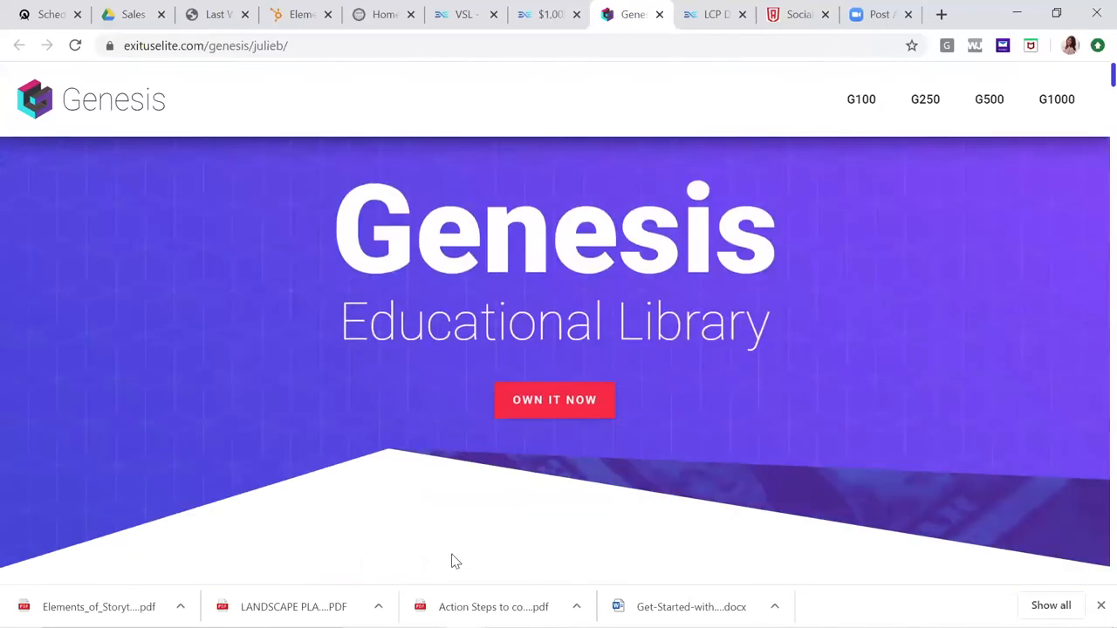
mouse_move(569, 394)
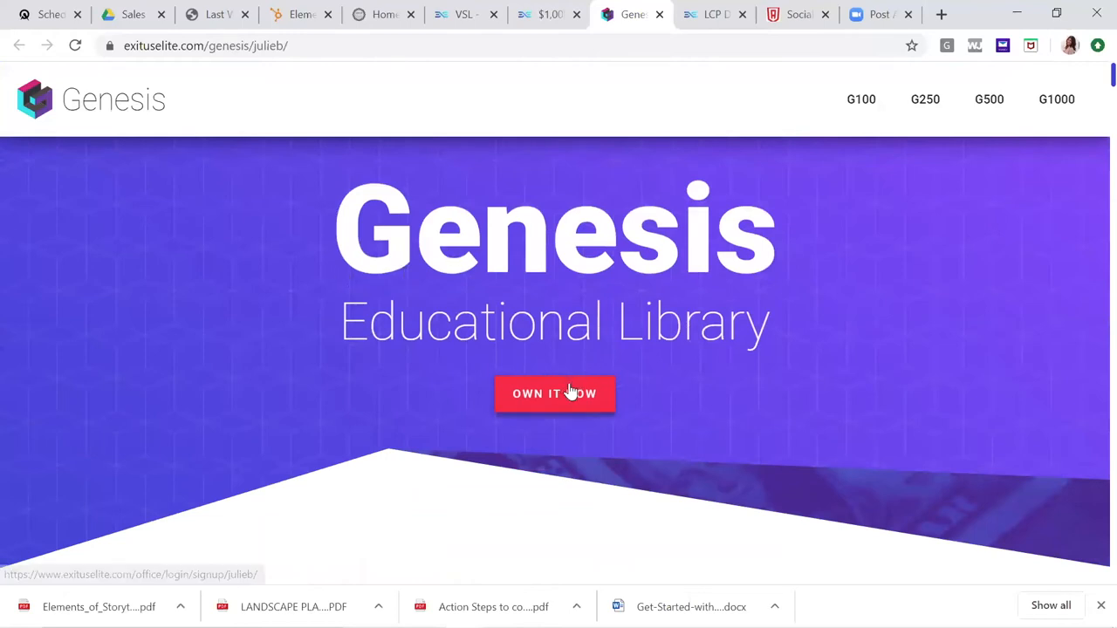
mouse_move(787, 19)
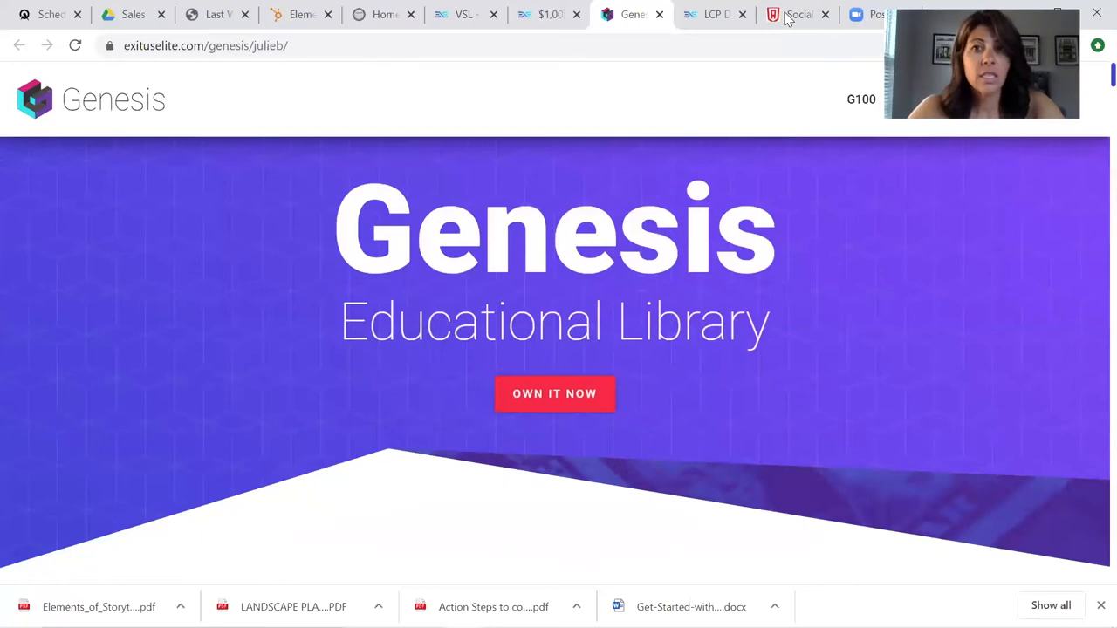
- From the $1,000 VSL tab, browse See Testimonials, close it, and return to the VSL page
left_click(539, 14)
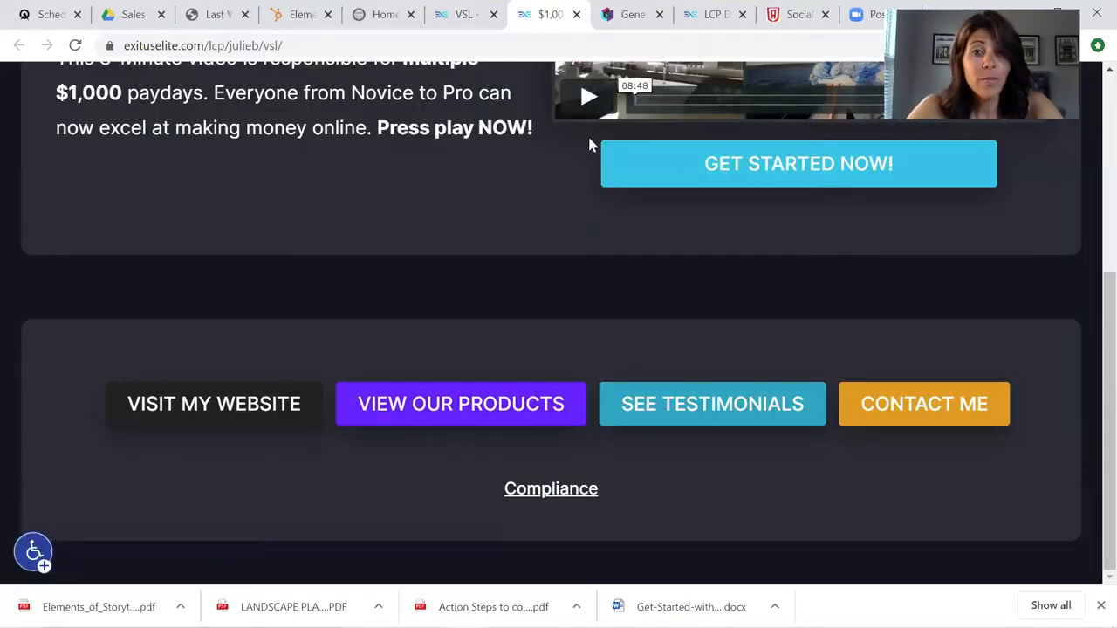
left_click(712, 403)
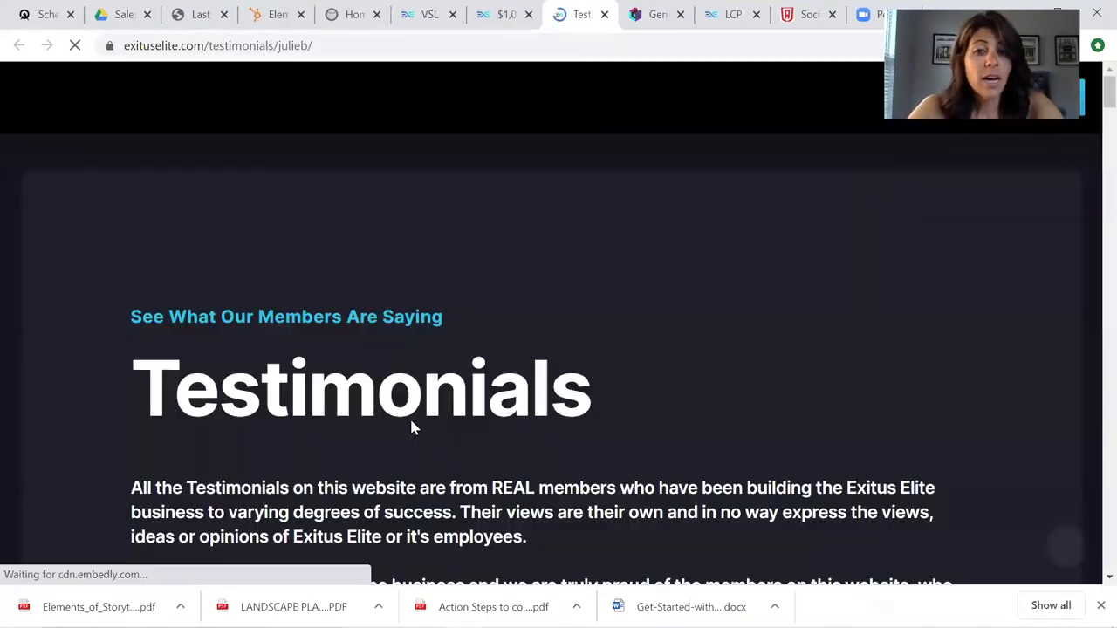
scroll("down", 3)
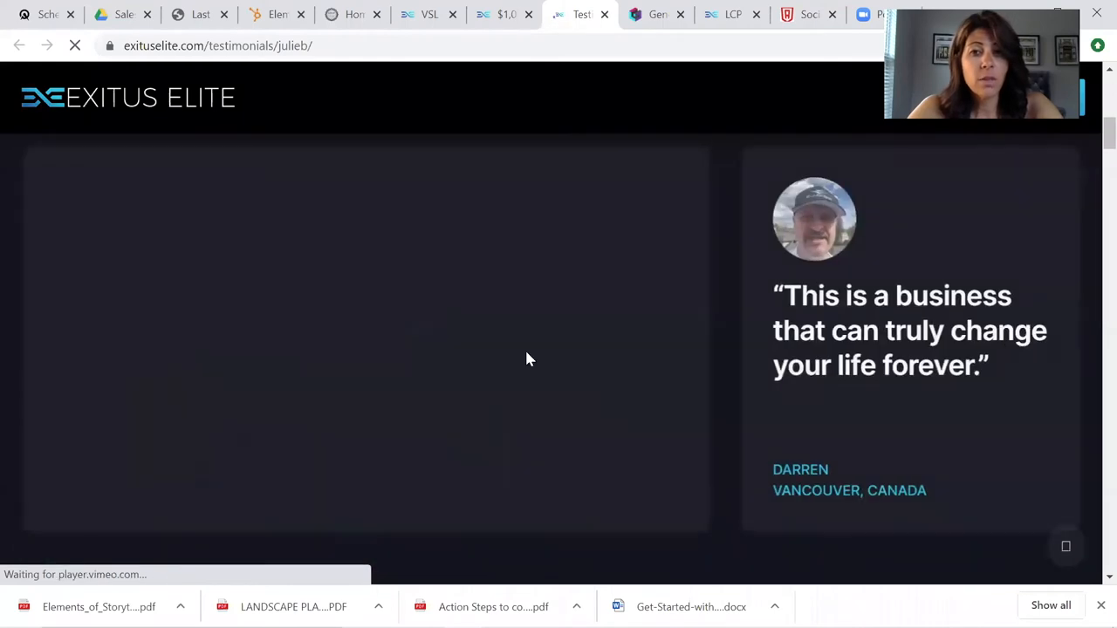
scroll("down", 3)
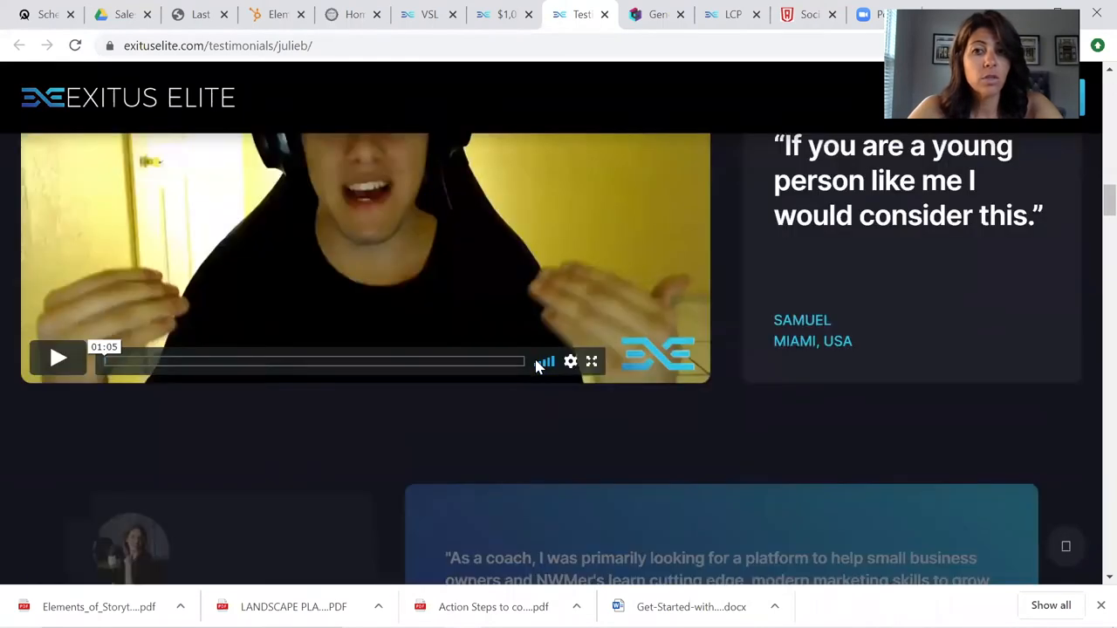
scroll("down", 3)
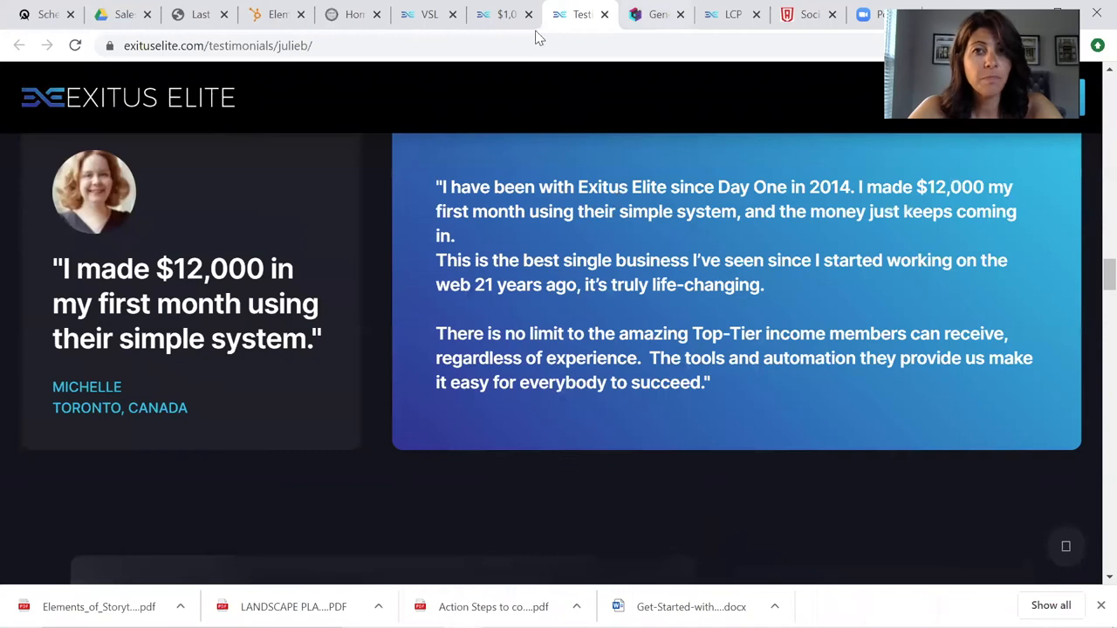
left_click(497, 15)
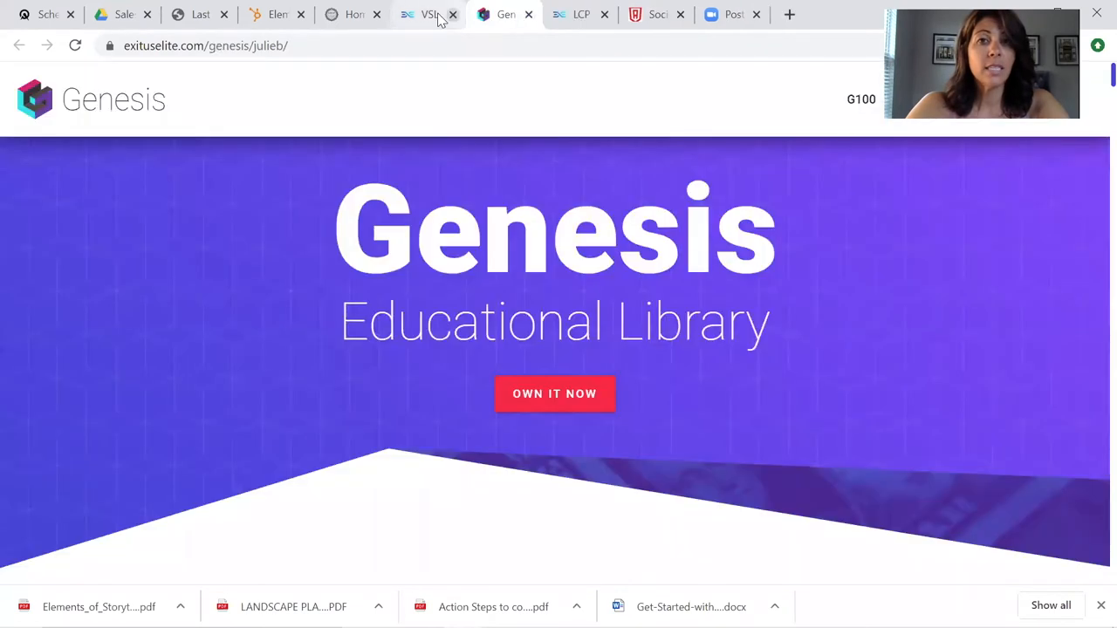
left_click(427, 14)
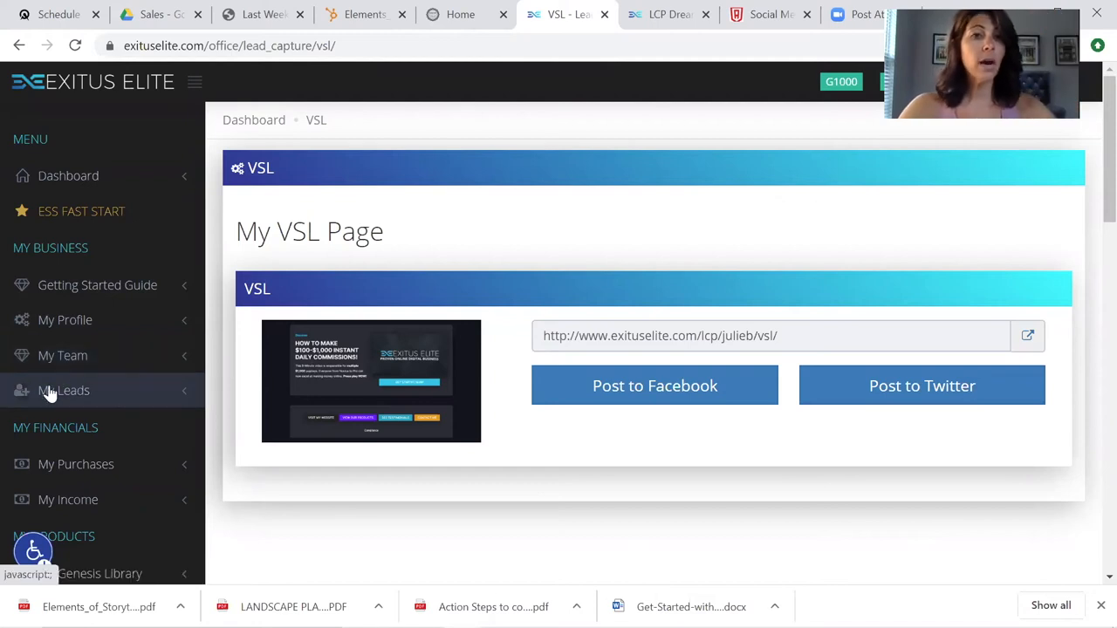
mouse_move(85, 355)
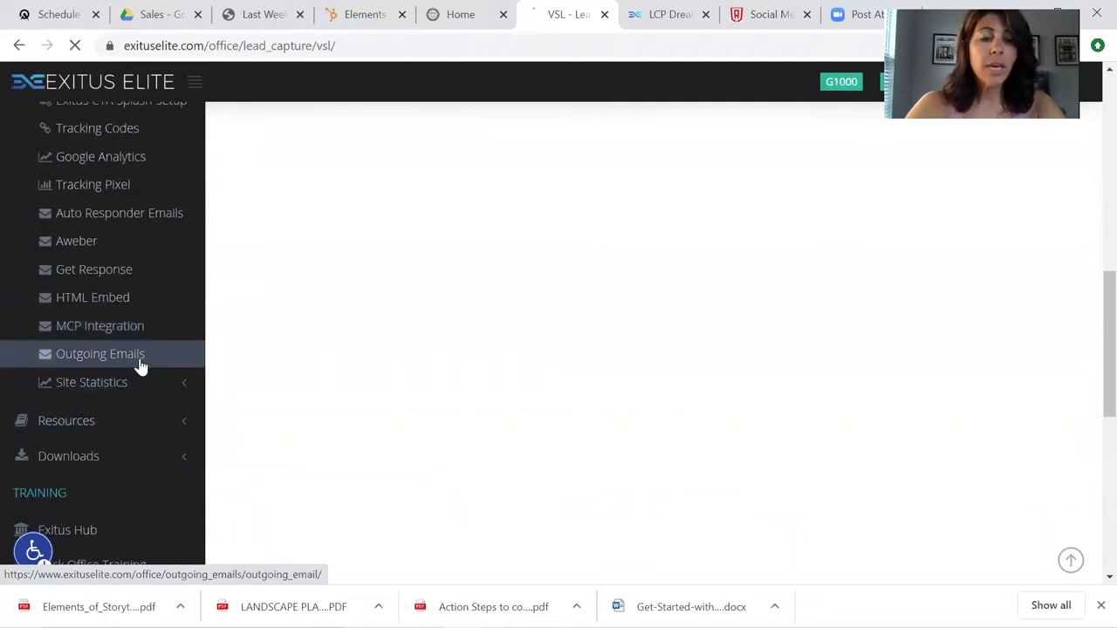
- Open Outgoing Emails under Marketing Suite to view the prospect follow-up template
left_click(99, 354)
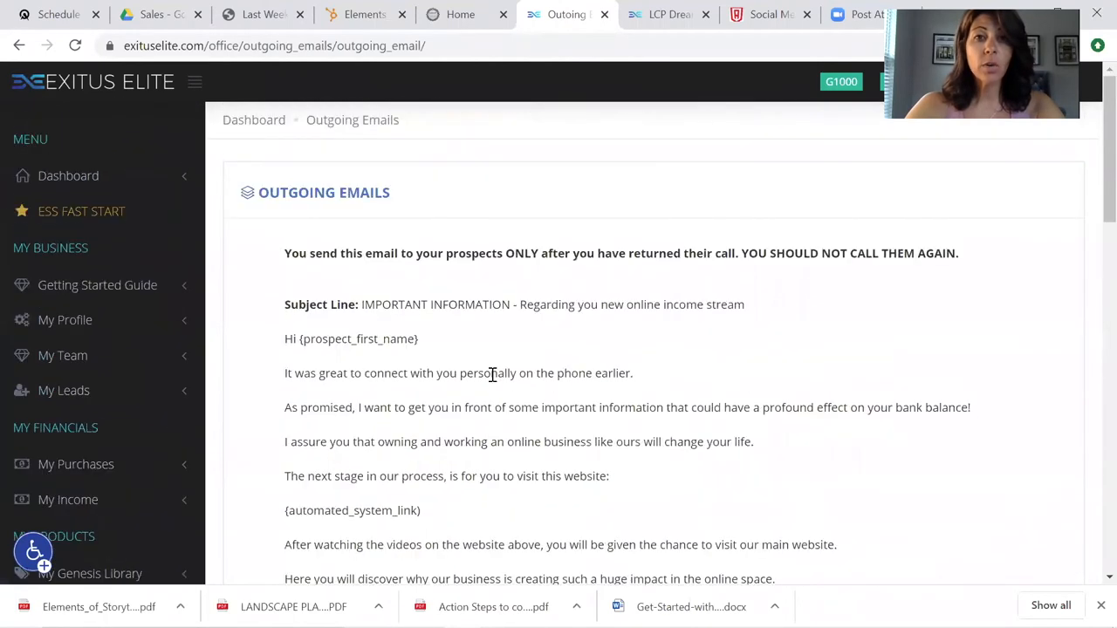
scroll("down", 3)
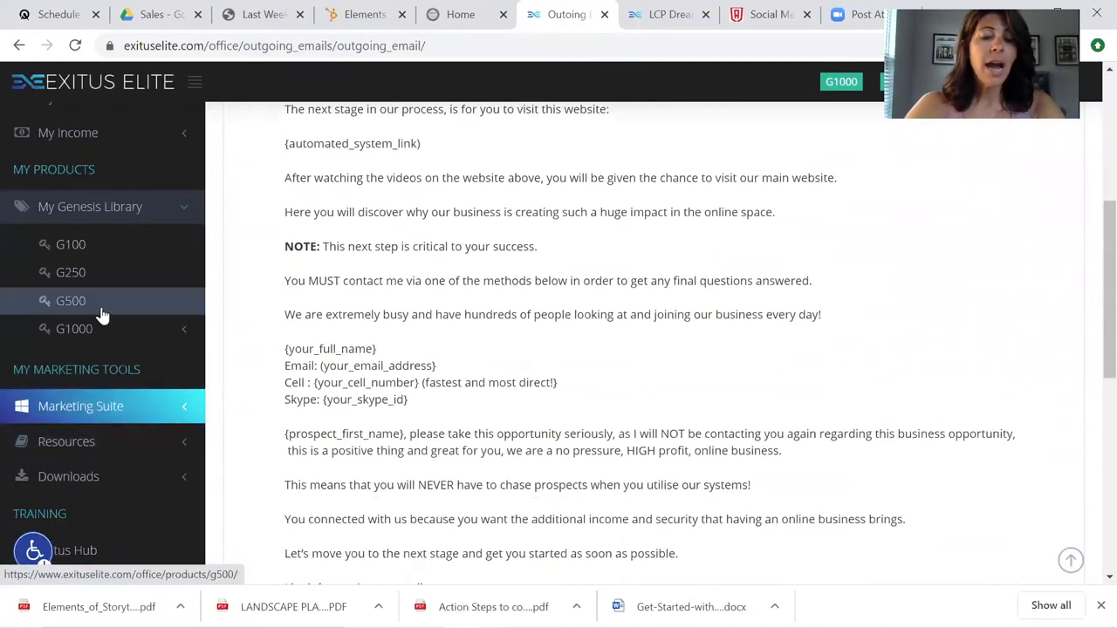
mouse_move(85, 308)
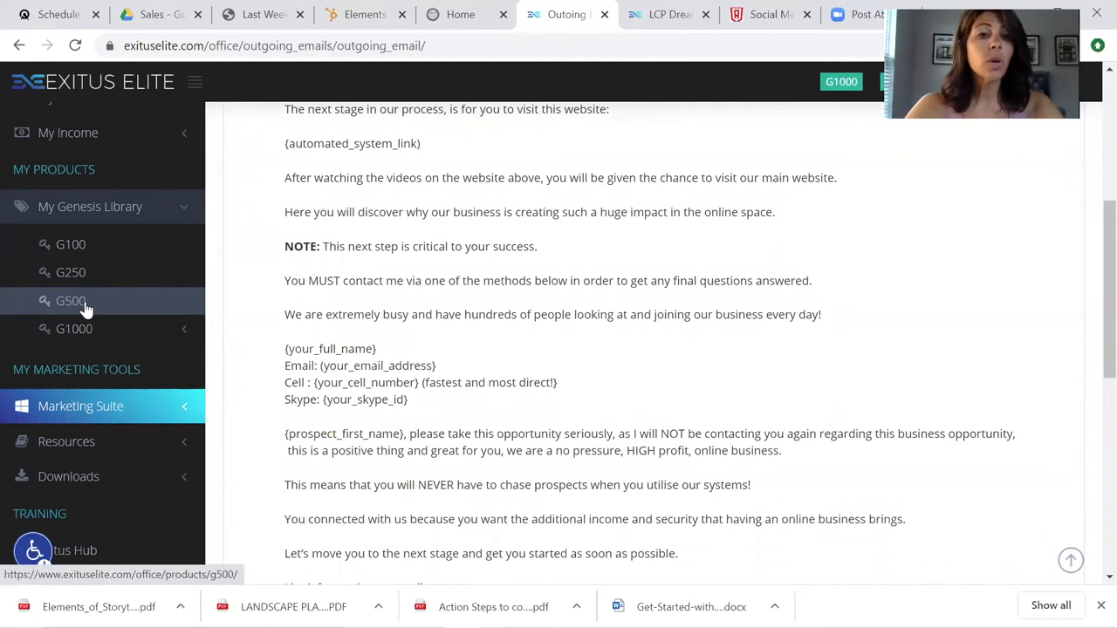
mouse_move(66, 307)
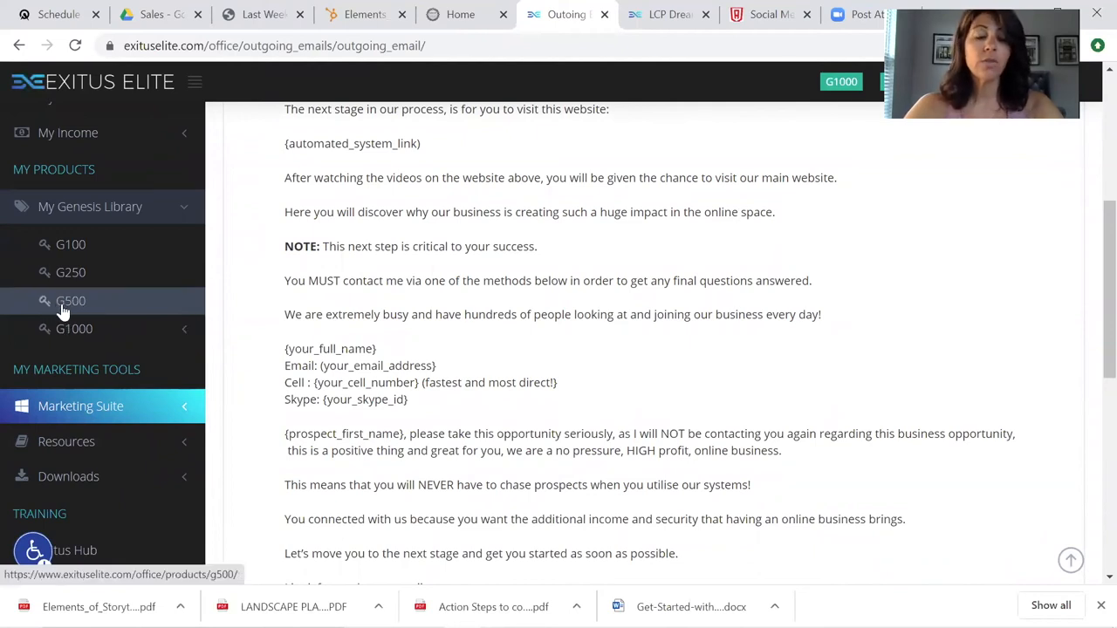
mouse_move(75, 328)
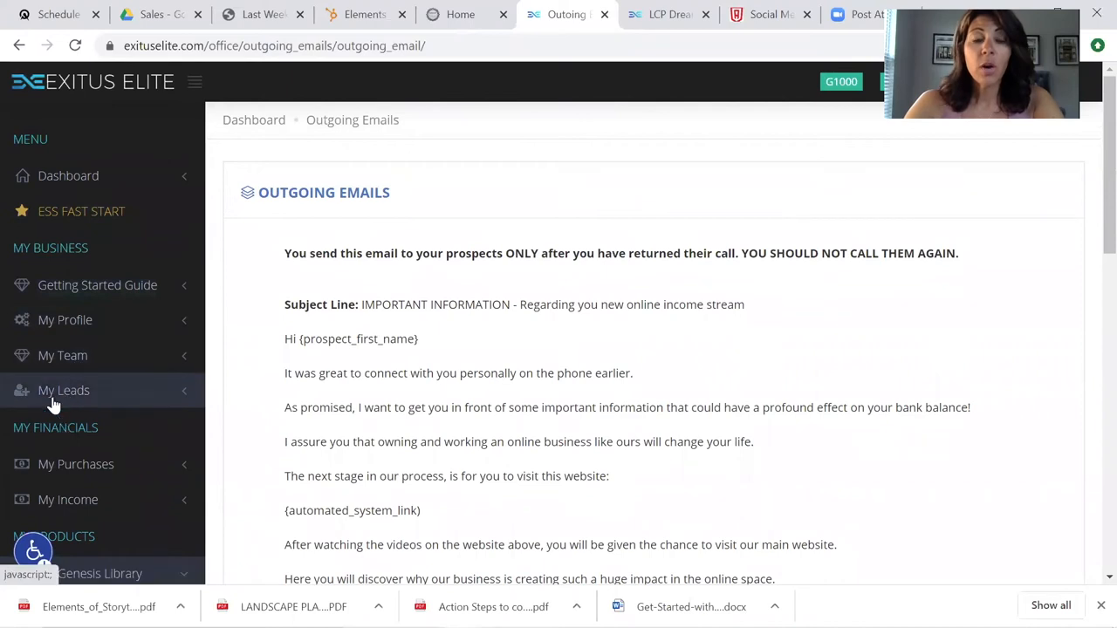
scroll("down", 3)
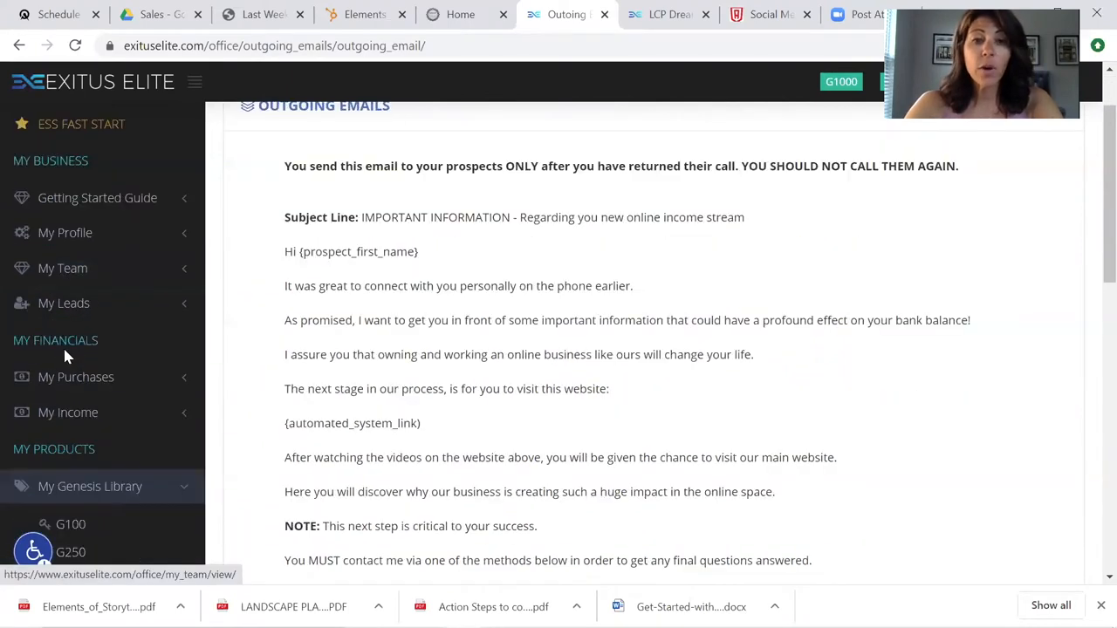
scroll("down", 3)
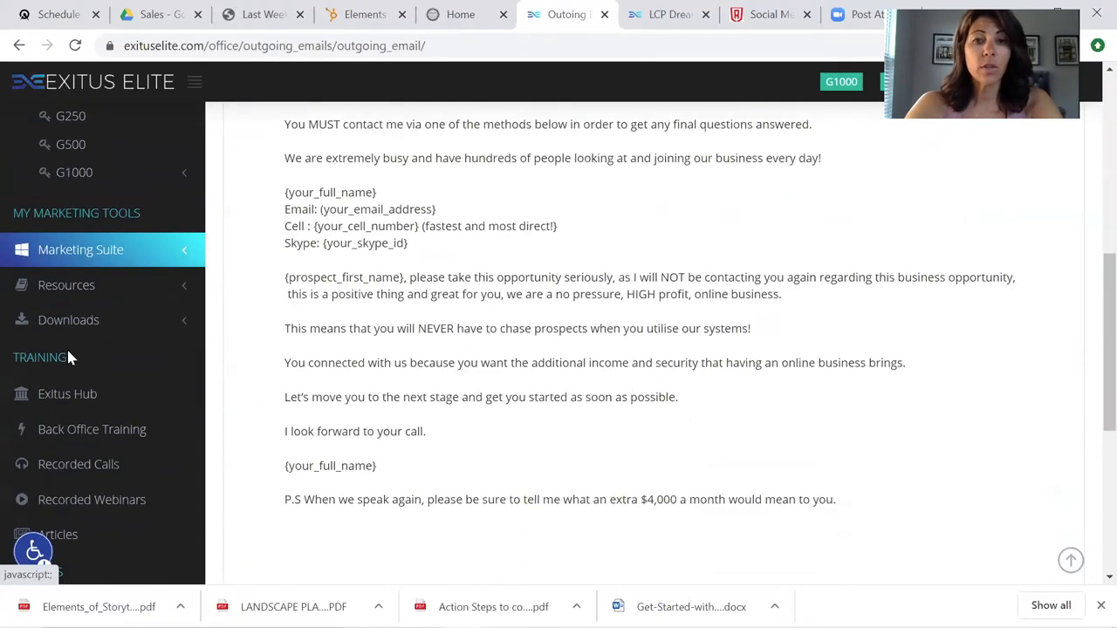
scroll("down", 3)
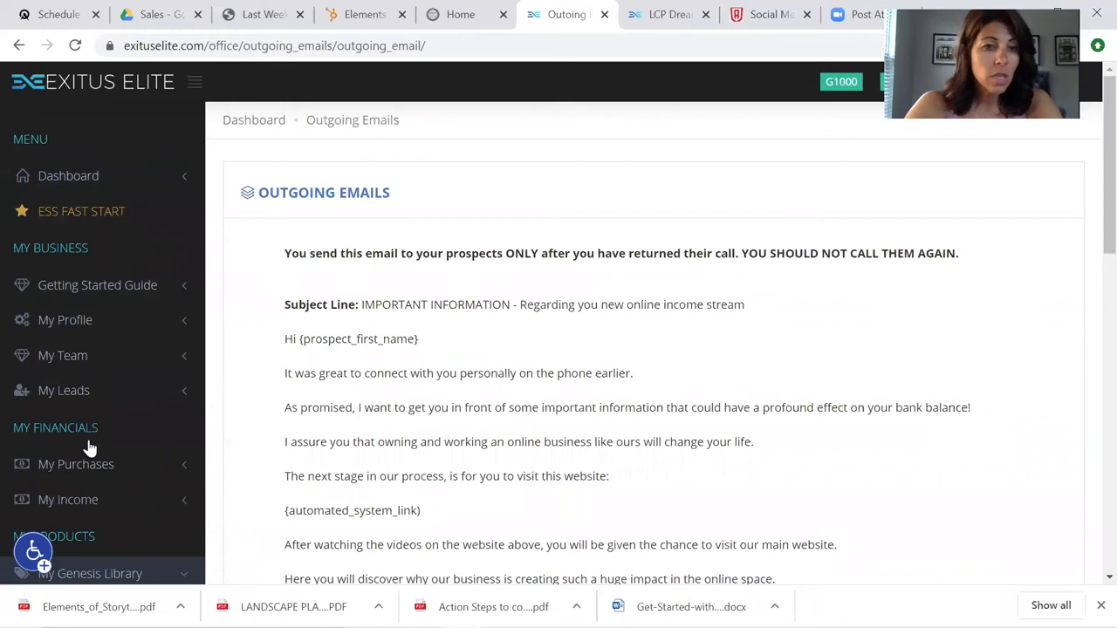
scroll("down", 3)
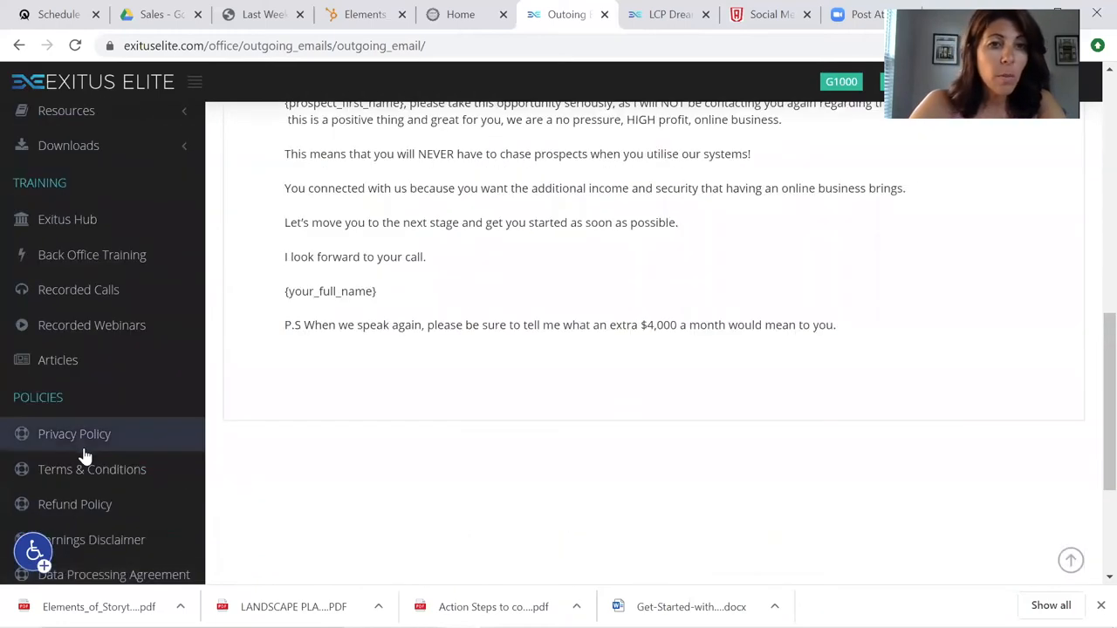
scroll("down", 3)
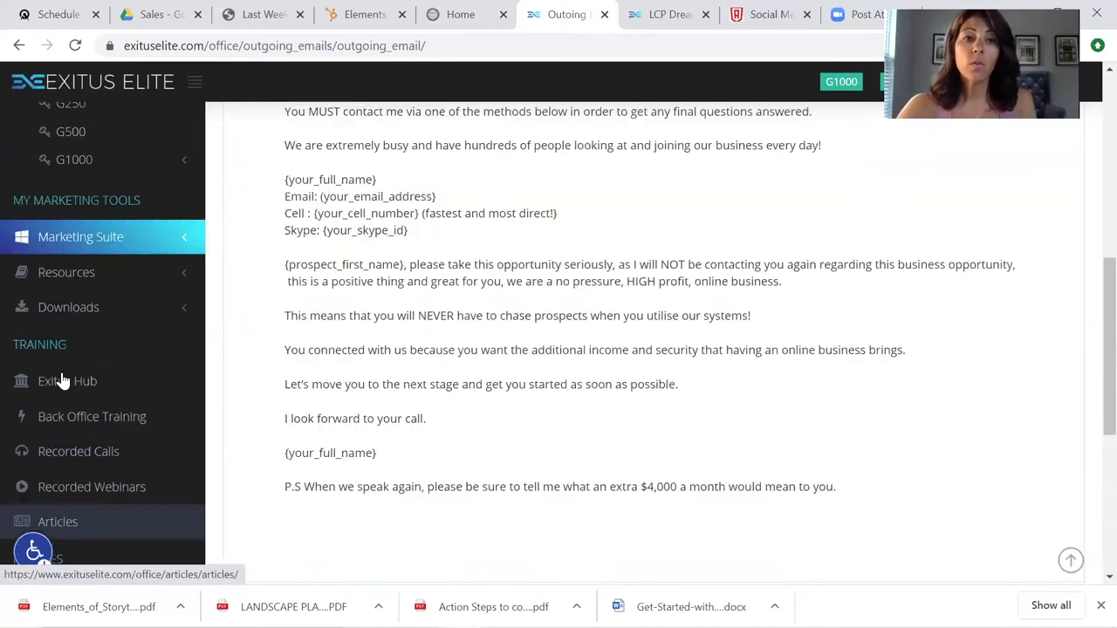
scroll("down", 3)
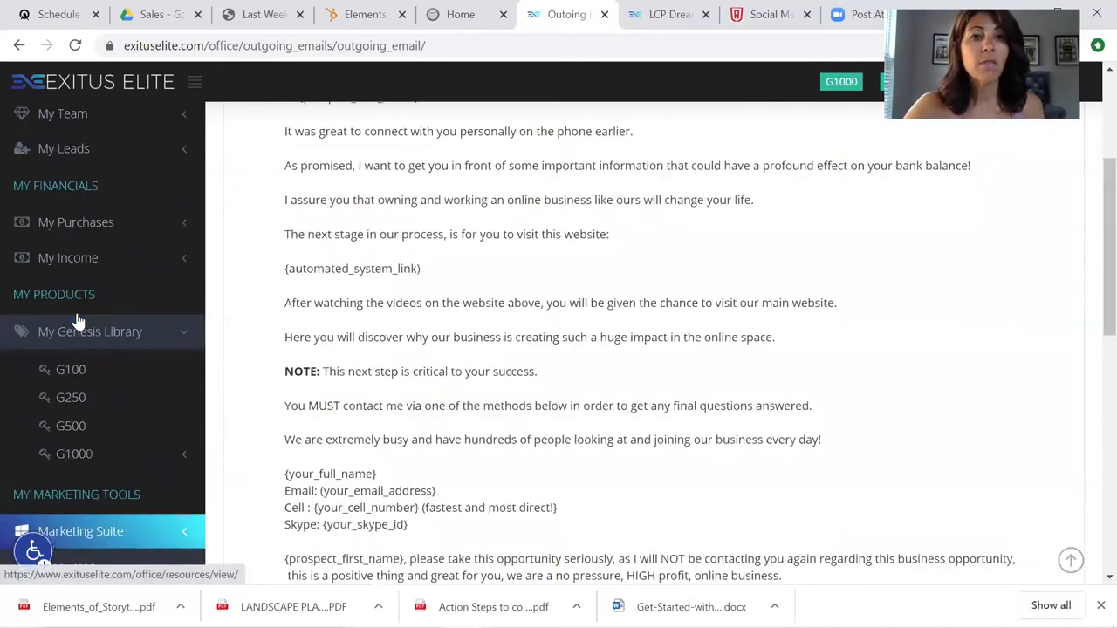
scroll("up", 3)
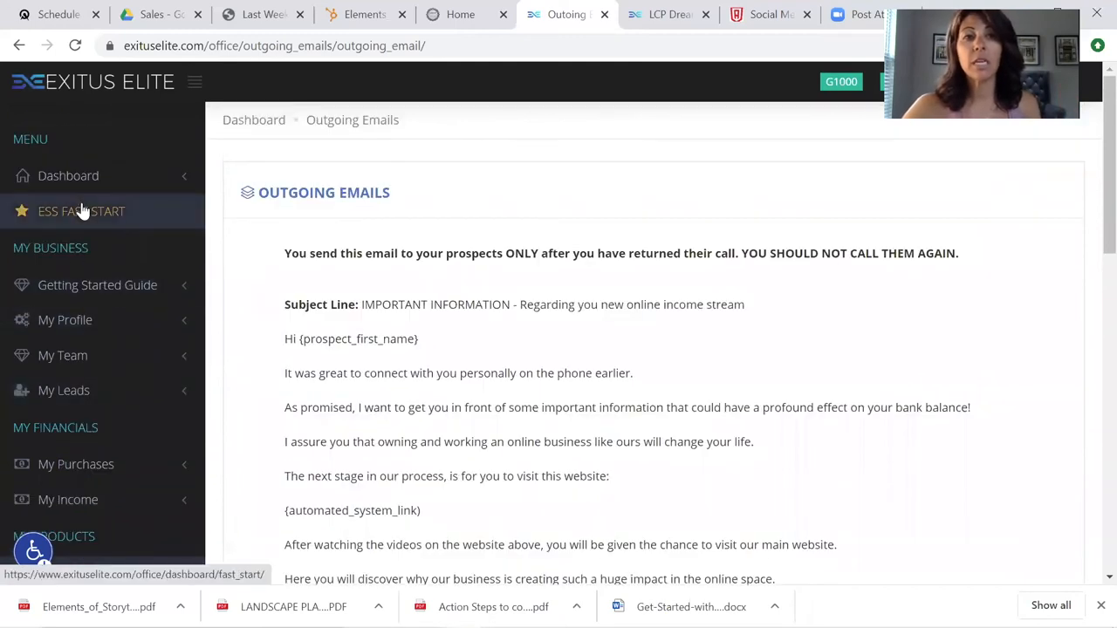
mouse_move(118, 184)
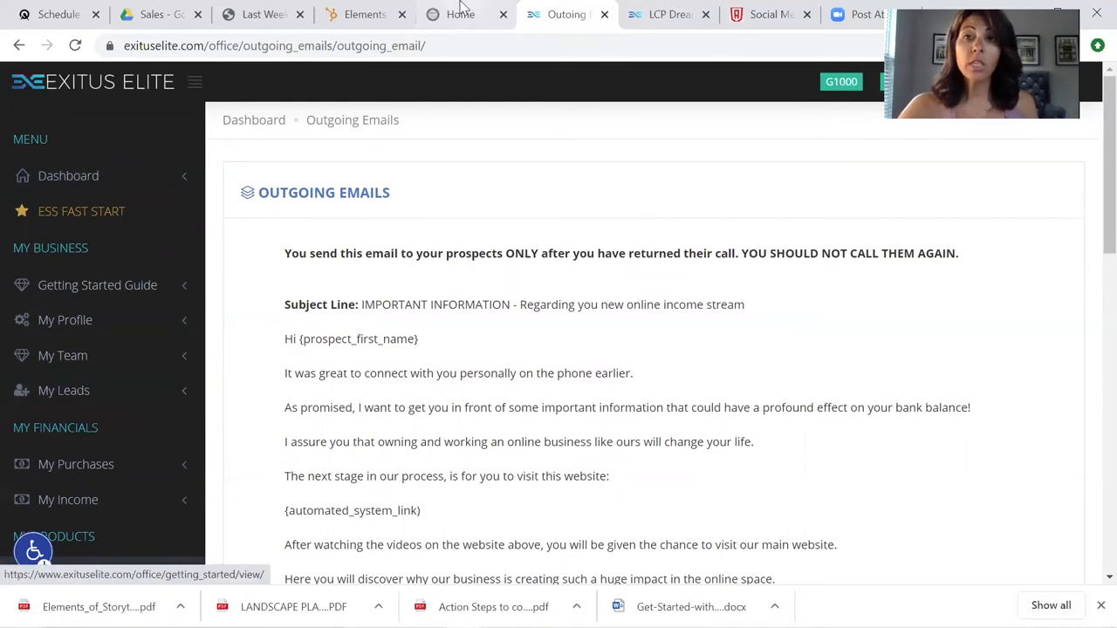
mouse_move(768, 14)
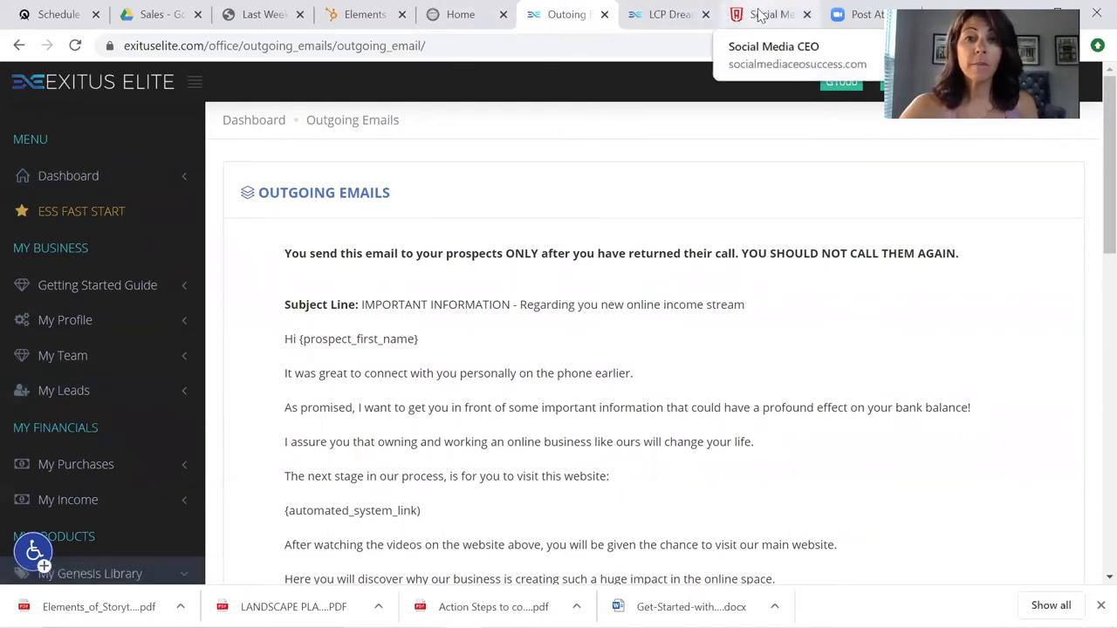
- Switch to the Social Media CEO tab and browse from Welcome through Module 13 and back up
left_click(768, 14)
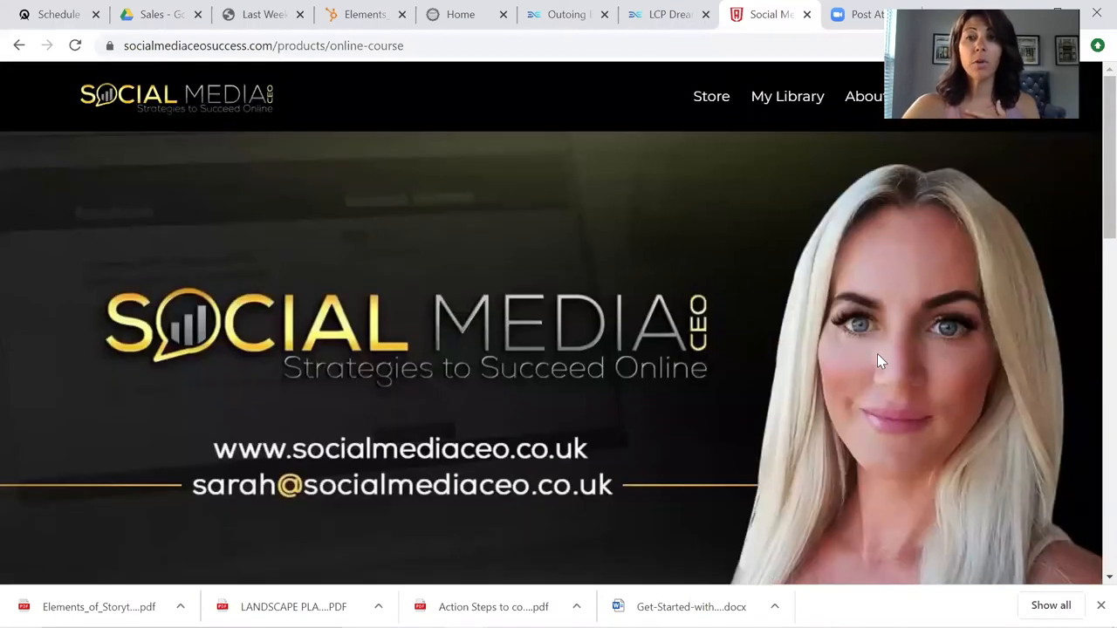
scroll("down", 3)
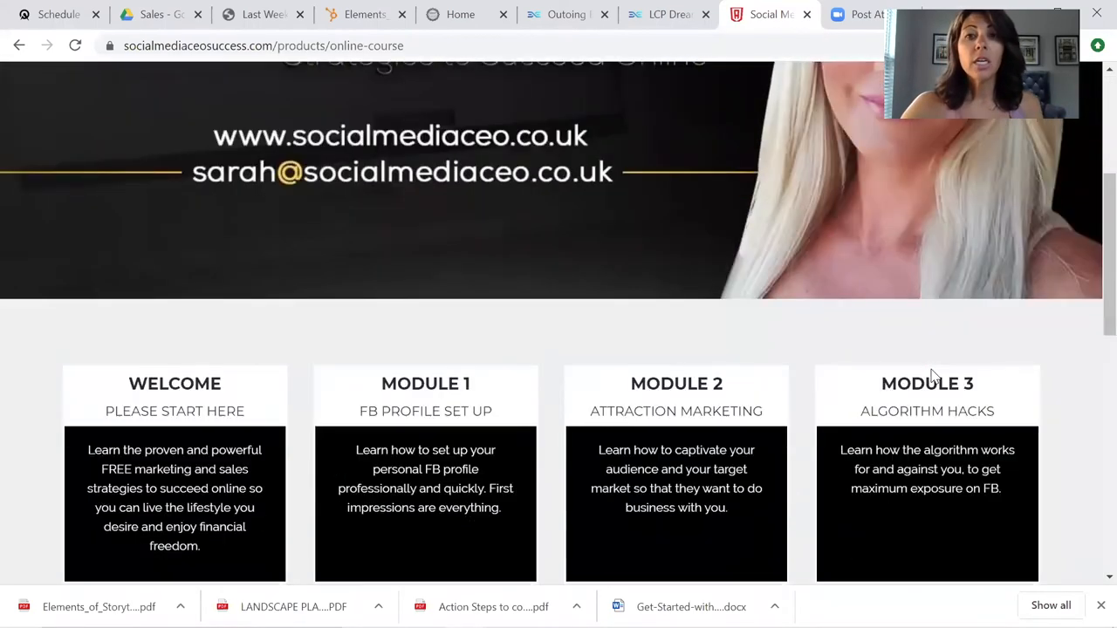
scroll("down", 3)
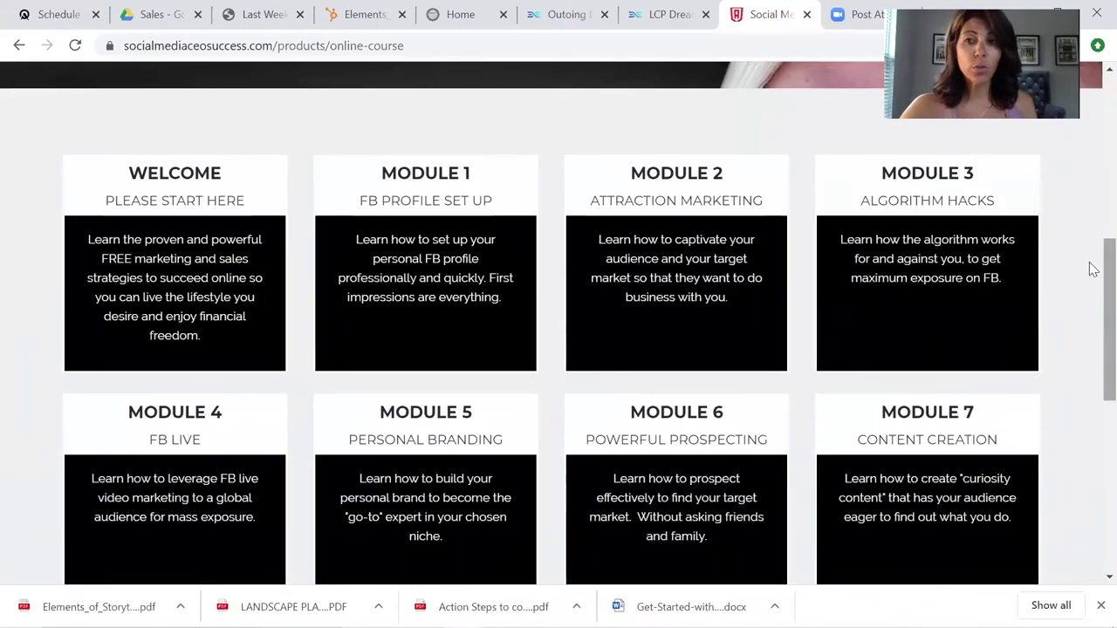
mouse_move(1085, 255)
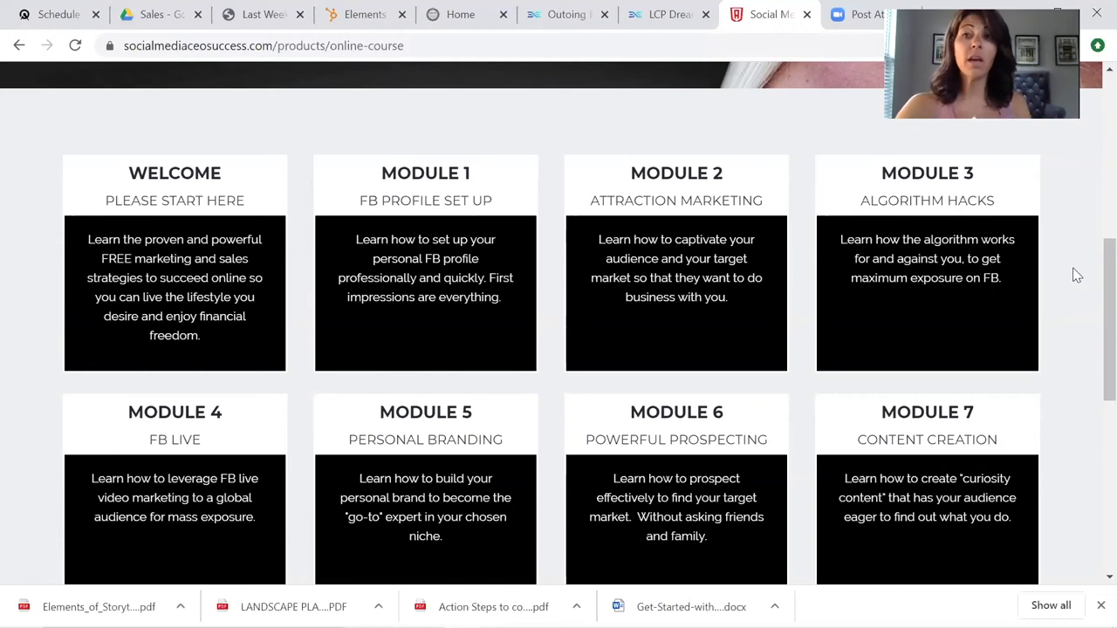
scroll("down", 3)
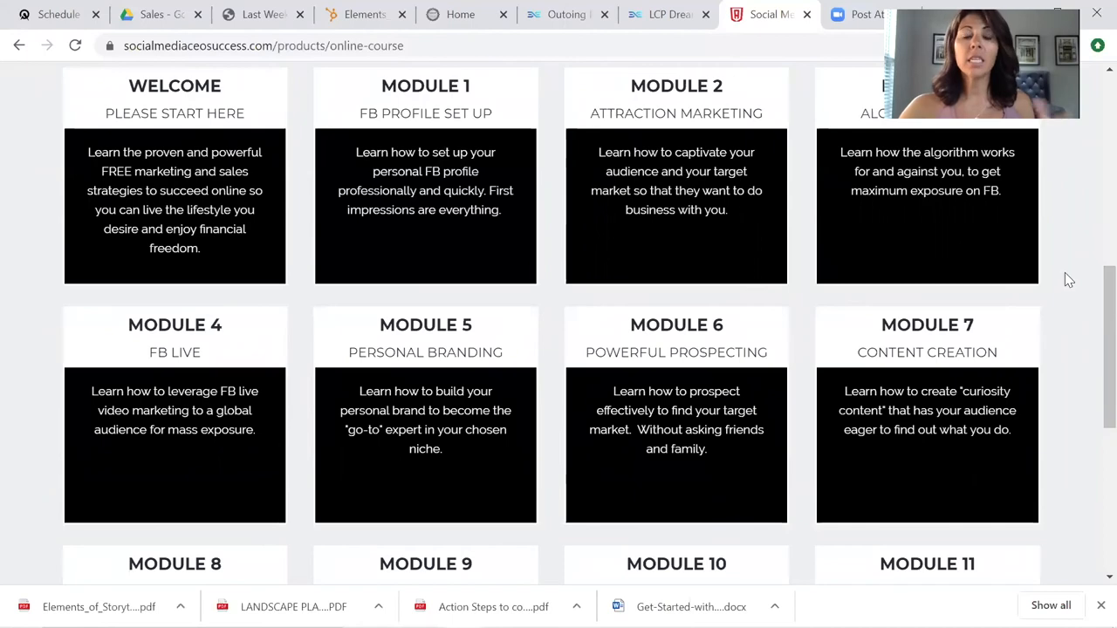
scroll("up", 3)
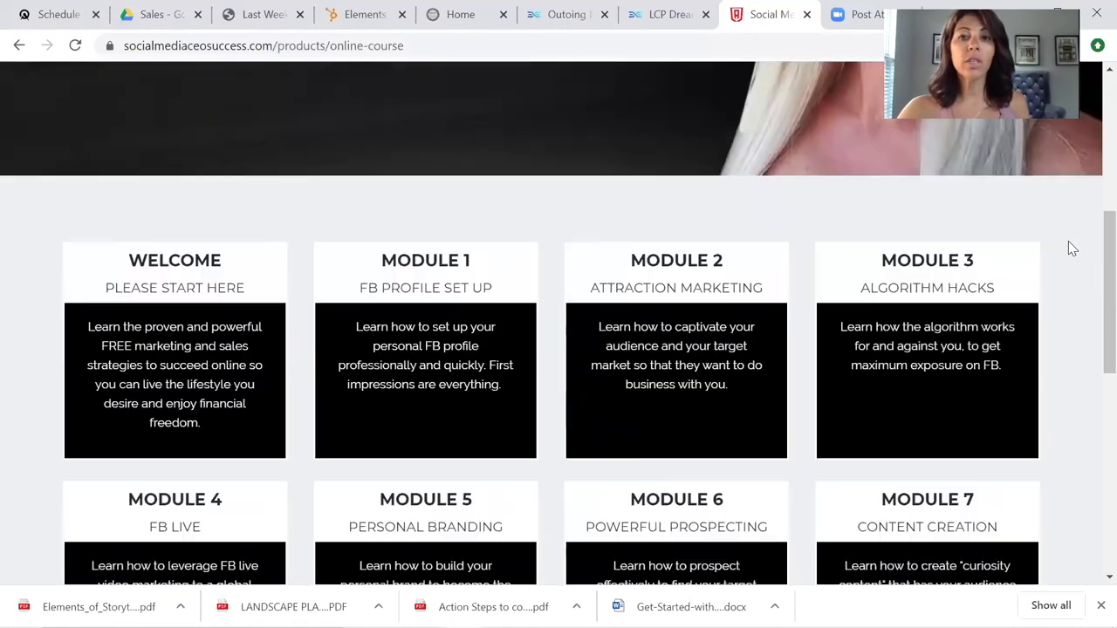
scroll("down", 3)
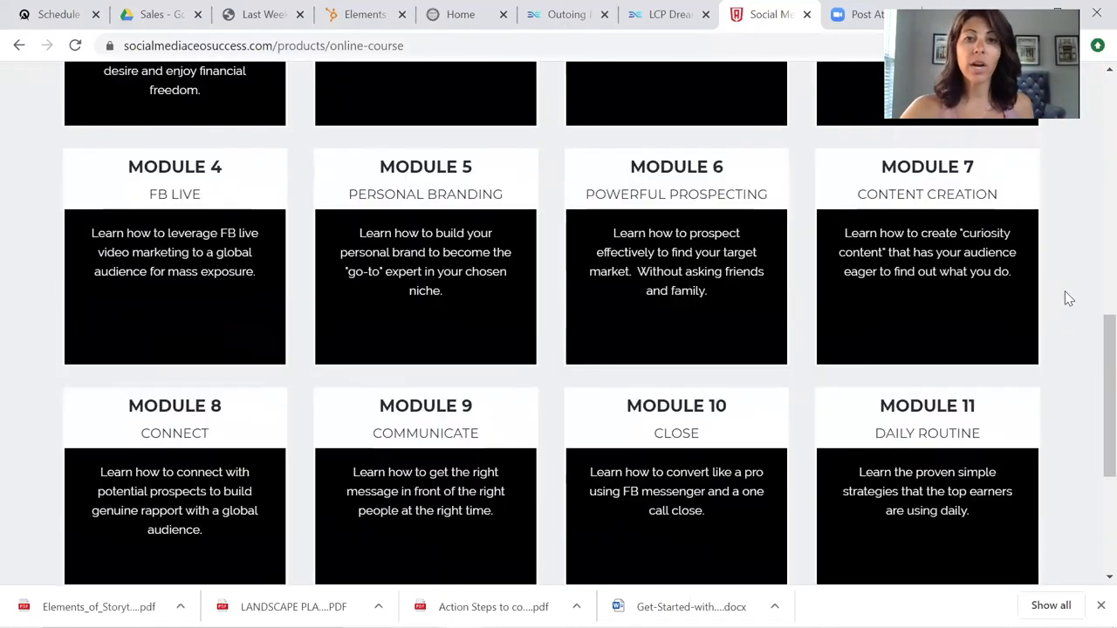
scroll("down", 3)
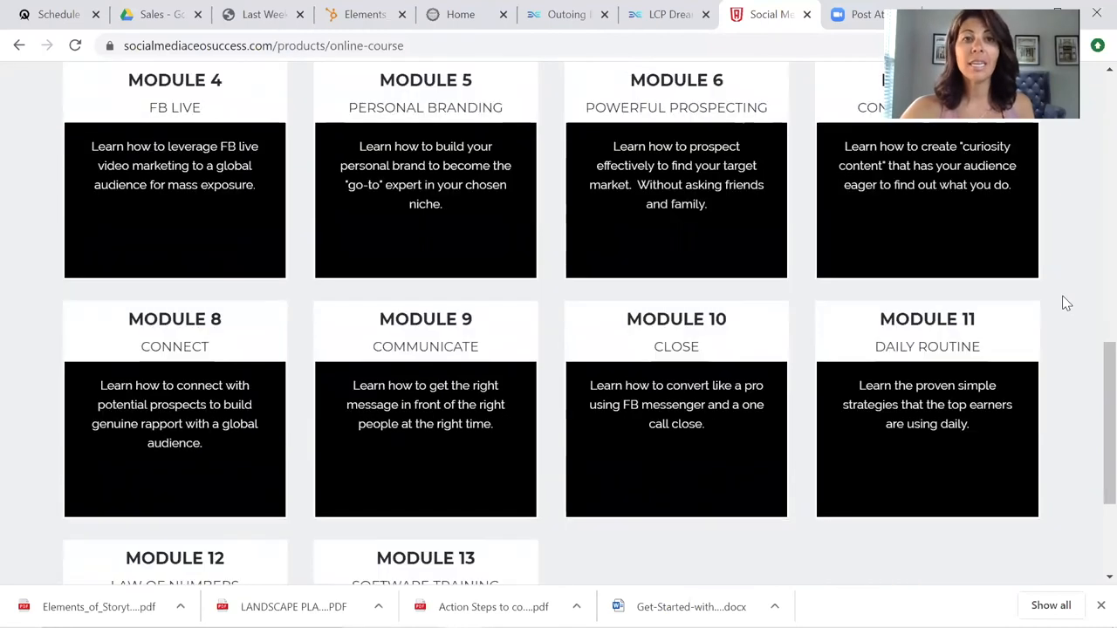
scroll("down", 3)
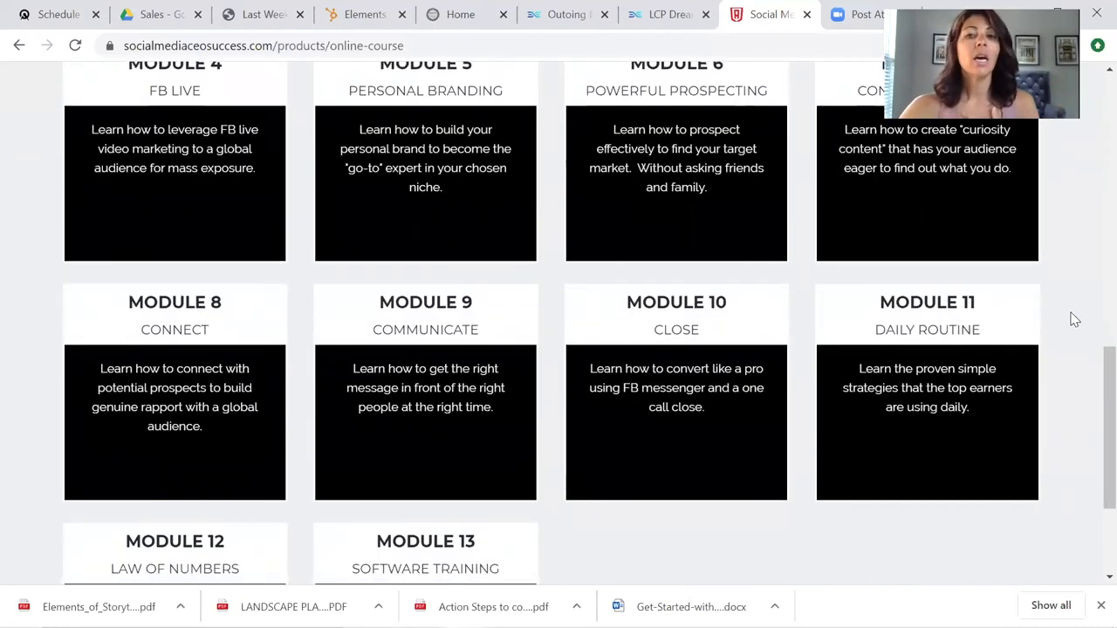
mouse_move(1079, 327)
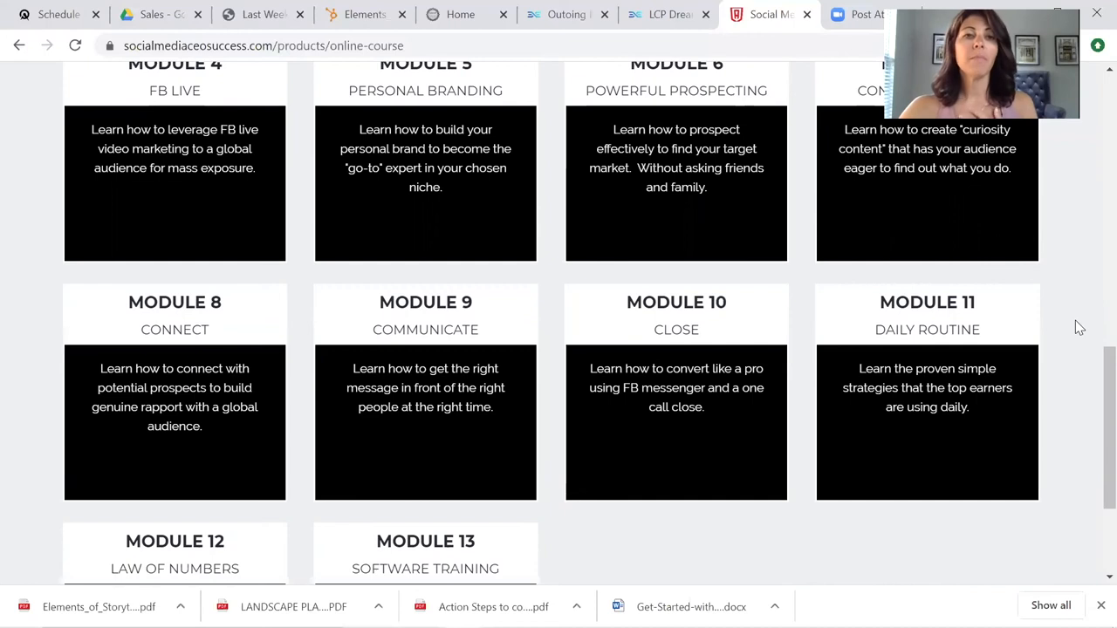
mouse_move(1064, 332)
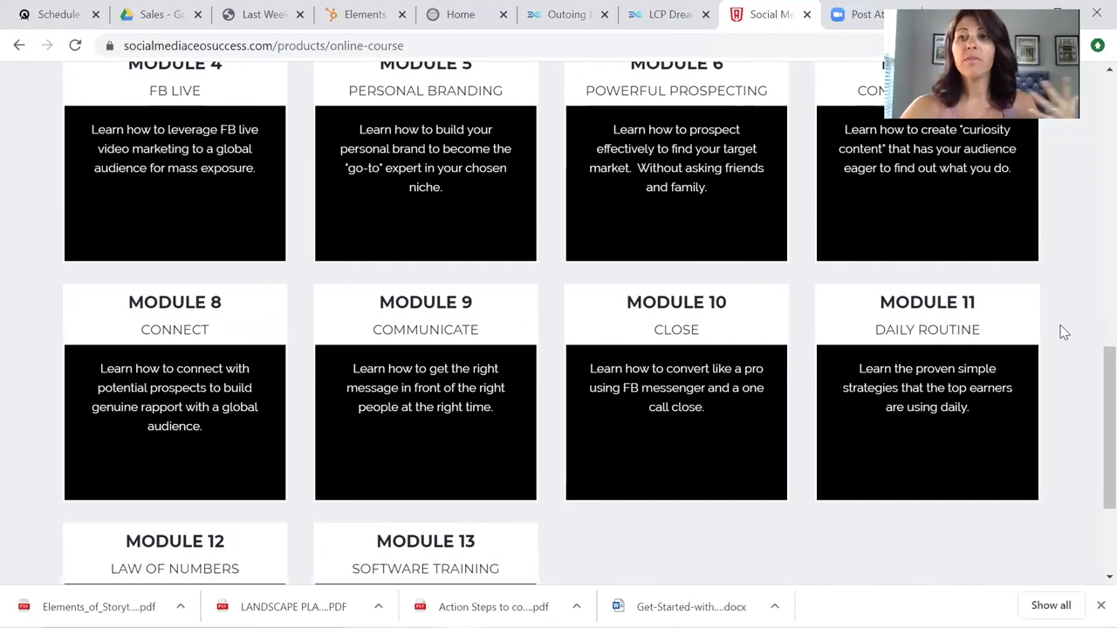
scroll("down", 3)
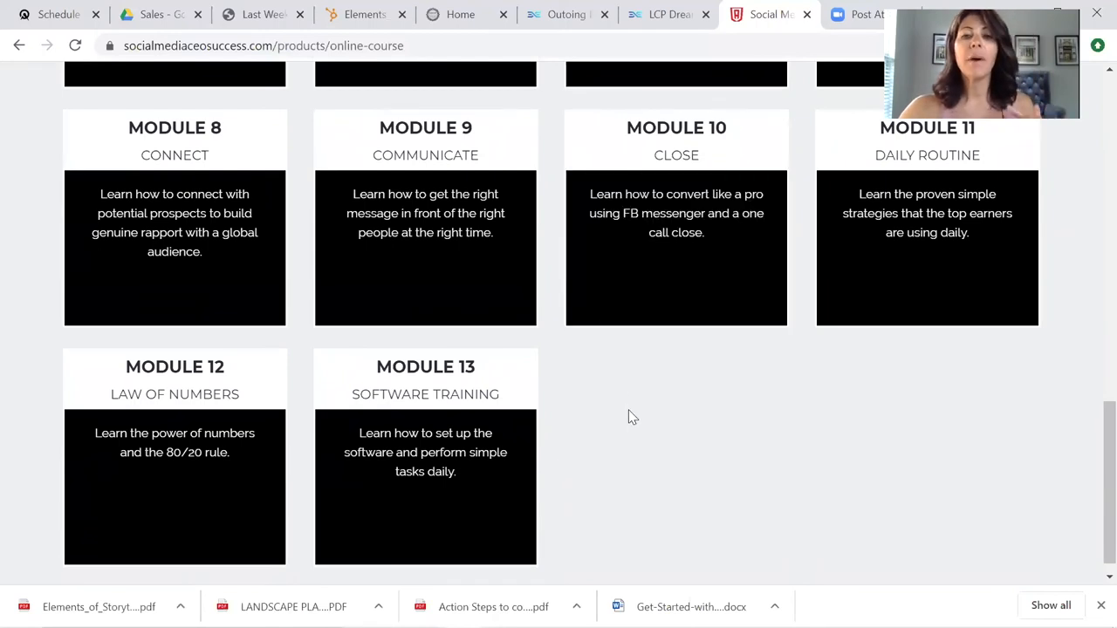
scroll("up", 3)
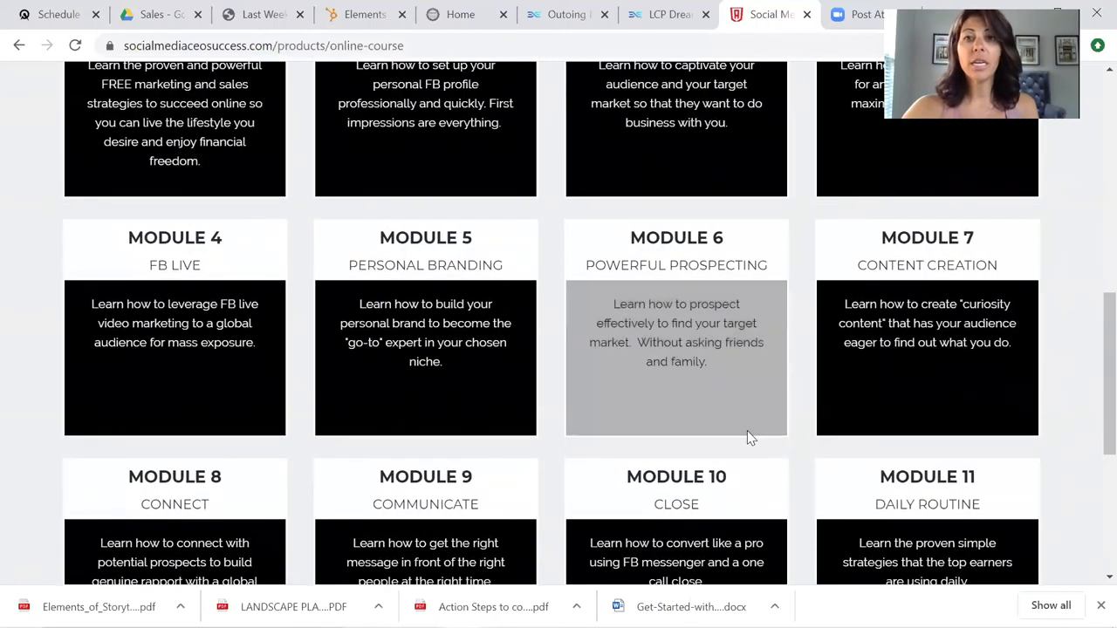
scroll("up", 3)
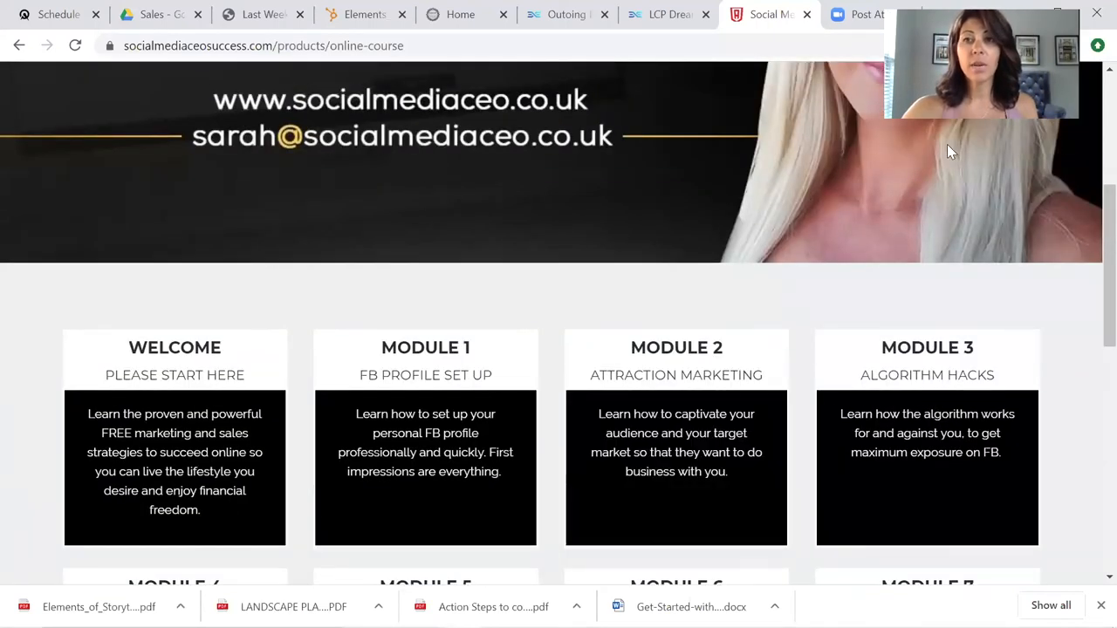